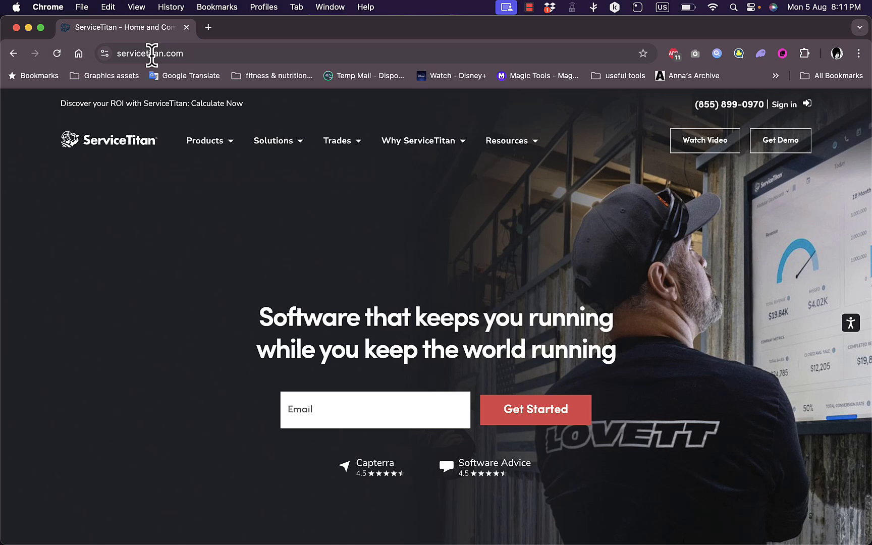
Scroll the ServiceTitan homepage from the hero banner down to the Invest in your success cards.
click(337, 140)
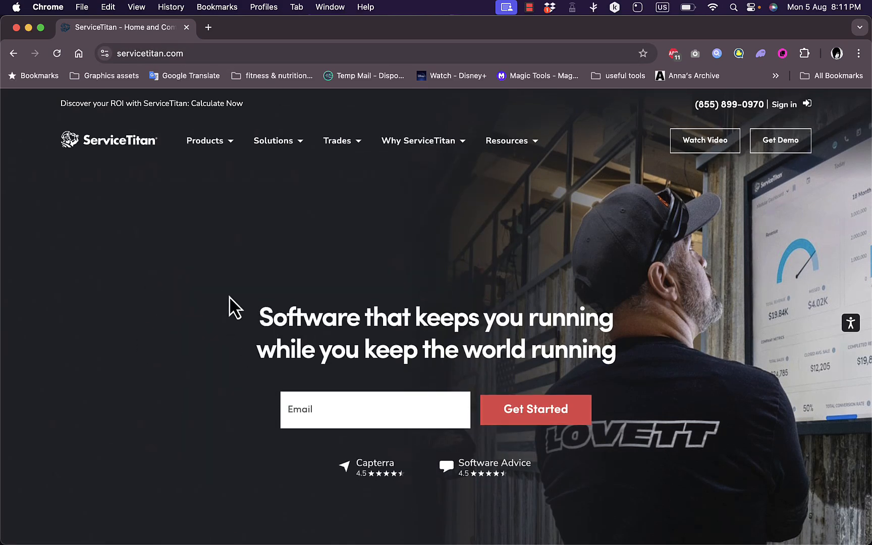
scroll(down, 3)
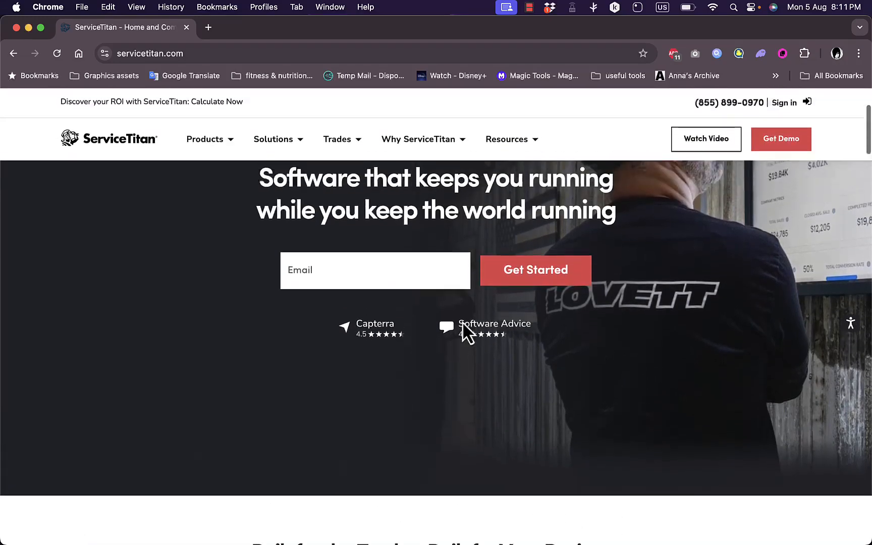
scroll(down, 3)
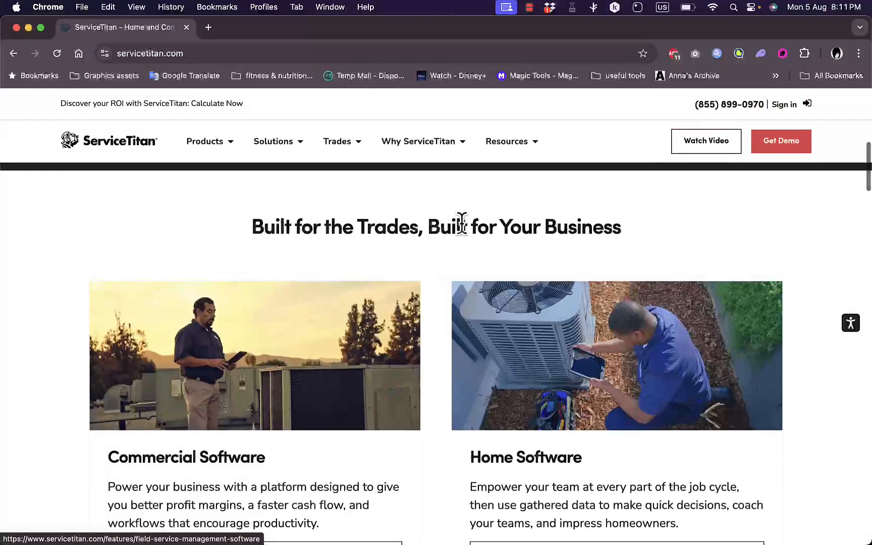
mouse_move(440, 302)
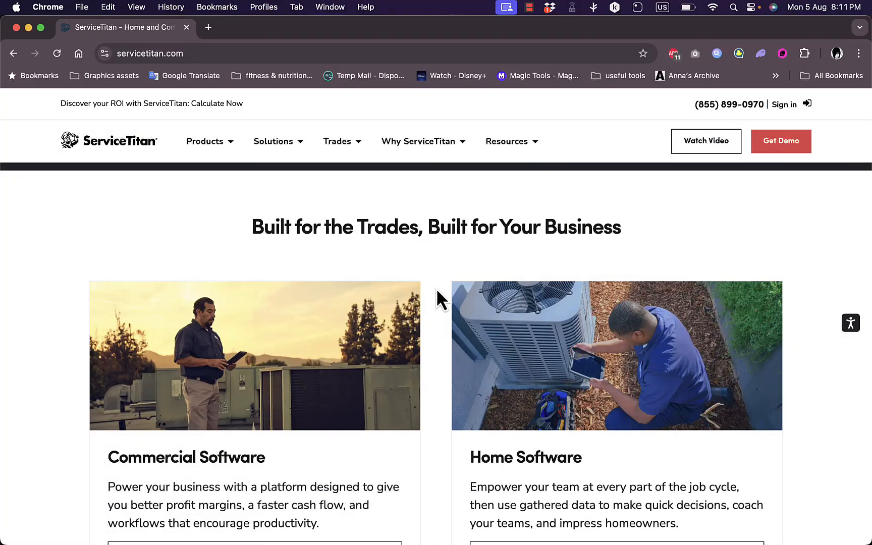
scroll(down, 3)
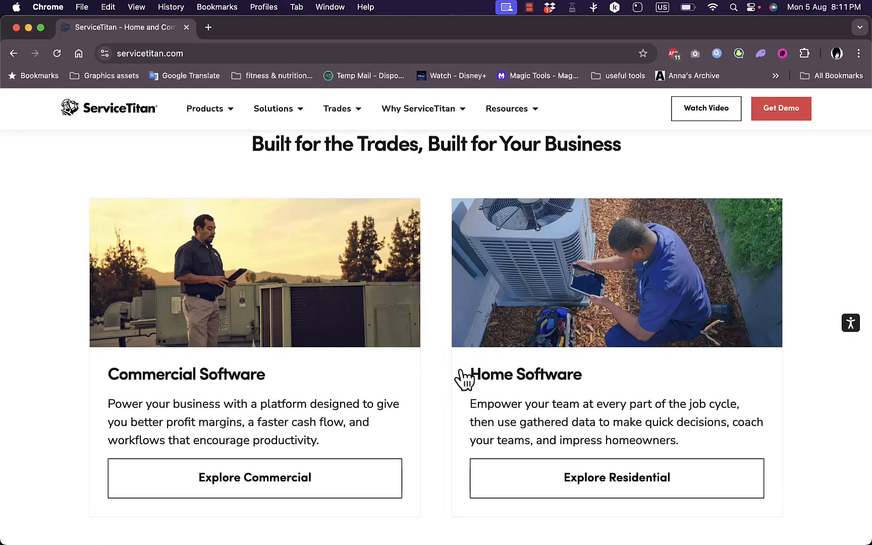
mouse_move(611, 418)
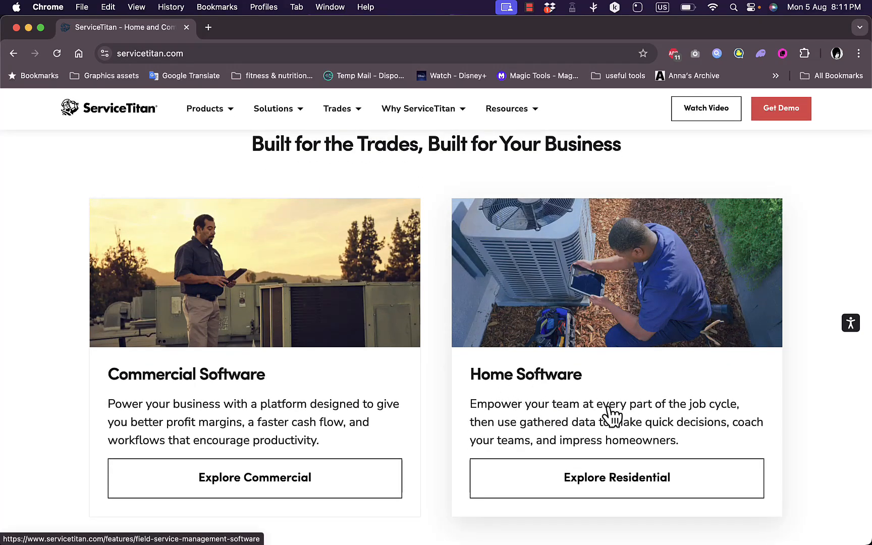
mouse_move(441, 399)
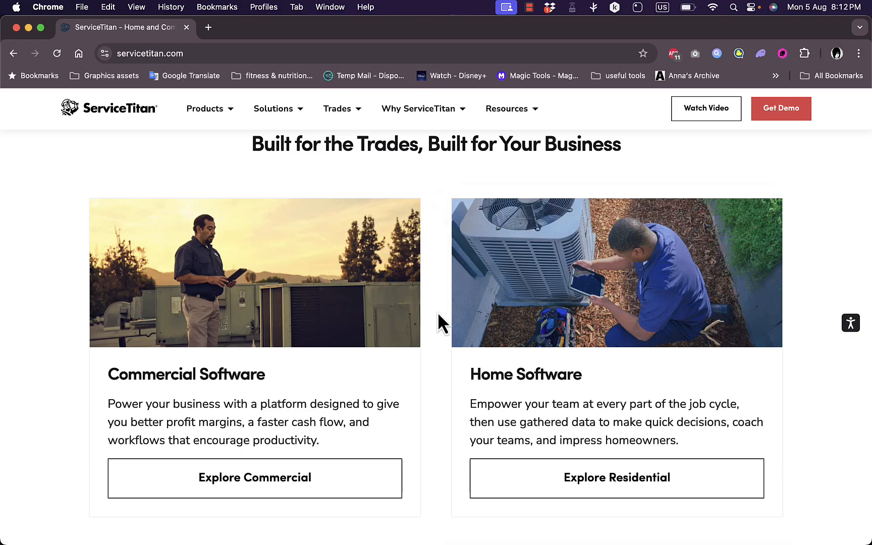
scroll(down, 3)
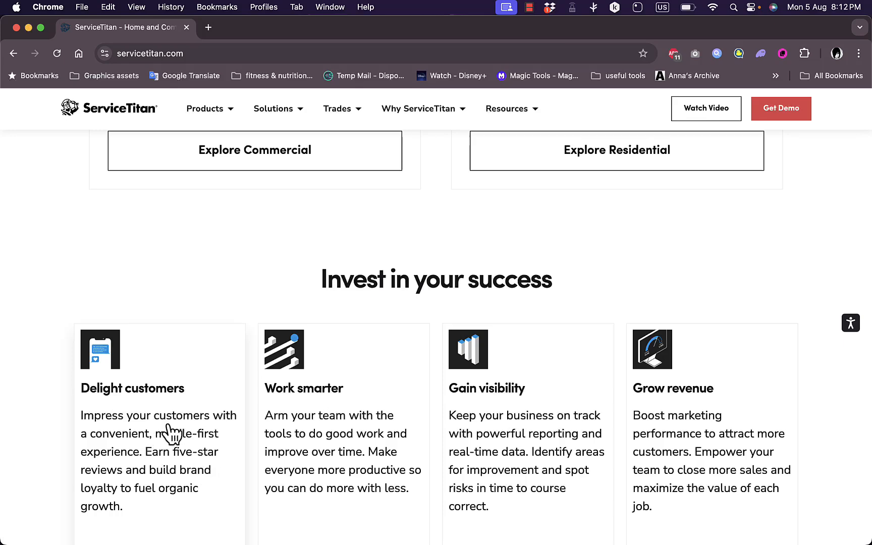
mouse_move(254, 383)
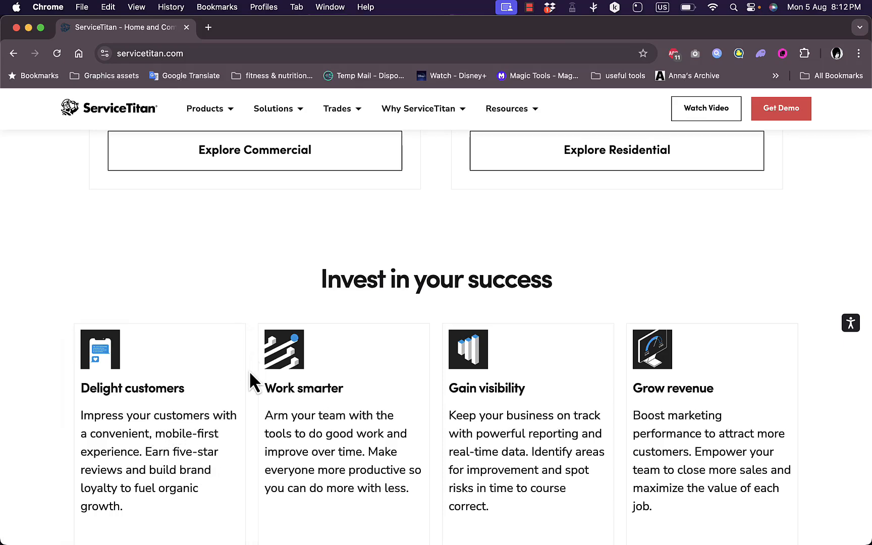
scroll(down, 3)
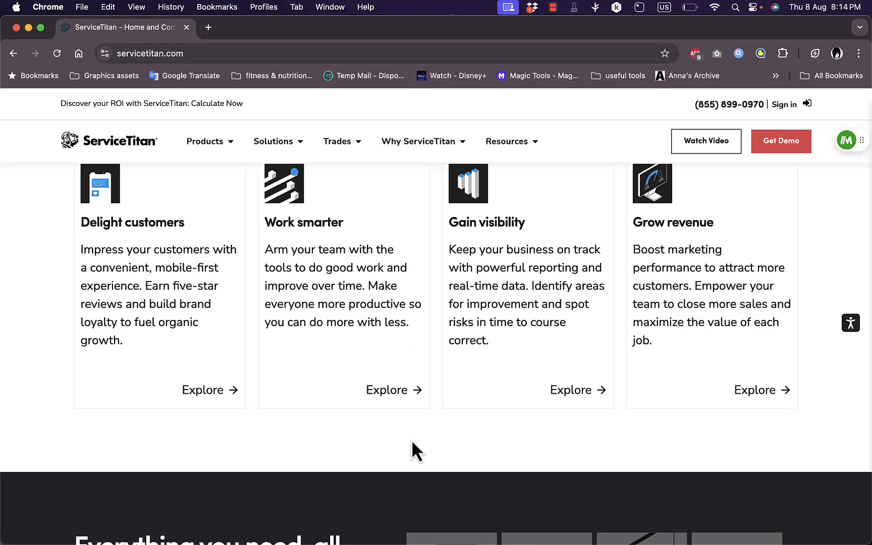
mouse_move(443, 444)
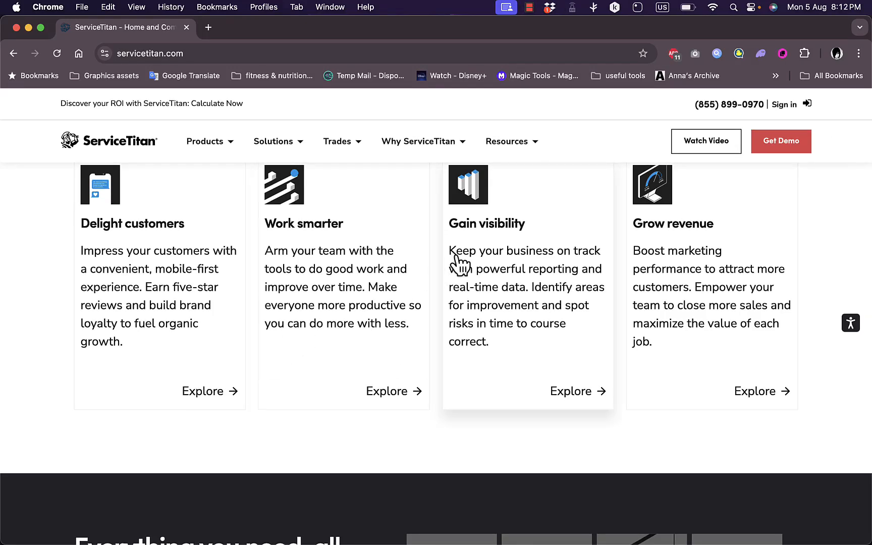
mouse_move(439, 294)
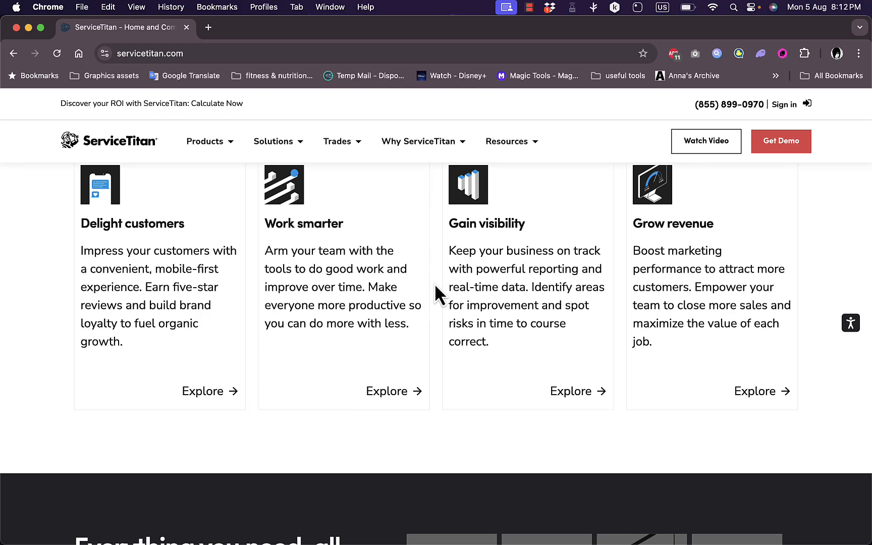
scroll(down, 3)
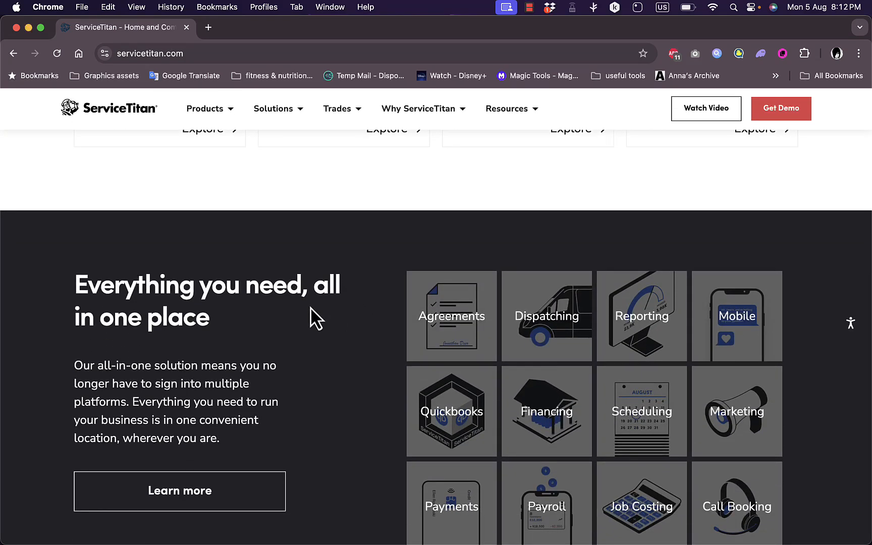
Scroll through the feature grid, testimonials and resources, ending back near Built for the Trades.
scroll(down, 3)
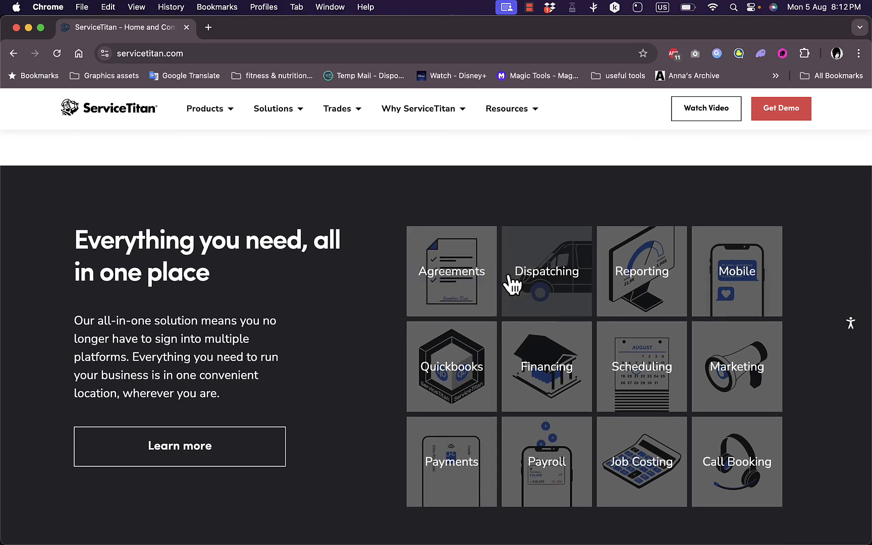
mouse_move(715, 286)
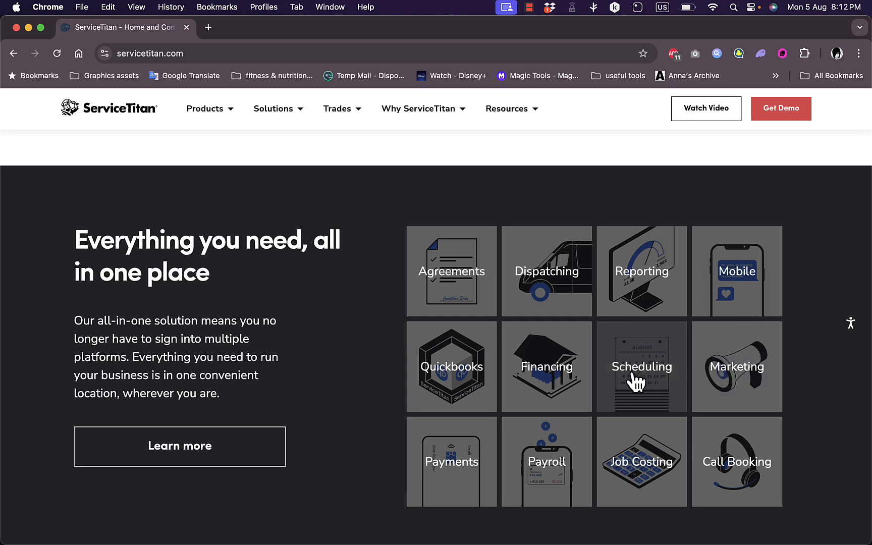
mouse_move(513, 384)
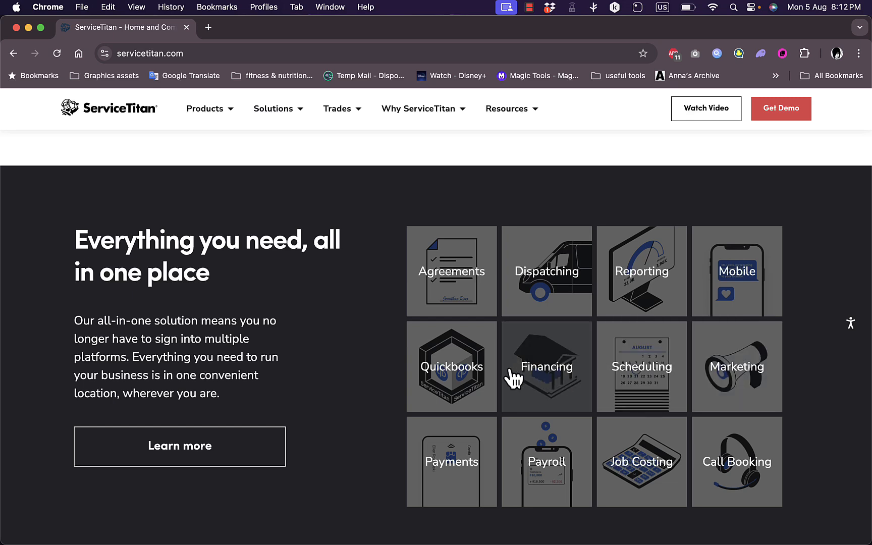
mouse_move(554, 435)
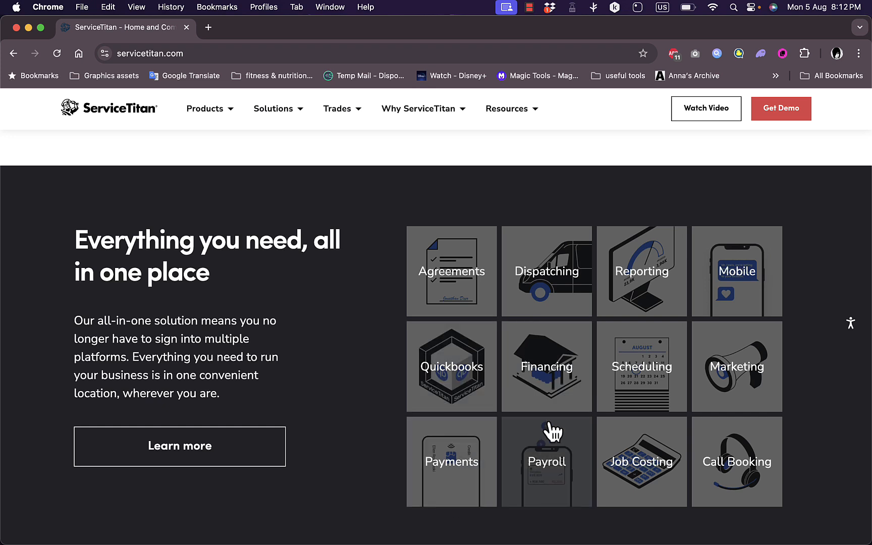
mouse_move(554, 464)
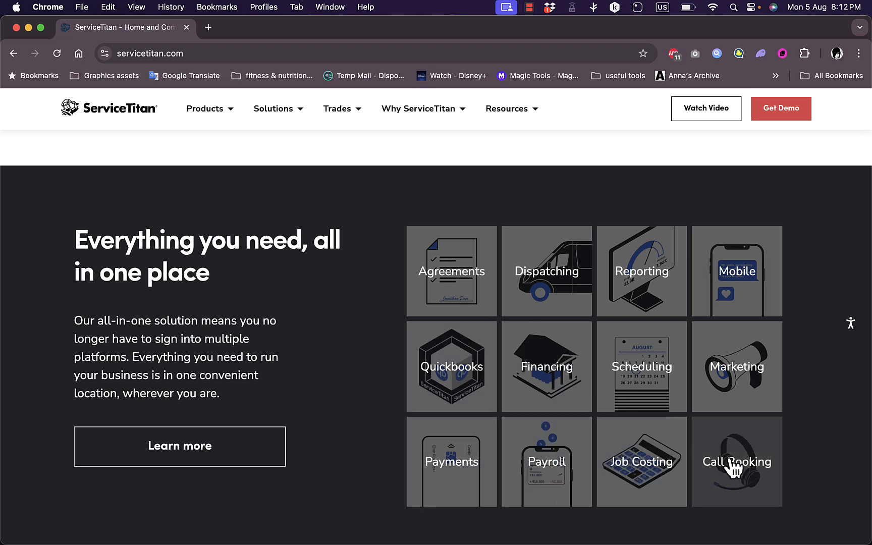
mouse_move(359, 440)
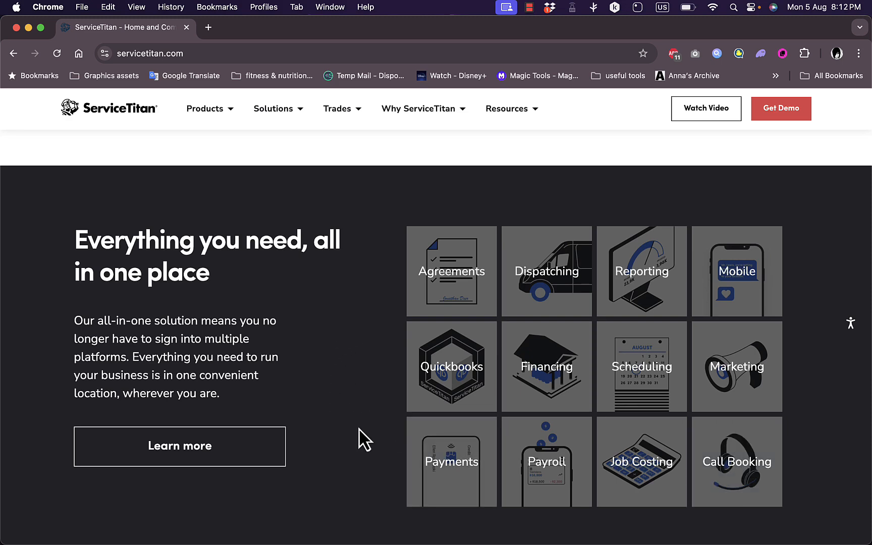
scroll(down, 3)
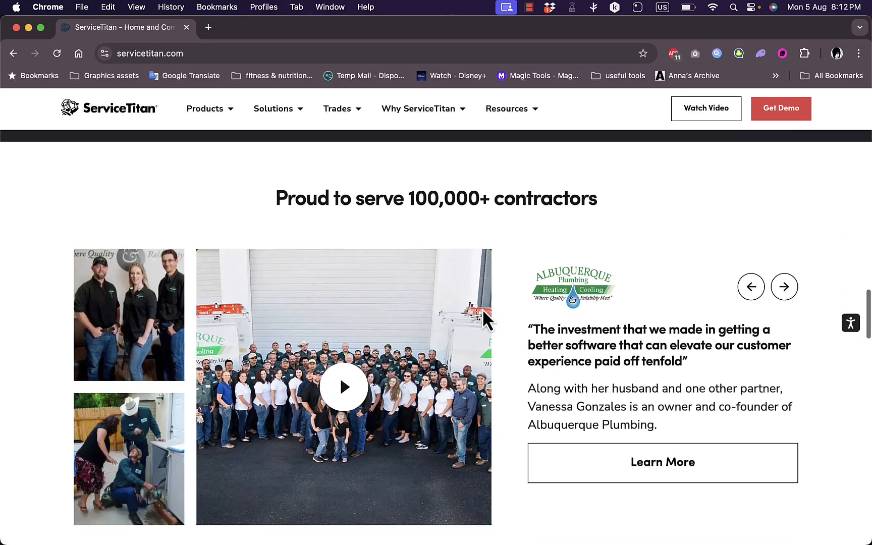
scroll(down, 3)
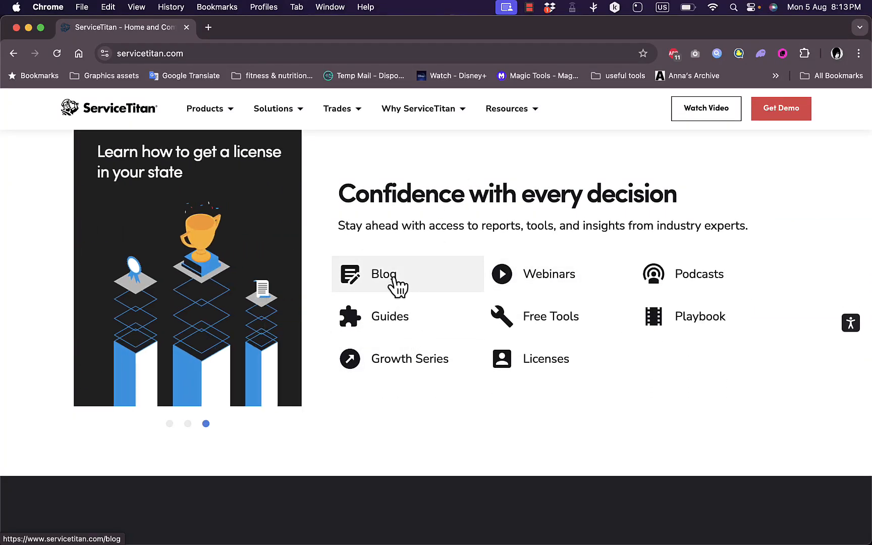
mouse_move(693, 319)
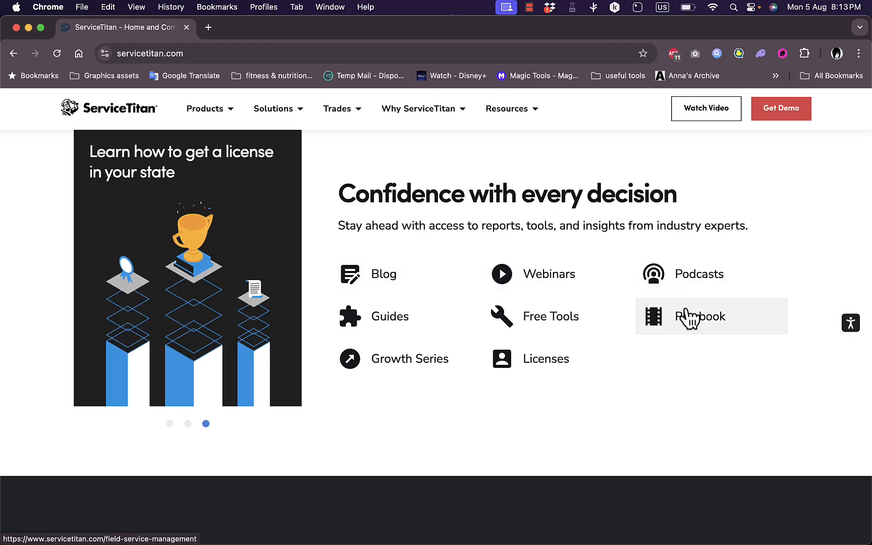
scroll(down, 3)
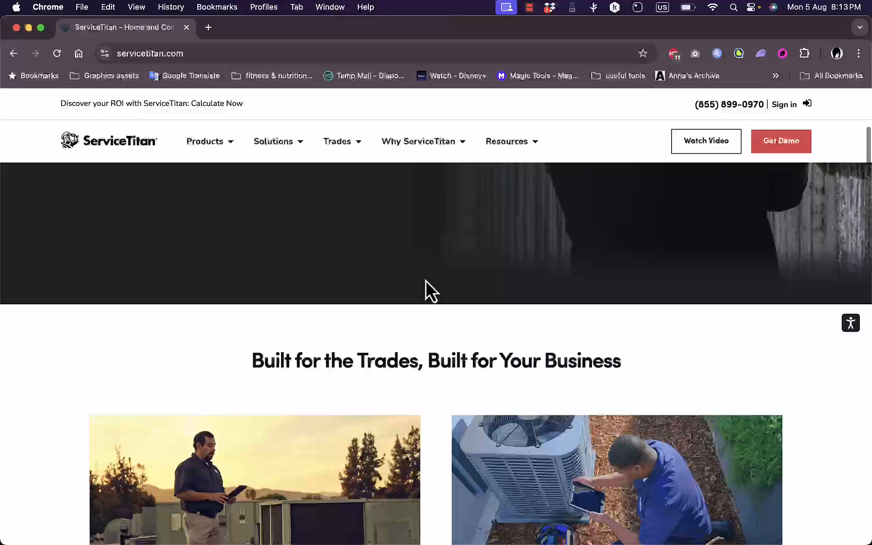
click(204, 142)
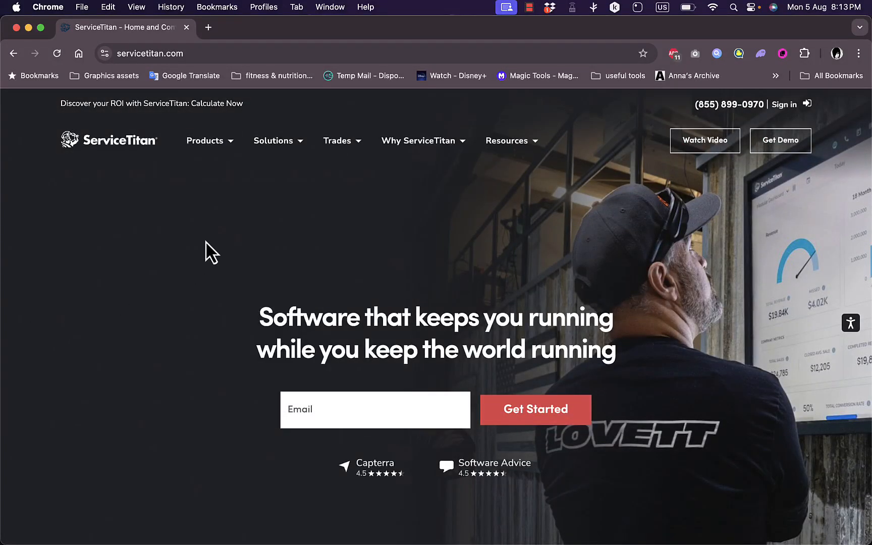
click(273, 140)
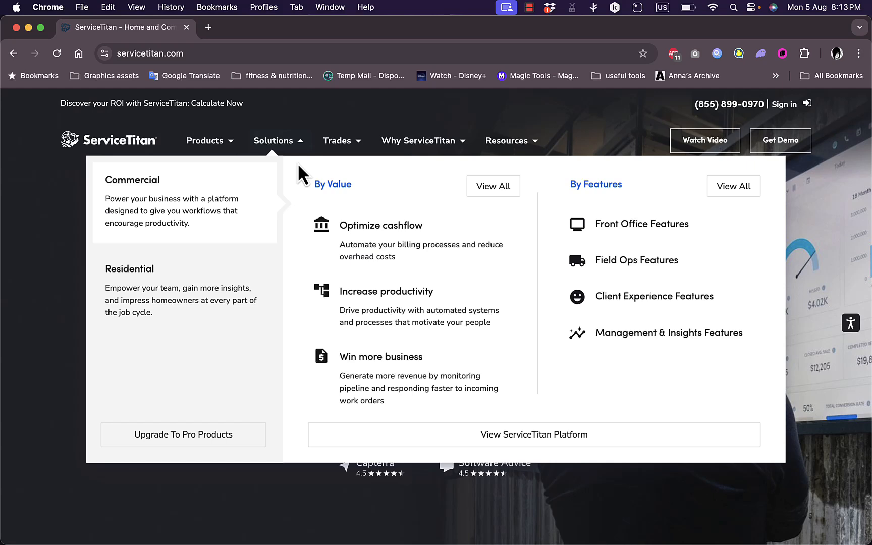
mouse_move(406, 317)
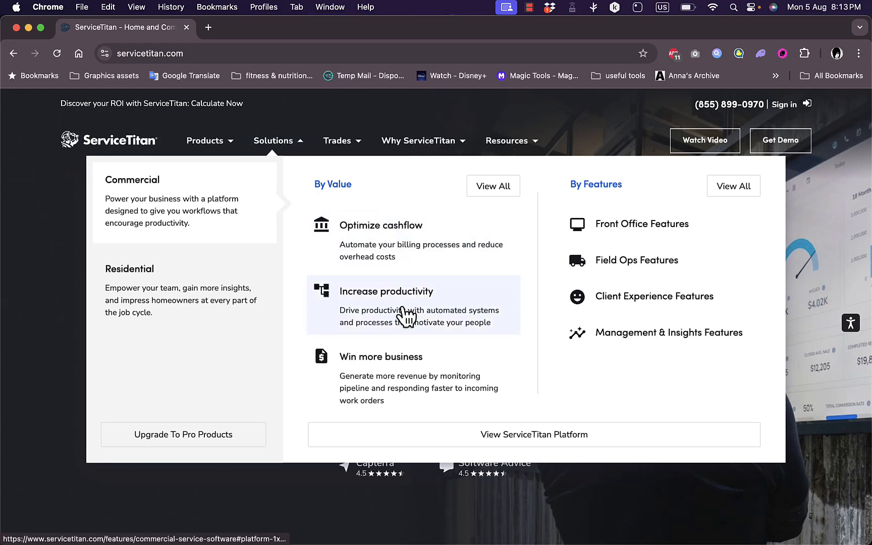
mouse_move(394, 387)
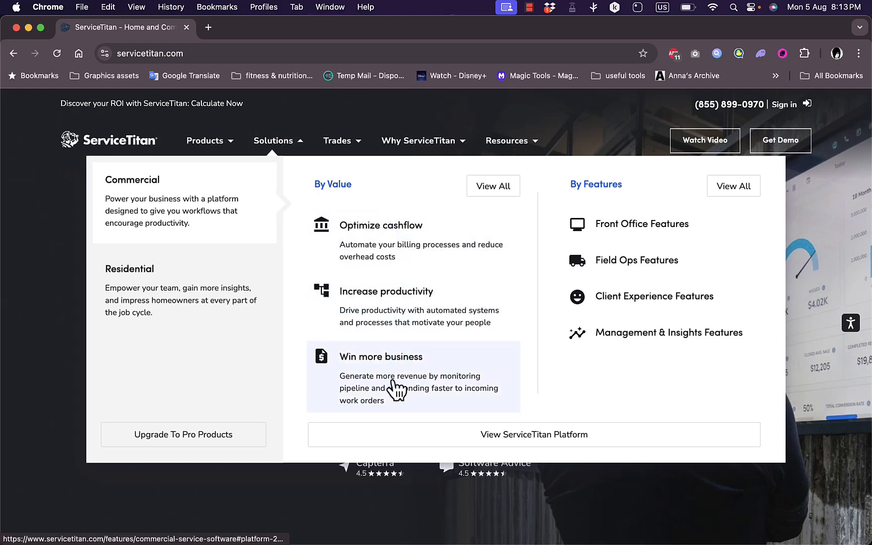
mouse_move(671, 238)
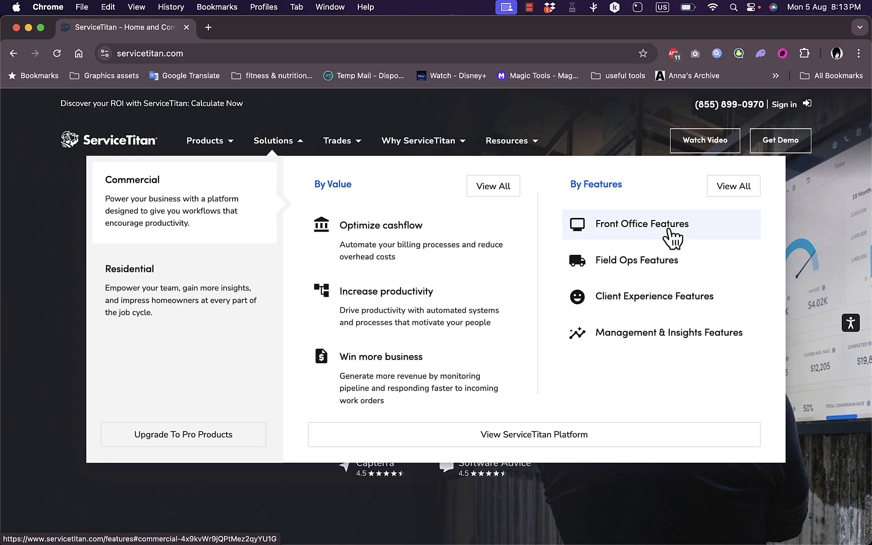
mouse_move(644, 312)
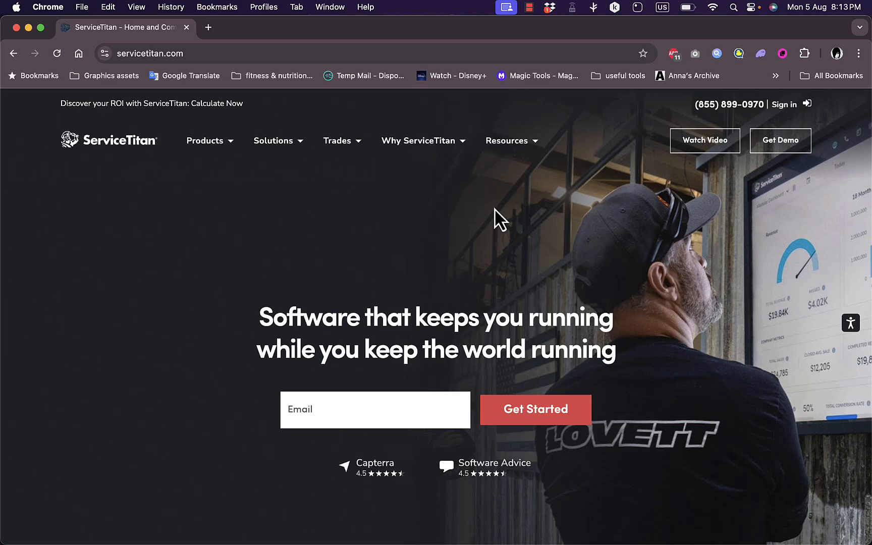
Start the free demo request and choose Electrical as the main industry.
click(372, 410)
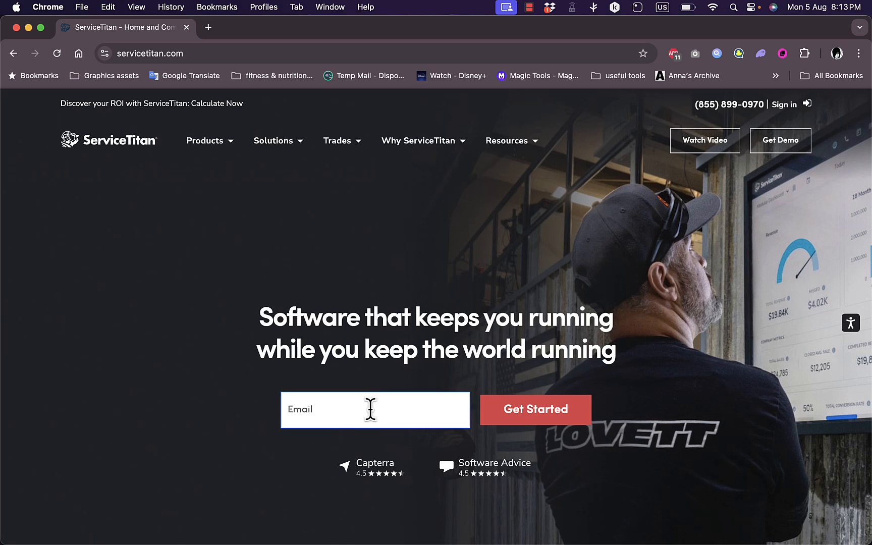
mouse_move(677, 211)
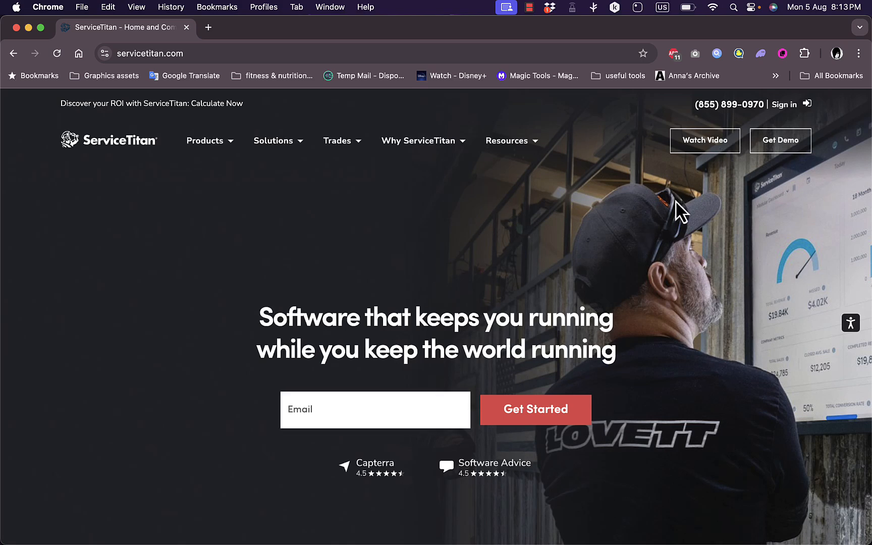
mouse_move(798, 155)
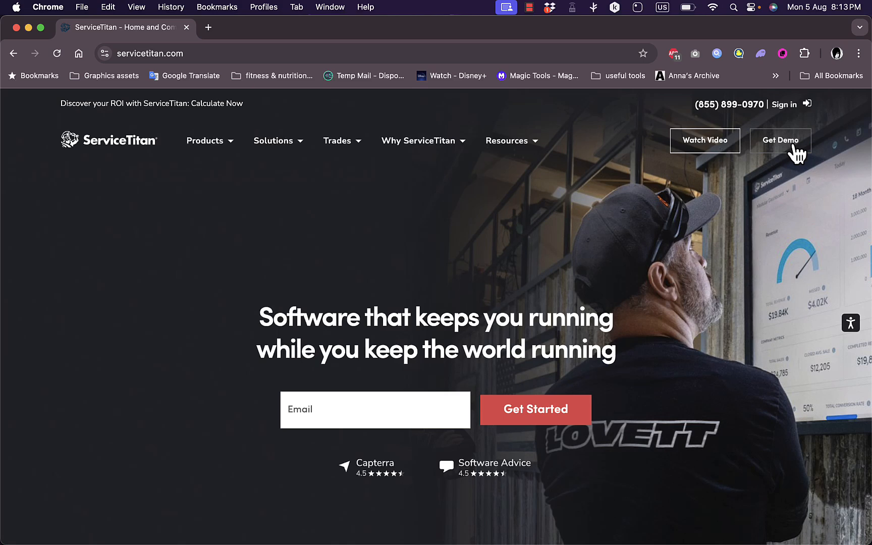
click(357, 410)
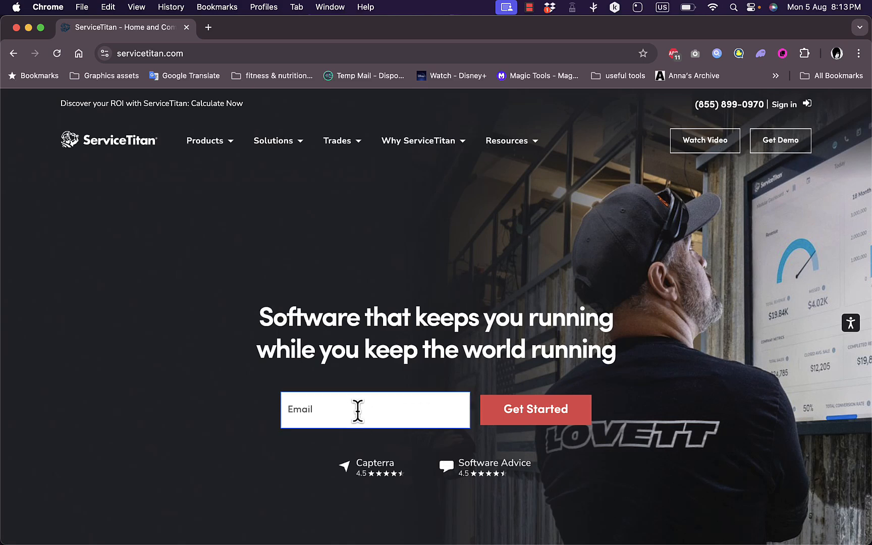
mouse_move(372, 414)
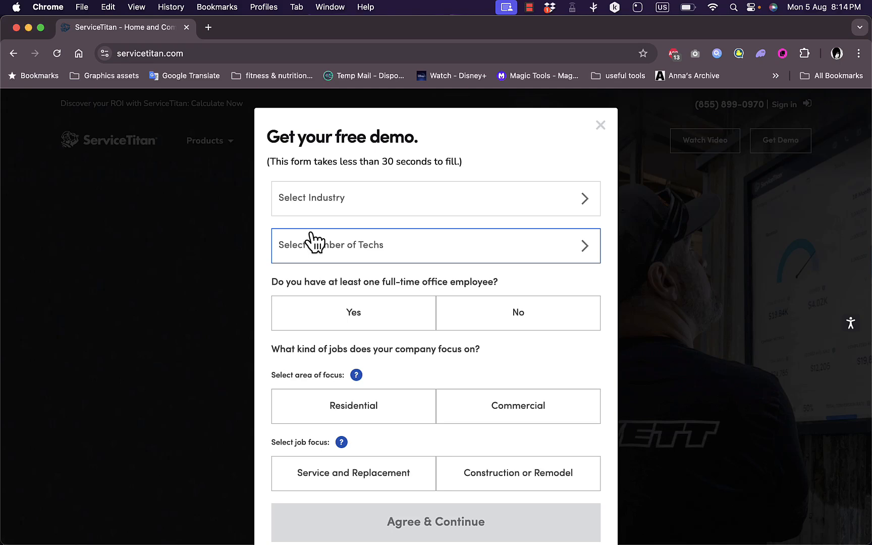
mouse_move(461, 213)
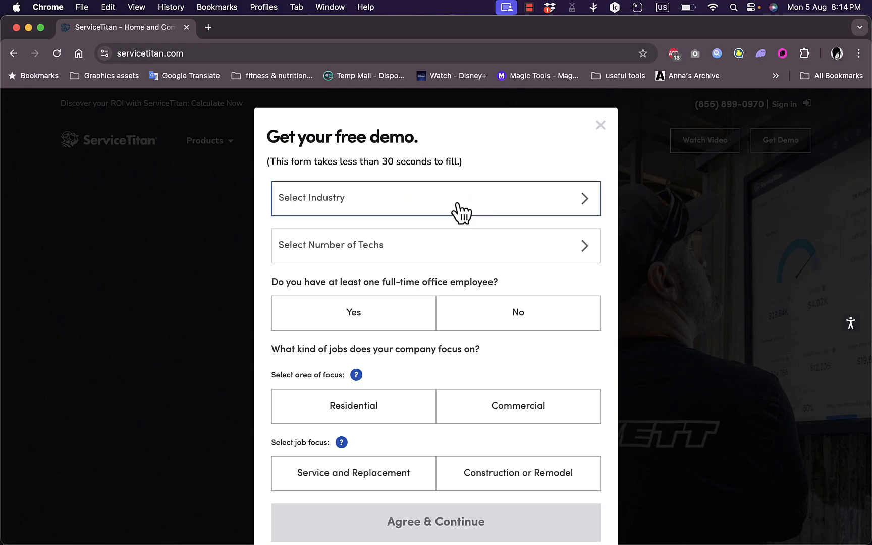
click(435, 199)
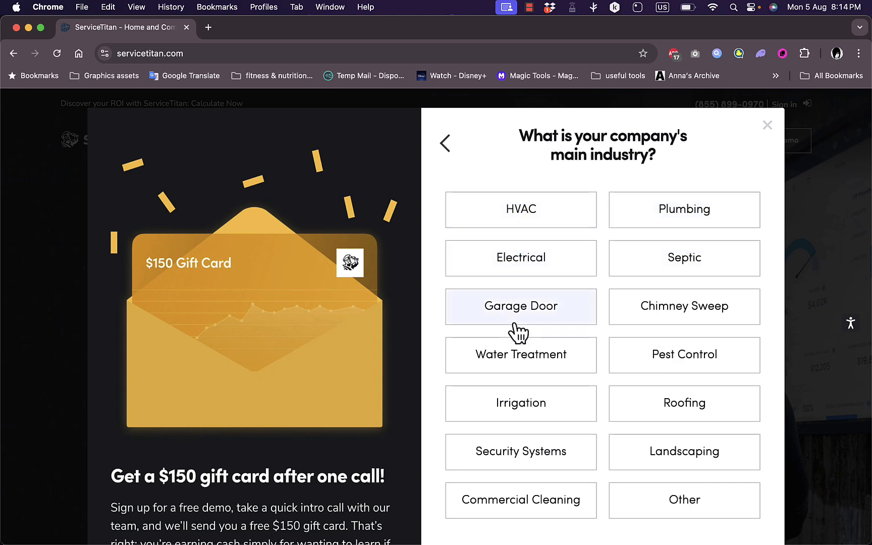
mouse_move(602, 290)
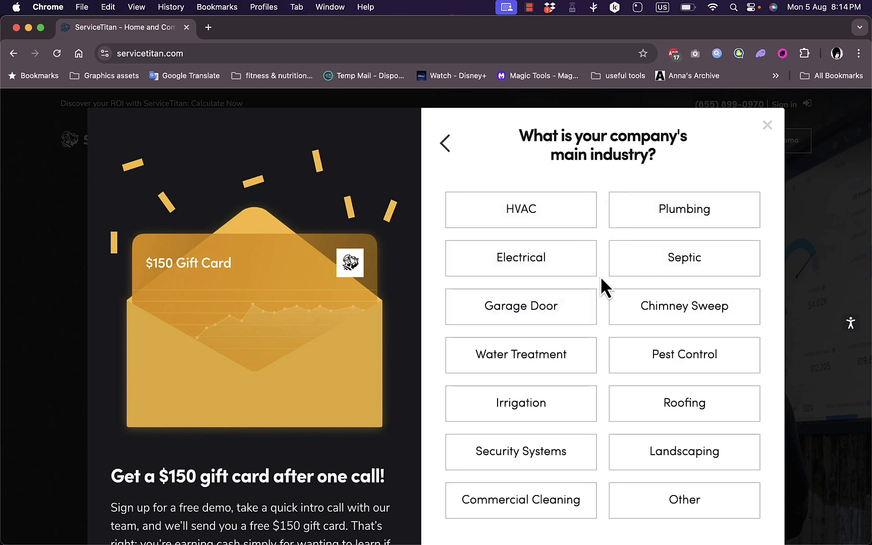
mouse_move(538, 255)
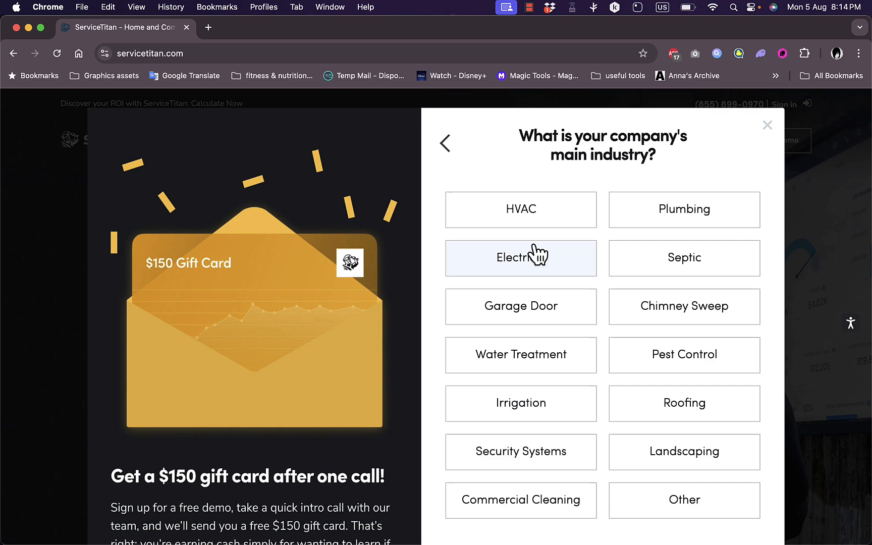
click(520, 258)
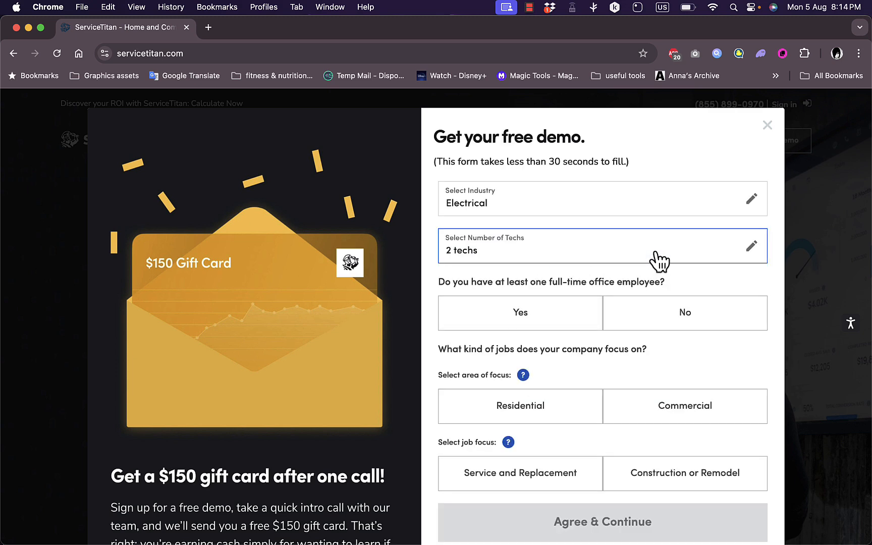
mouse_move(551, 300)
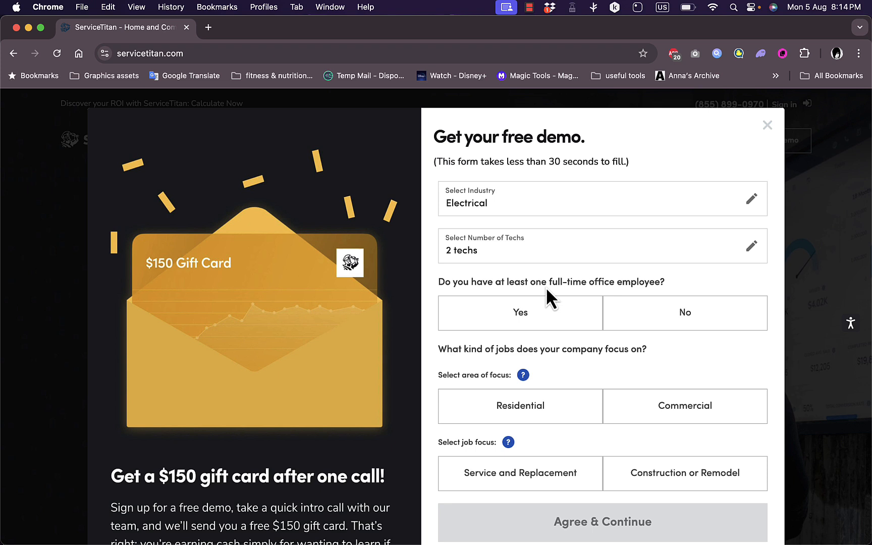
Answer 2 techs, Yes to an office employee, Residential focus and Service and Replacement jobs.
click(520, 313)
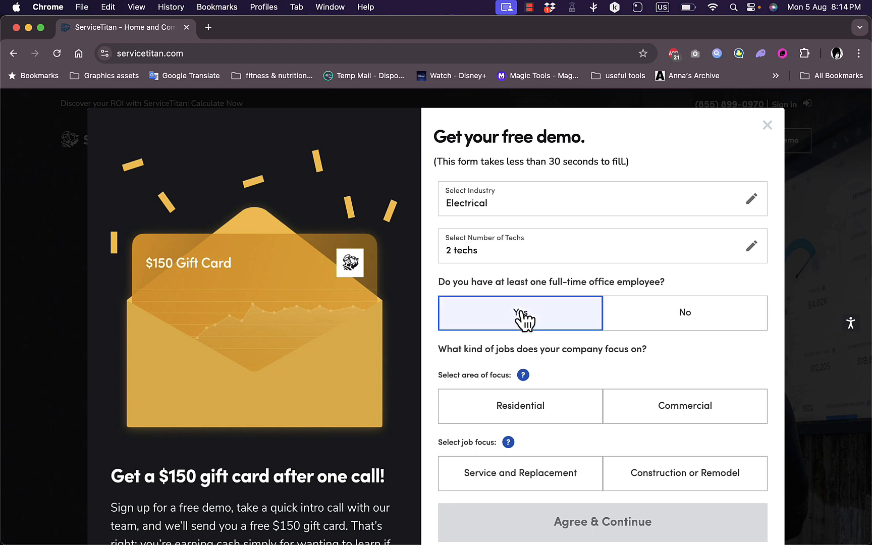
click(521, 313)
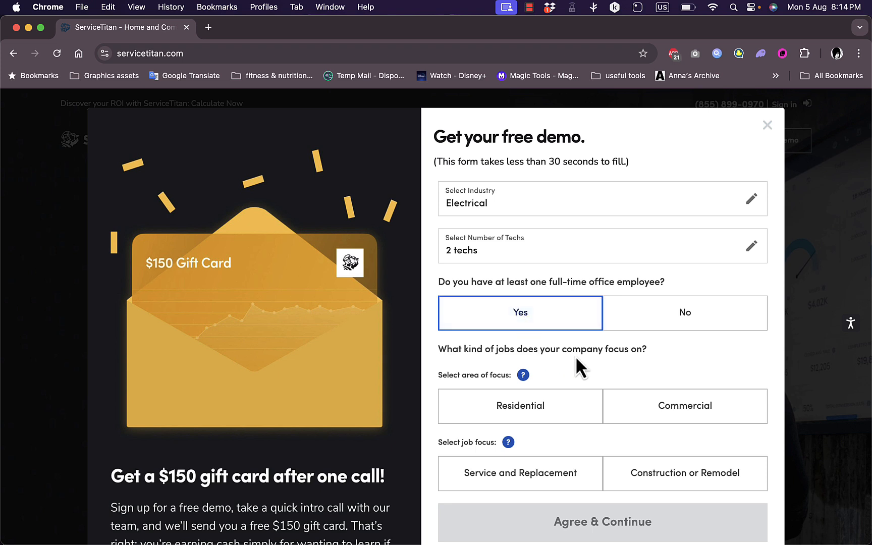
click(521, 406)
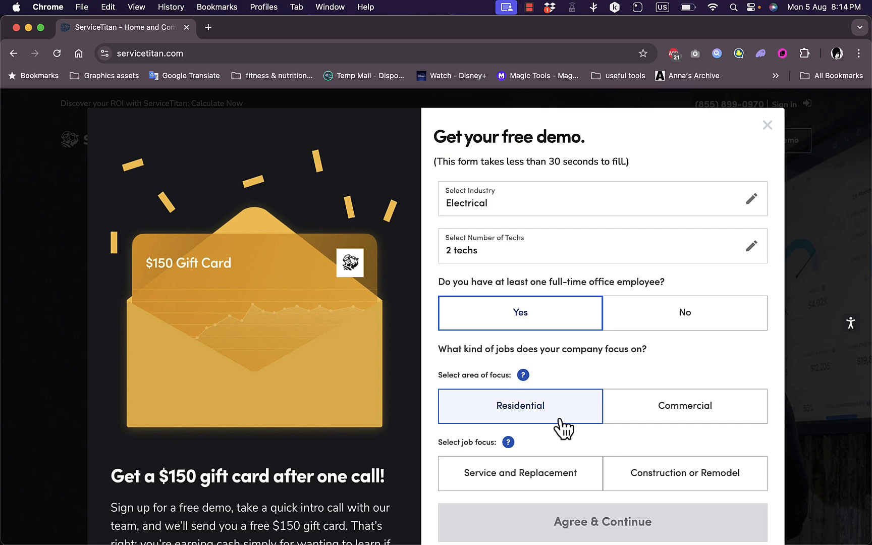
click(521, 406)
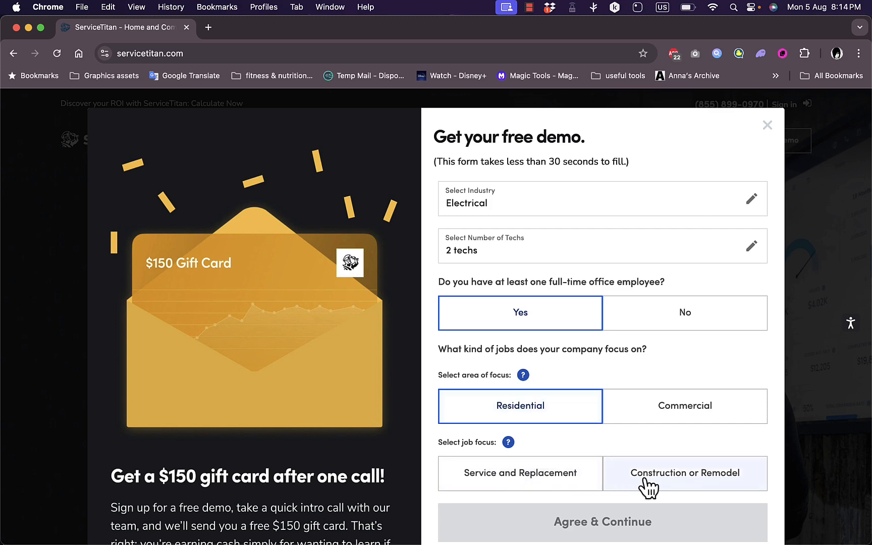
click(521, 473)
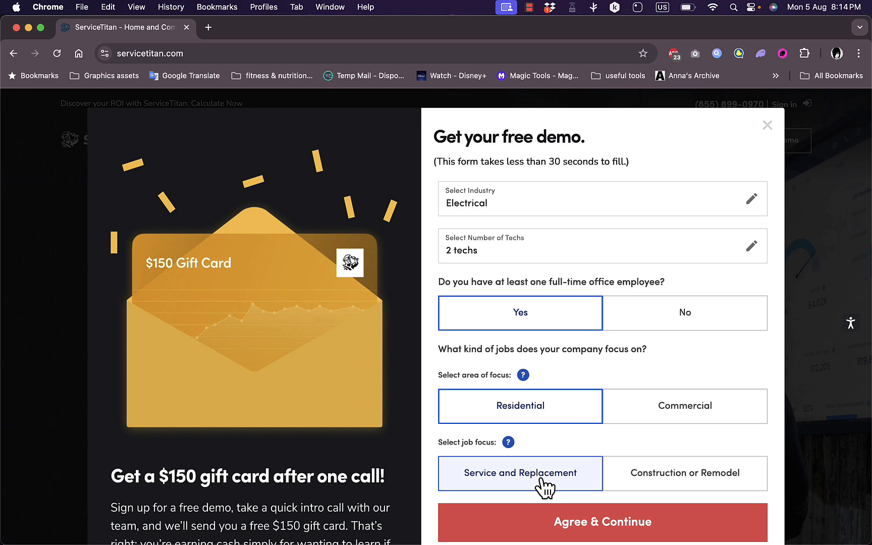
scroll(down, 3)
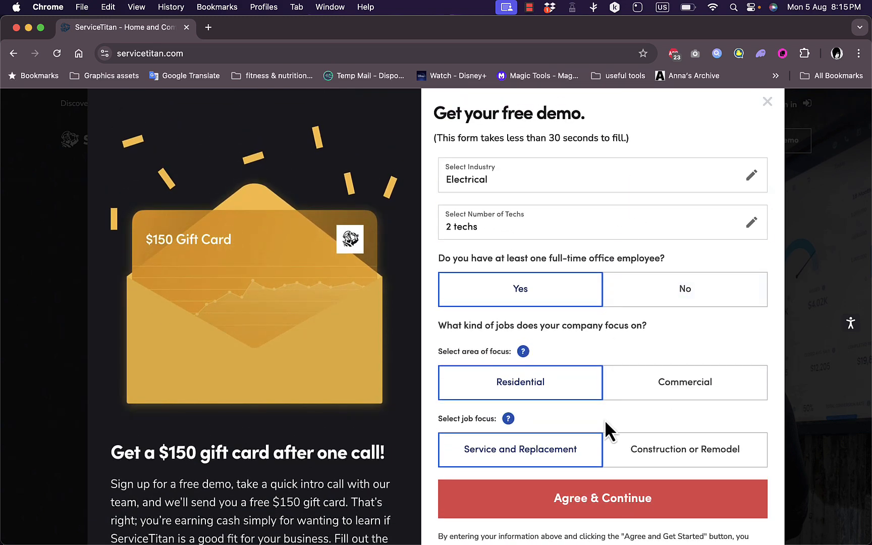
Continue to the final step, enter company howtosimple with contact details and submit the demo request.
click(602, 498)
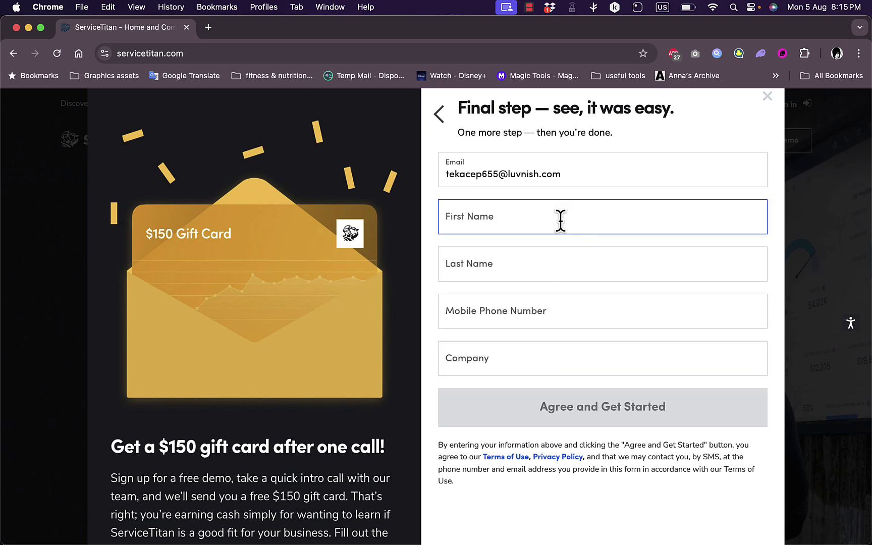
text(howtosimple)
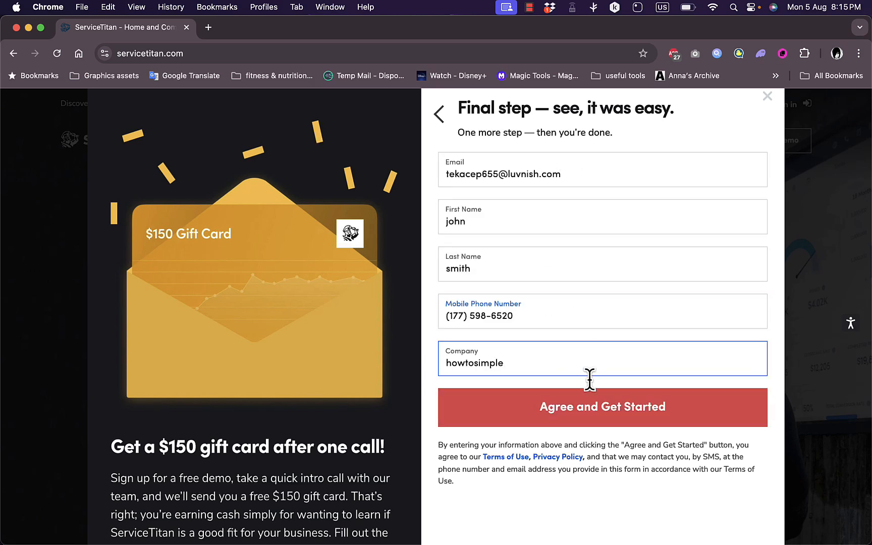
click(602, 407)
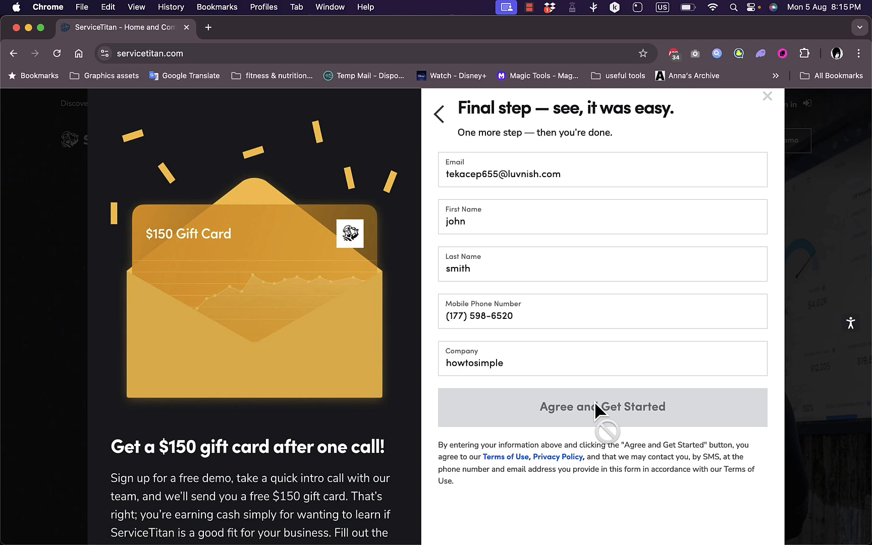
click(603, 407)
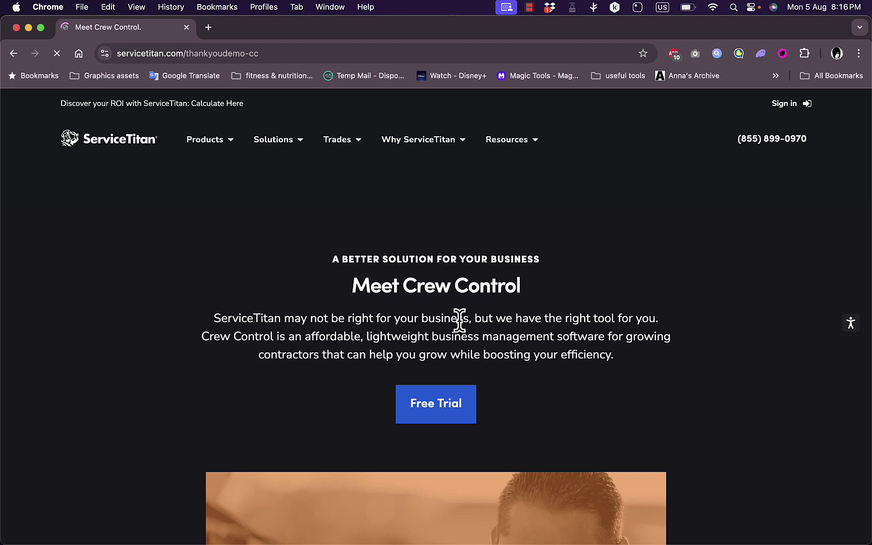
mouse_move(329, 341)
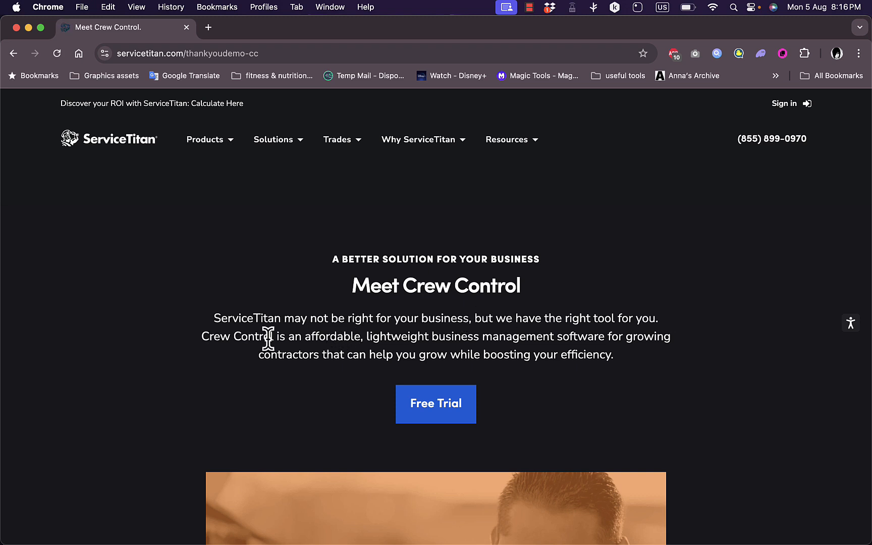
Start the Crew Control free trial from the Meet Crew Control page.
click(436, 404)
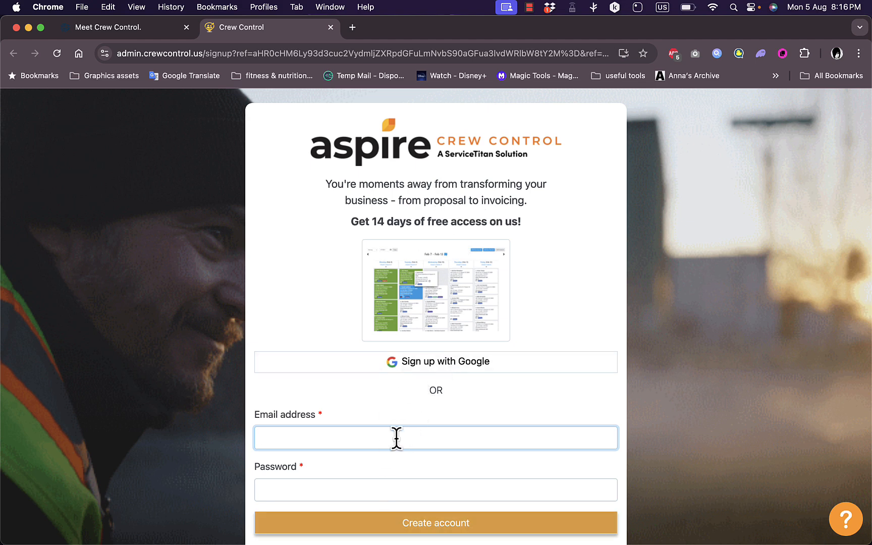
Create the Crew Control trial account with the email address and password.
click(435, 523)
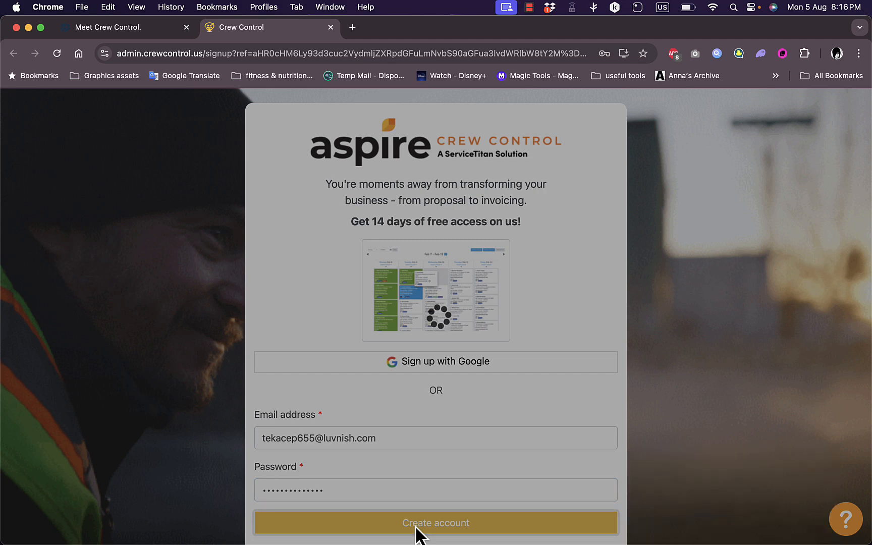
click(435, 523)
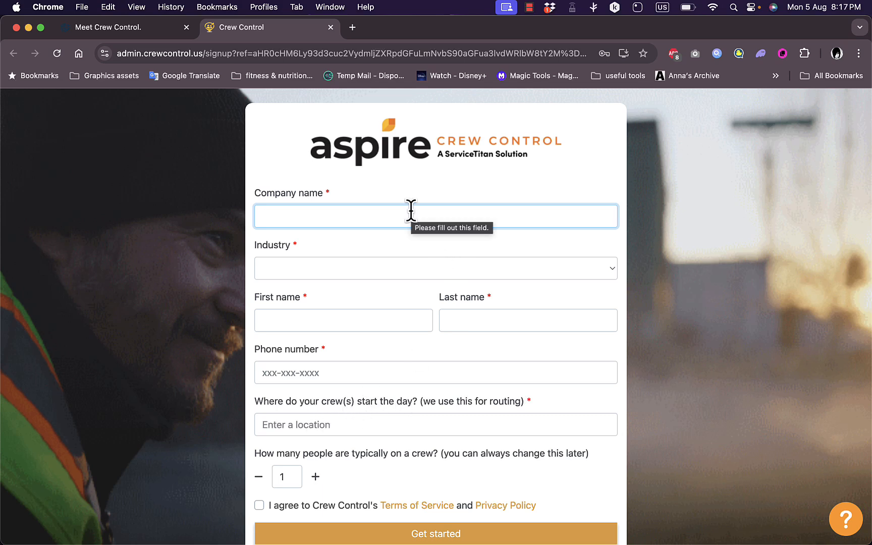
Enter company howtosi, choose Electrical as the industry and fill the name fields.
text(howtosimple)
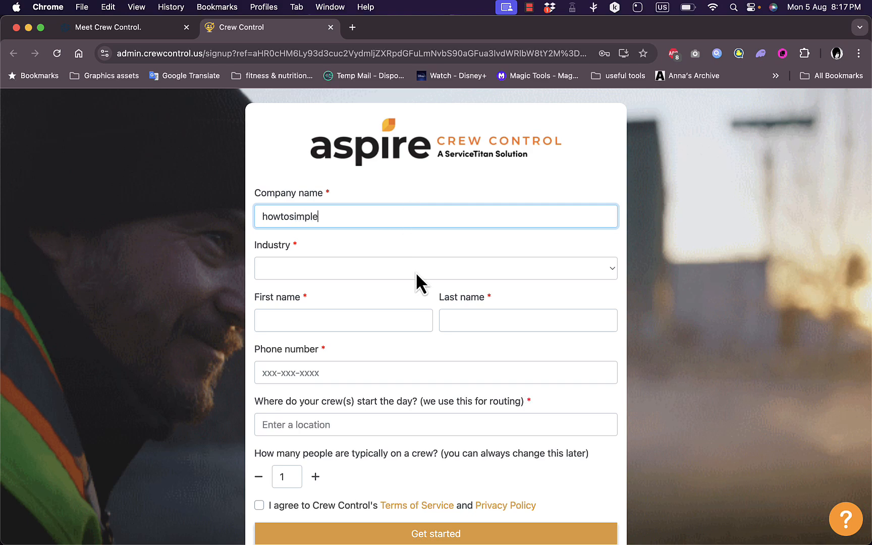
click(435, 269)
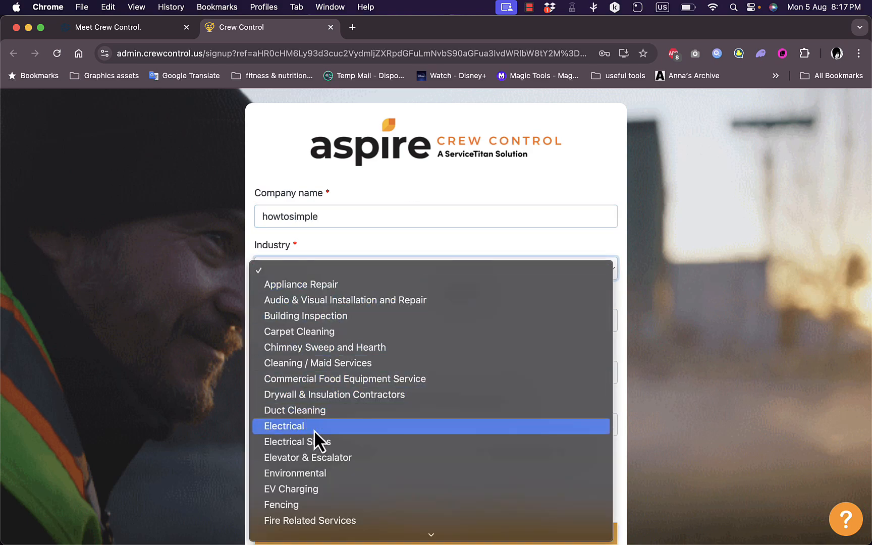
click(284, 426)
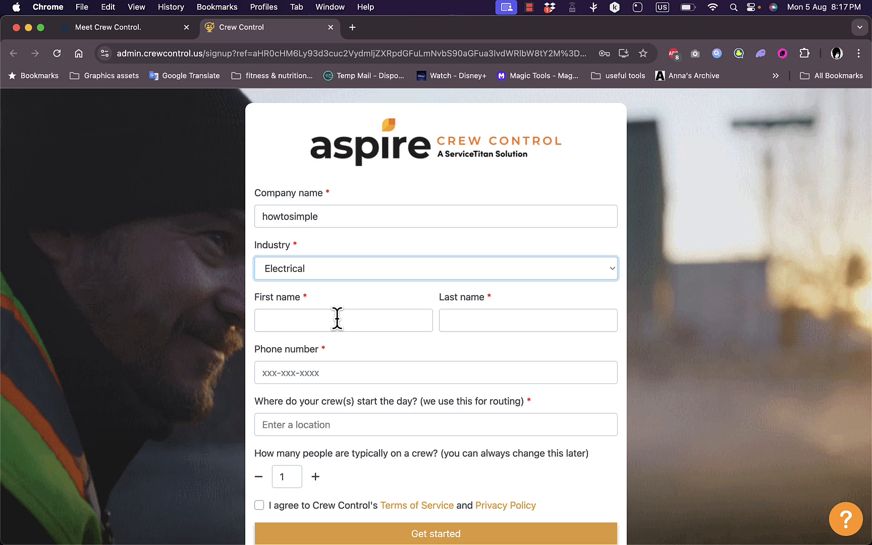
click(435, 533)
text(john)
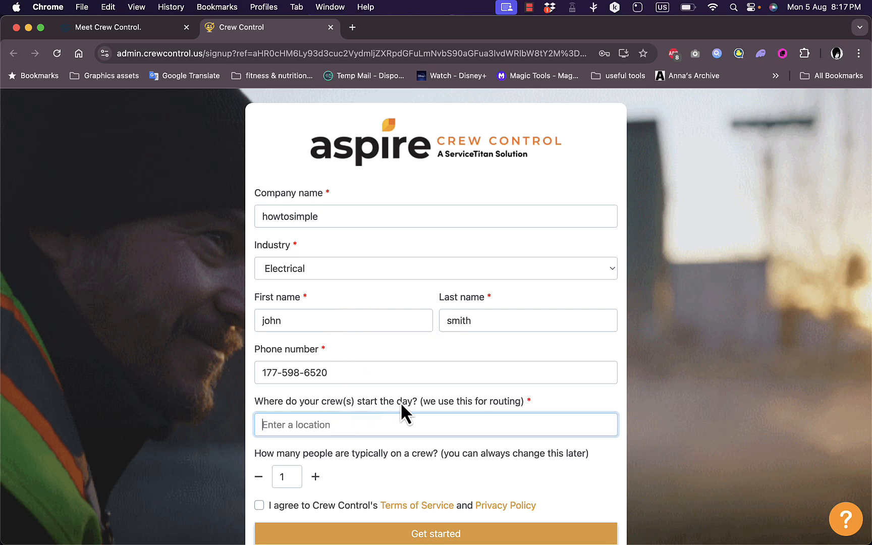
scroll(down, 3)
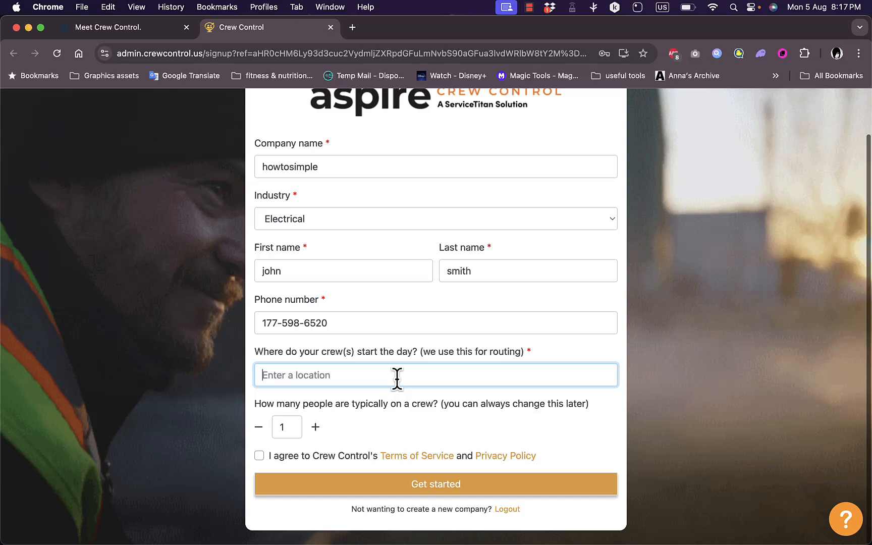
Set New York, NY, USA as start location, crew size 2, accept the terms and start the trial.
text(new yor)
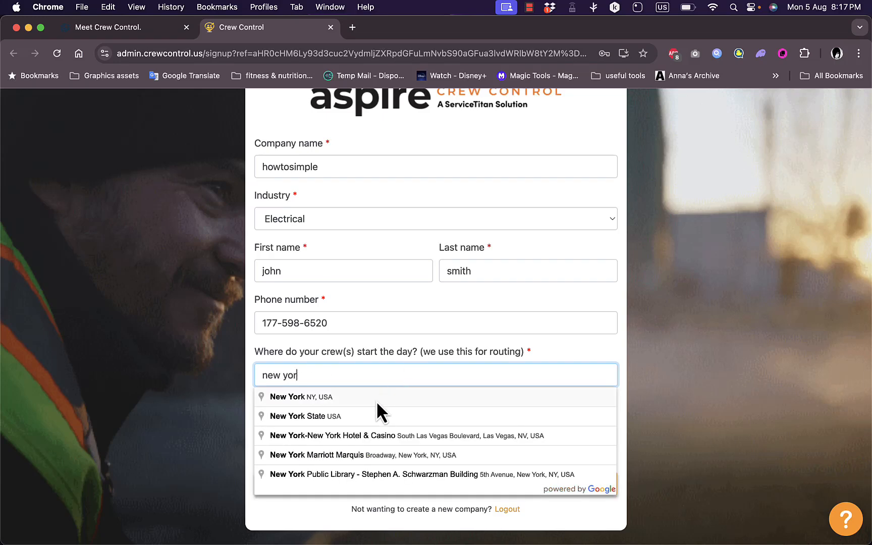
click(301, 397)
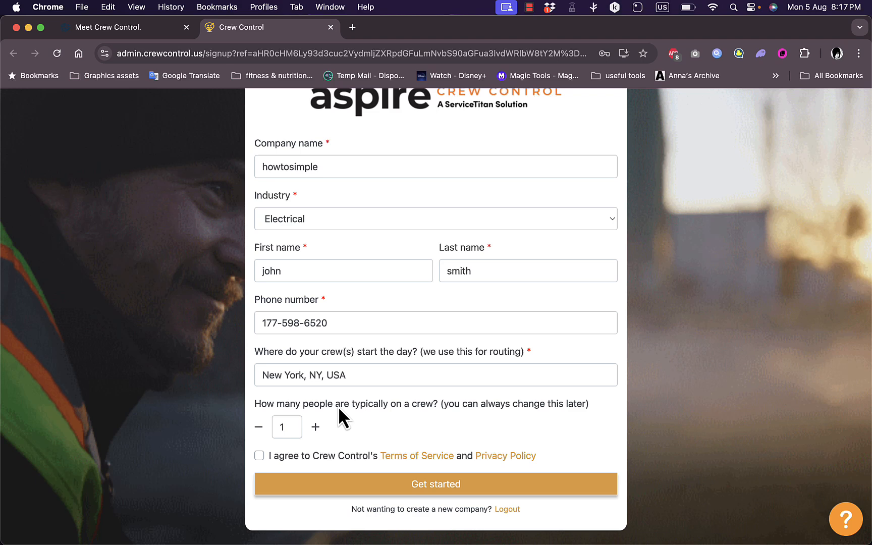
click(259, 456)
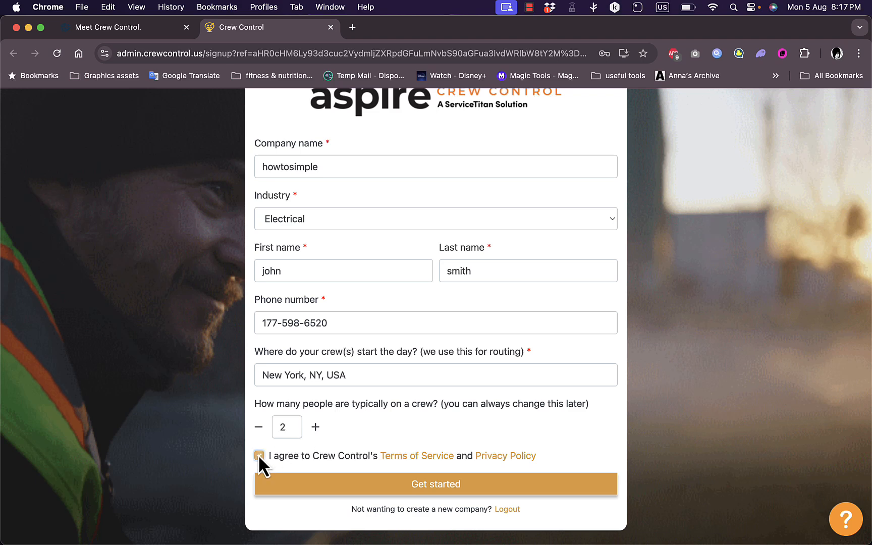
click(260, 456)
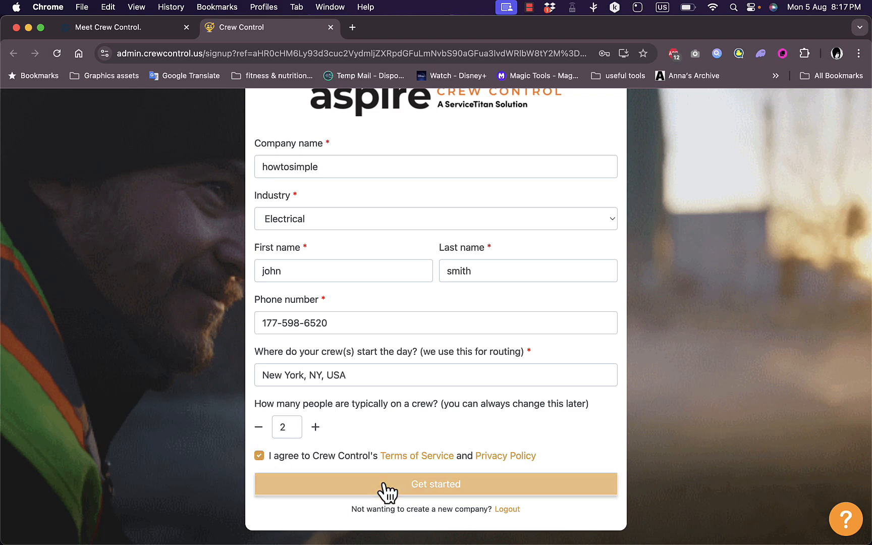
click(436, 484)
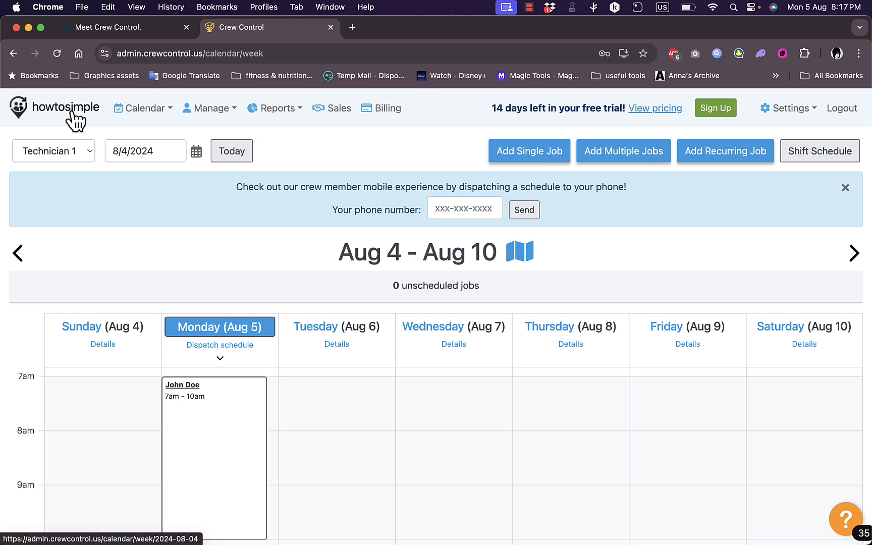
Switch the schedule to the August 2024 month view.
click(145, 108)
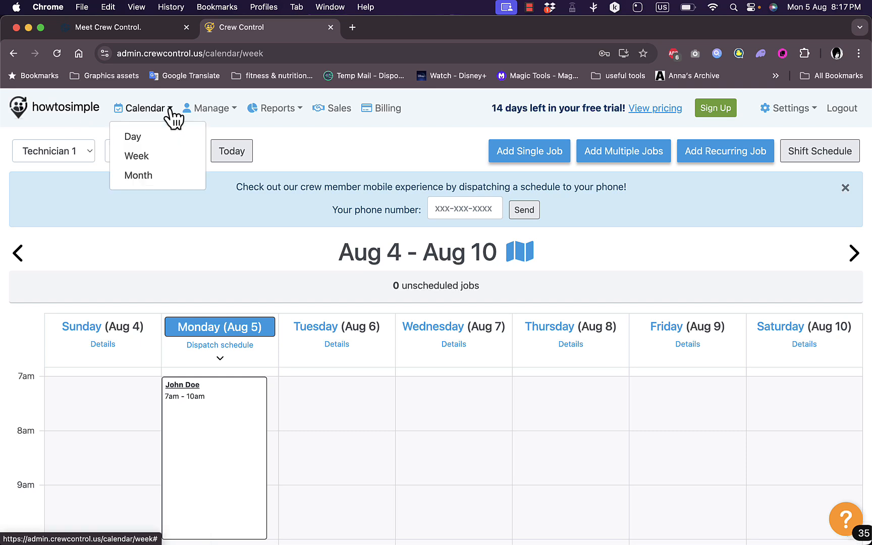
mouse_move(233, 307)
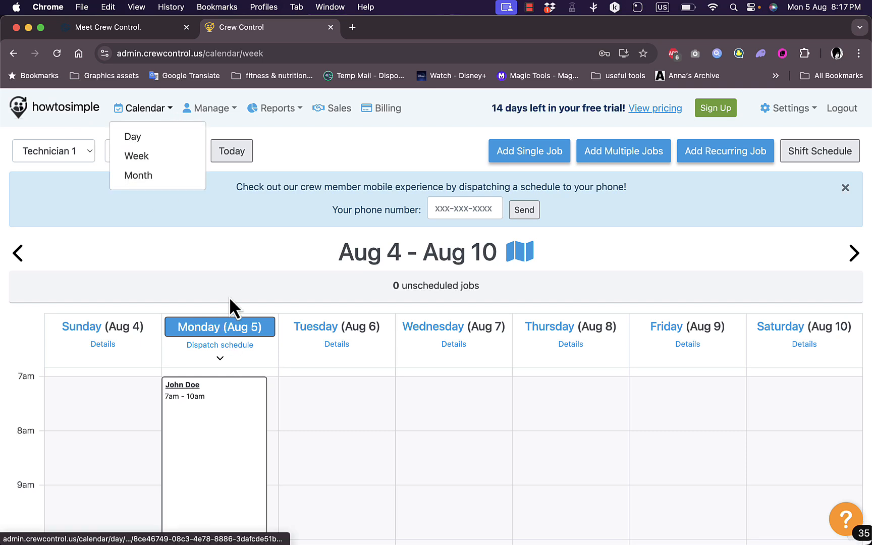
mouse_move(361, 272)
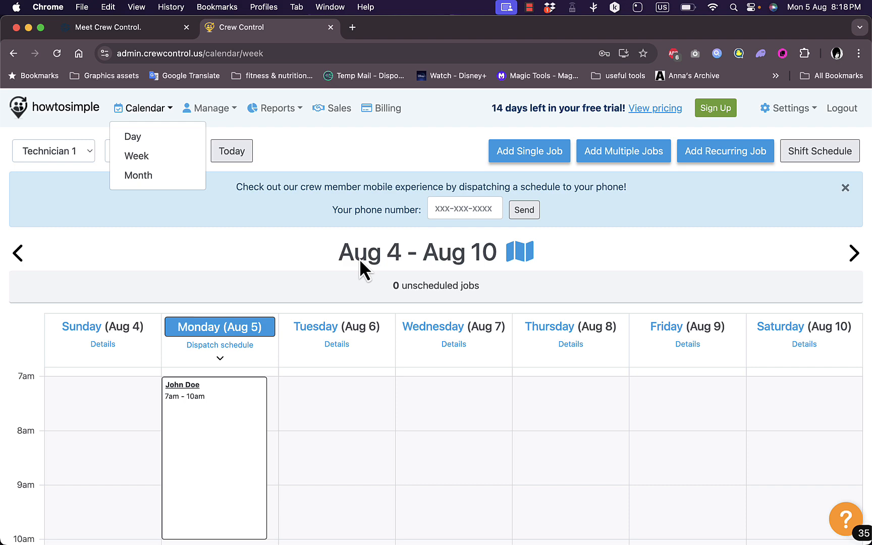
mouse_move(147, 175)
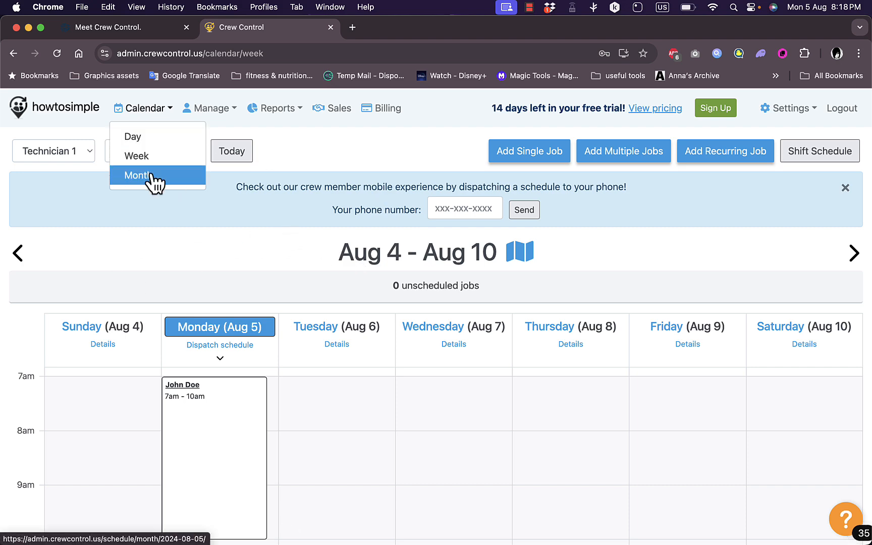
click(136, 175)
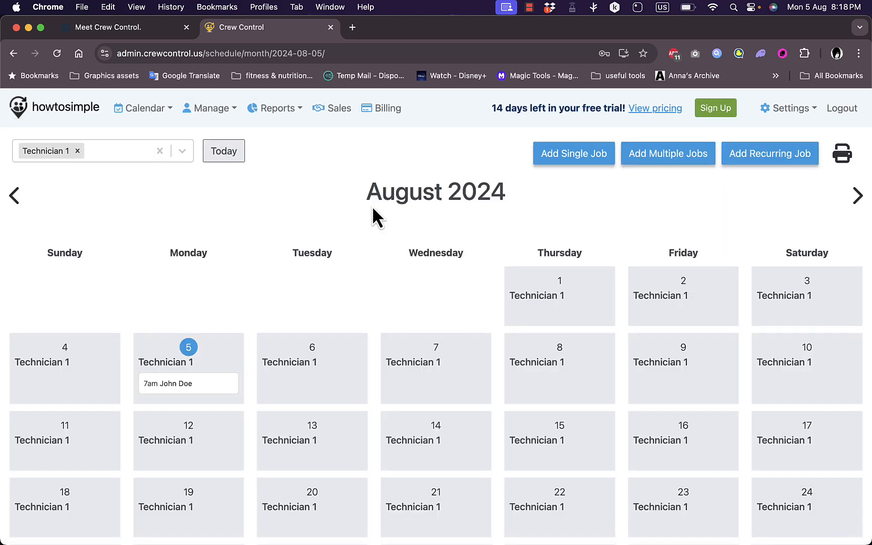
Switch the schedule back to the Aug 4–10 week view.
scroll(down, 3)
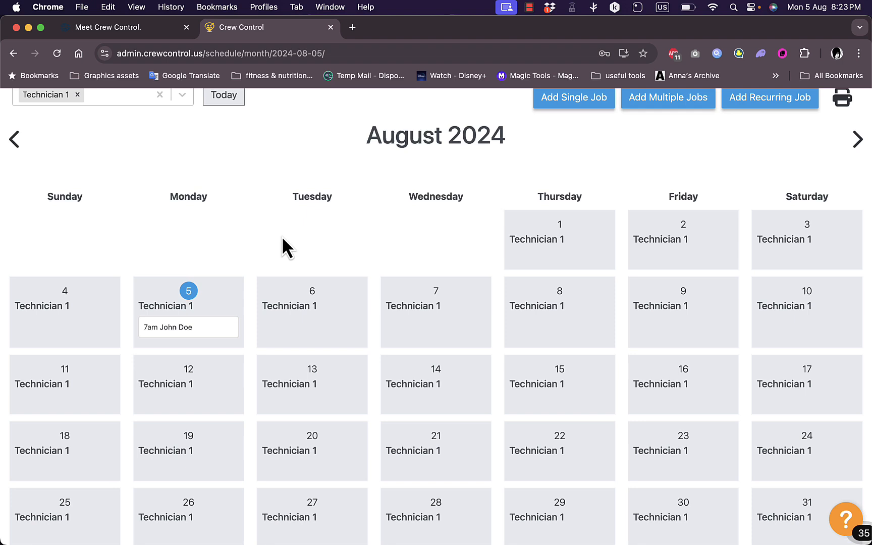
mouse_move(187, 333)
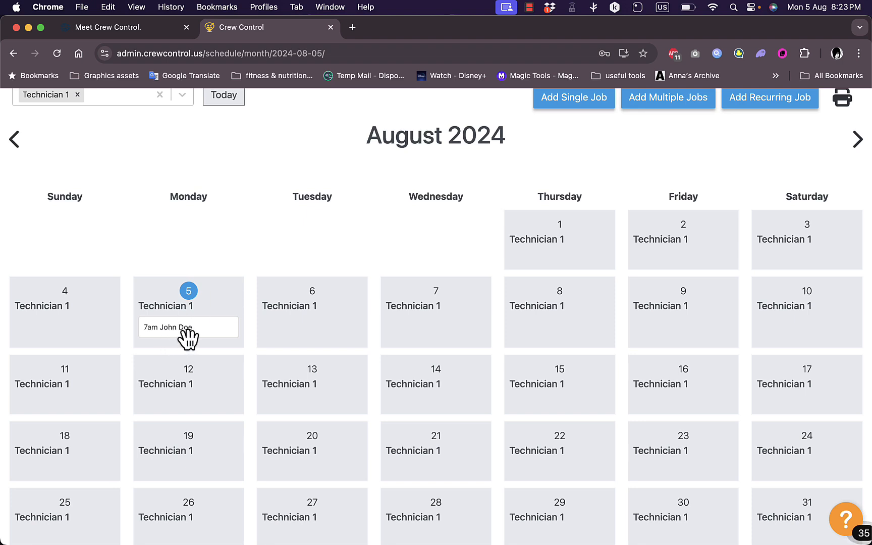
mouse_move(194, 349)
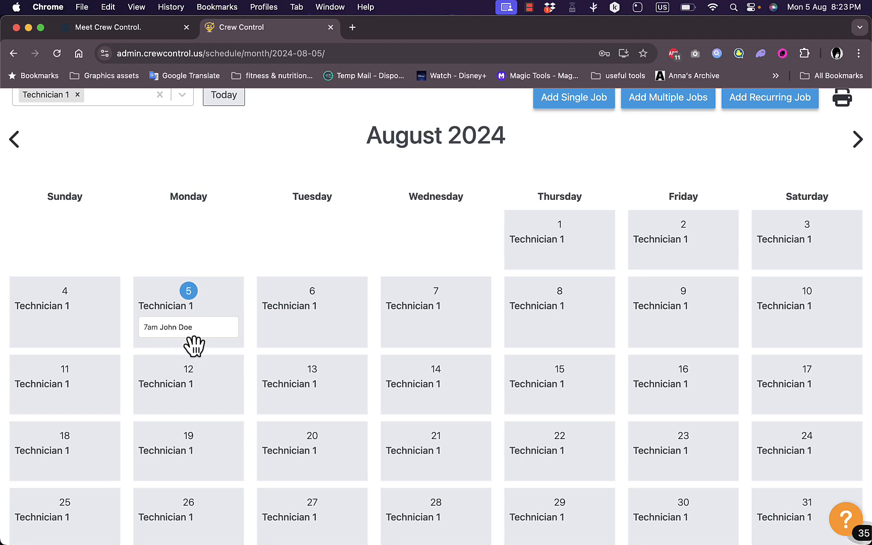
mouse_move(183, 333)
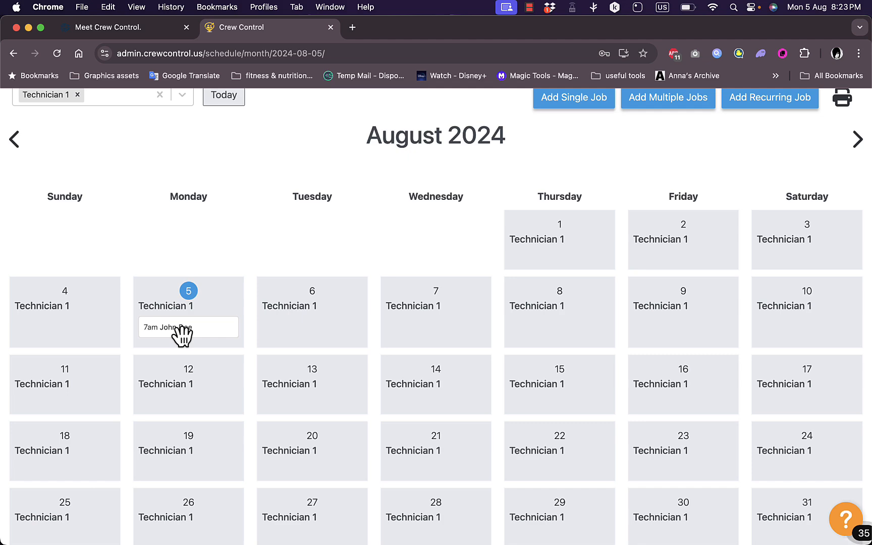
mouse_move(191, 331)
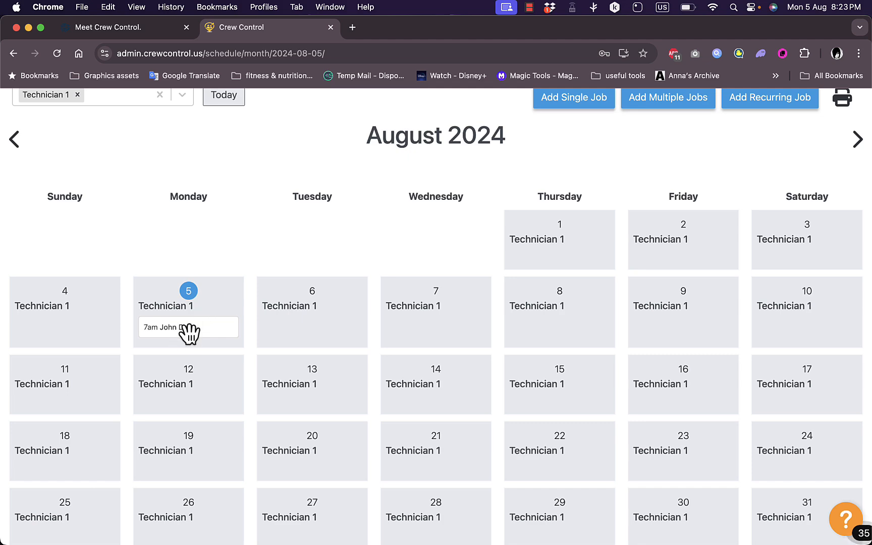
scroll(down, 3)
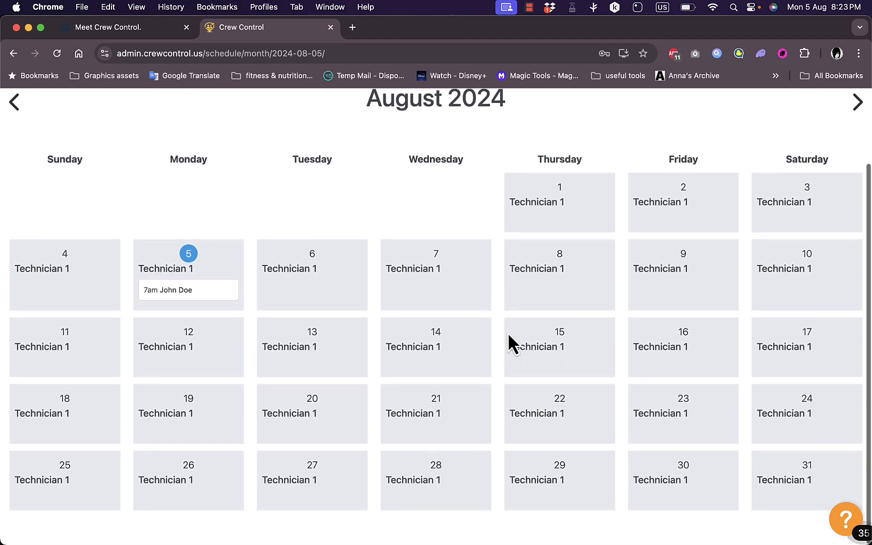
scroll(down, 3)
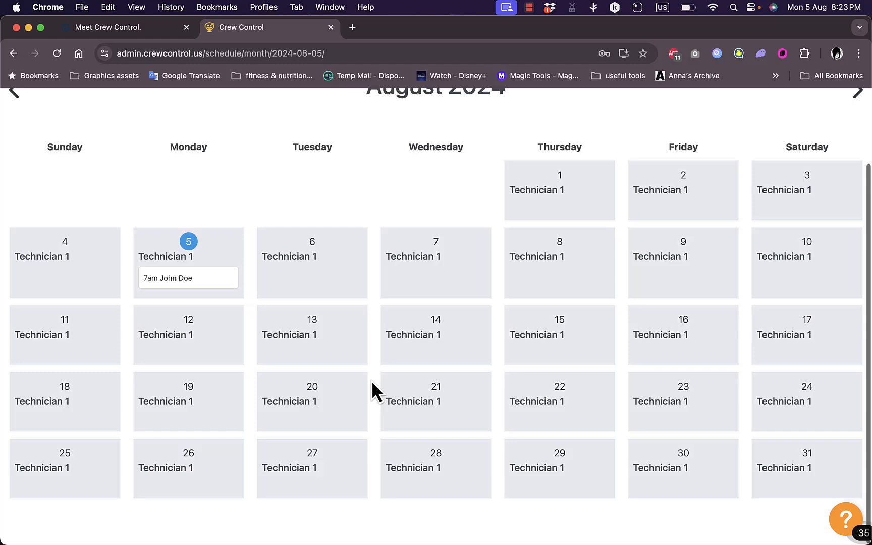
click(144, 108)
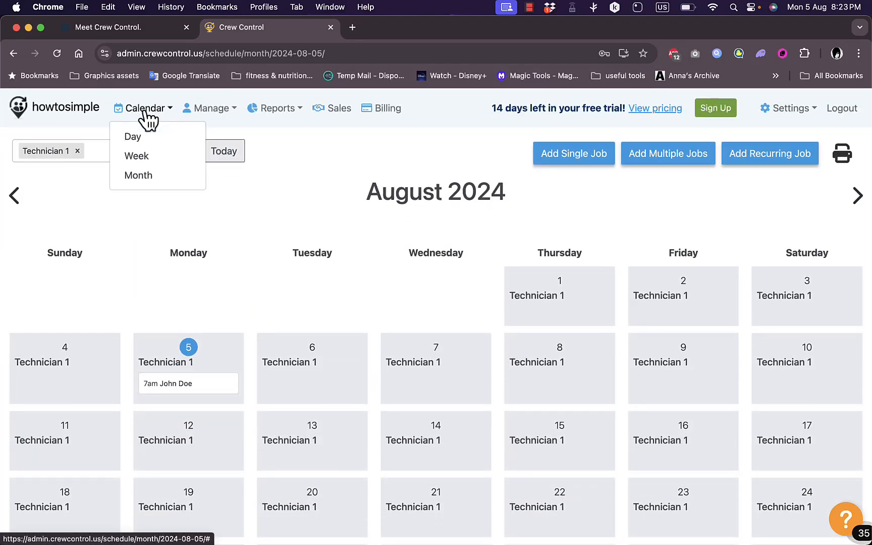
click(137, 156)
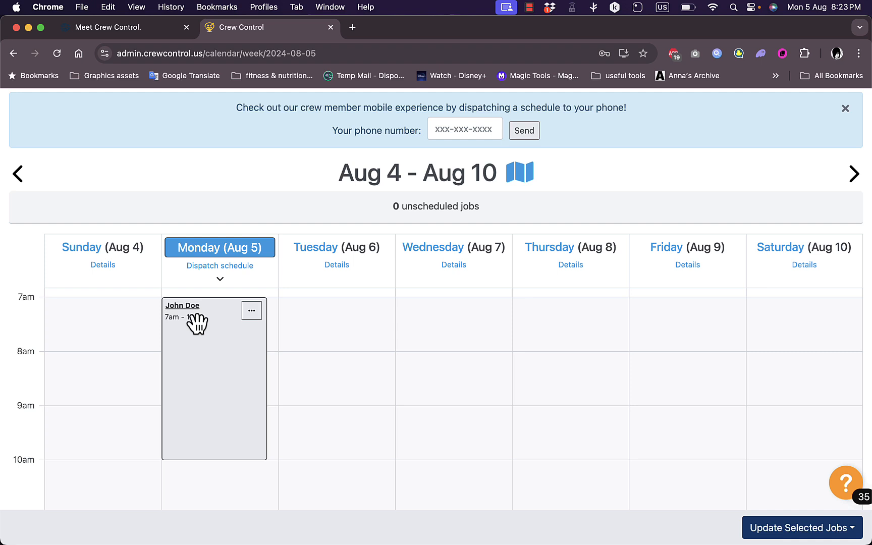
Copy John Doe's 7am–10am Monday job as a single job onto Tuesday Aug 6.
click(251, 311)
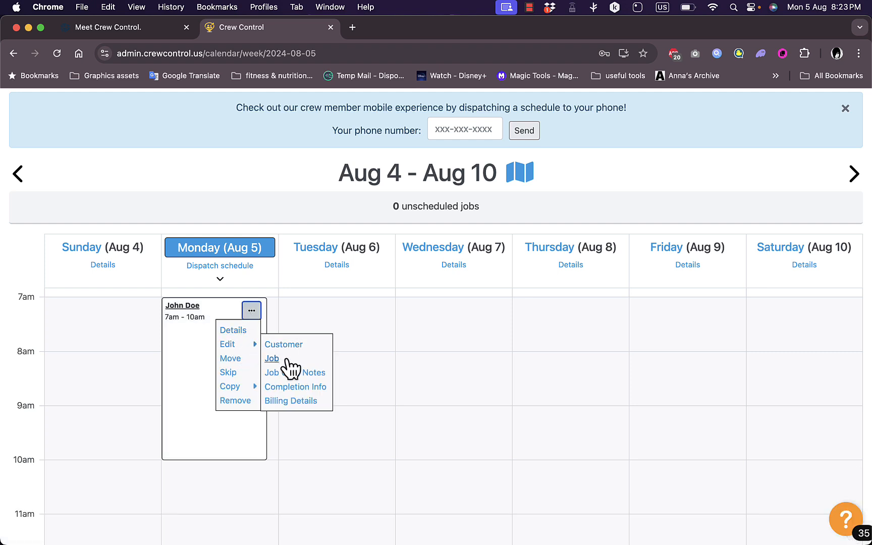
mouse_move(233, 366)
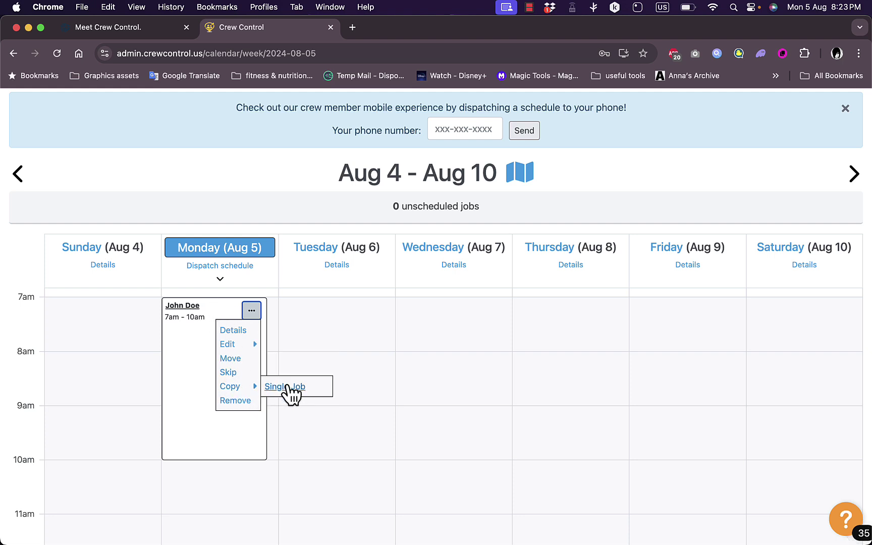
click(285, 386)
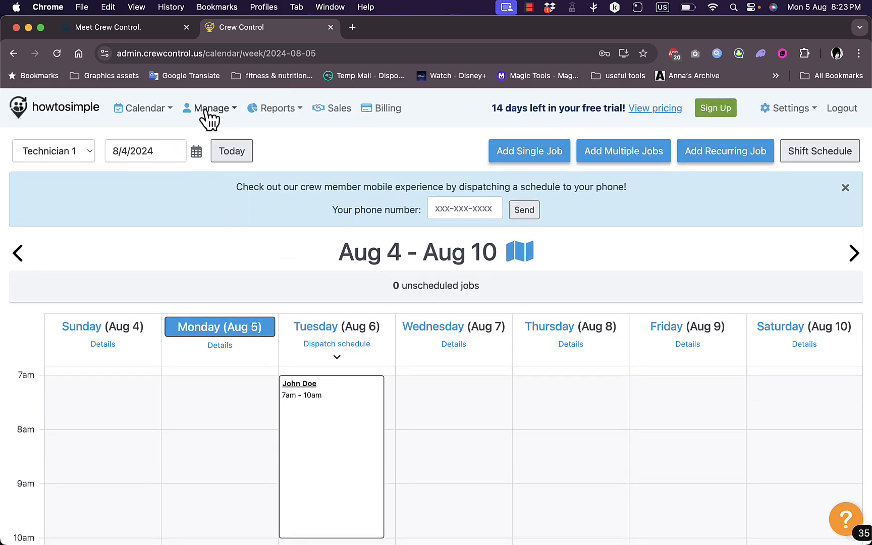
Go to Manage > Customers and reveal the From CSV File import option.
click(216, 108)
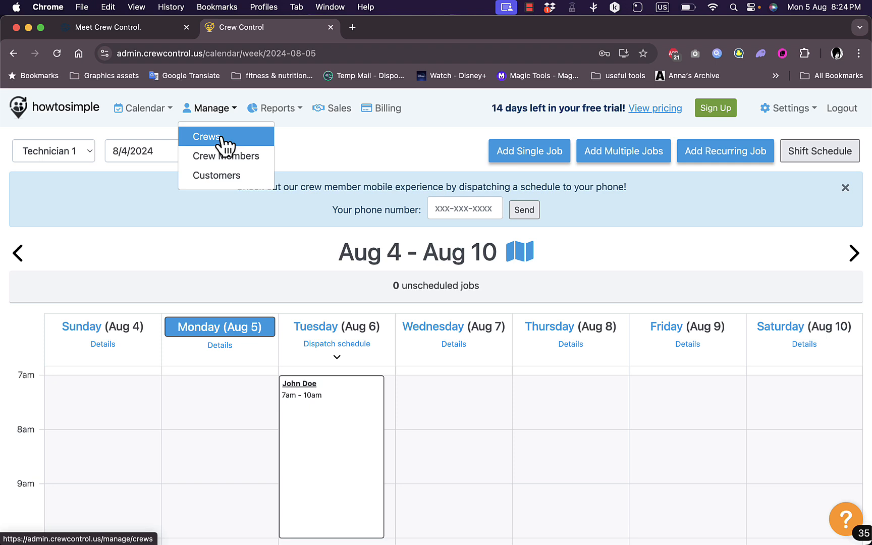
mouse_move(233, 180)
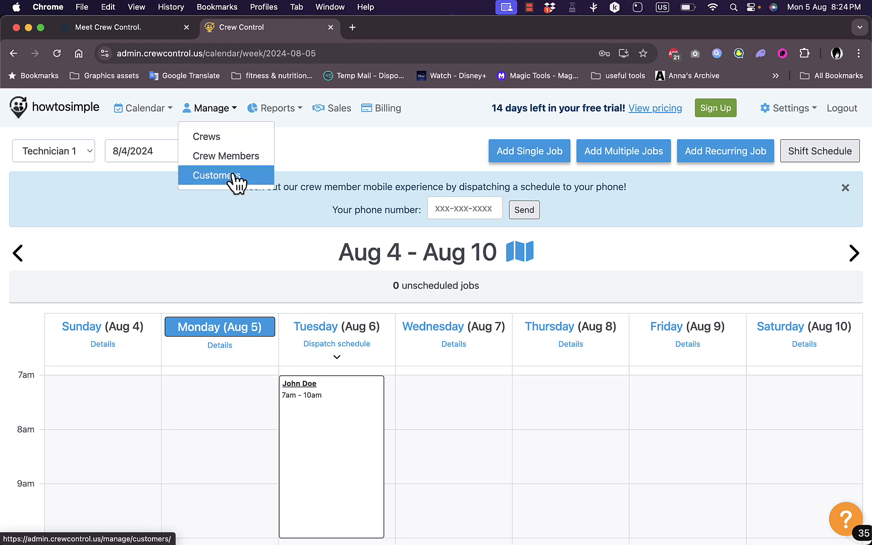
click(215, 176)
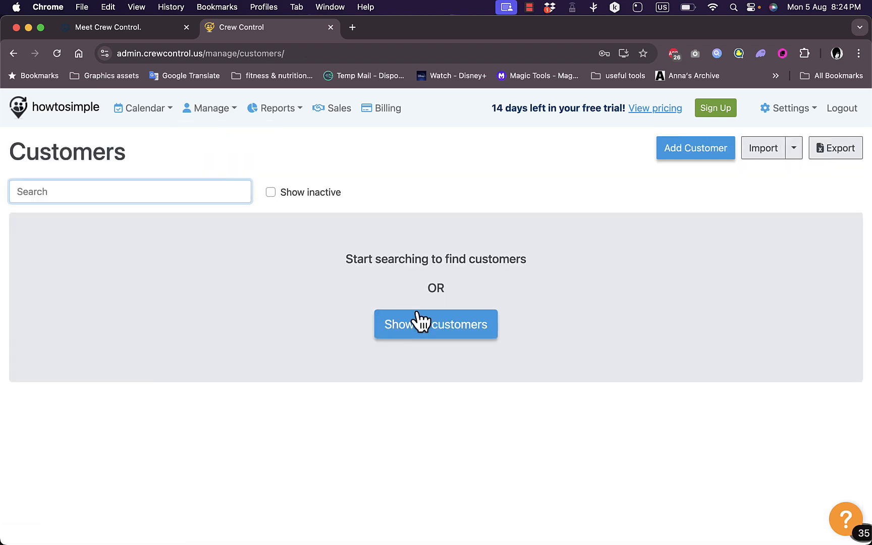
mouse_move(623, 293)
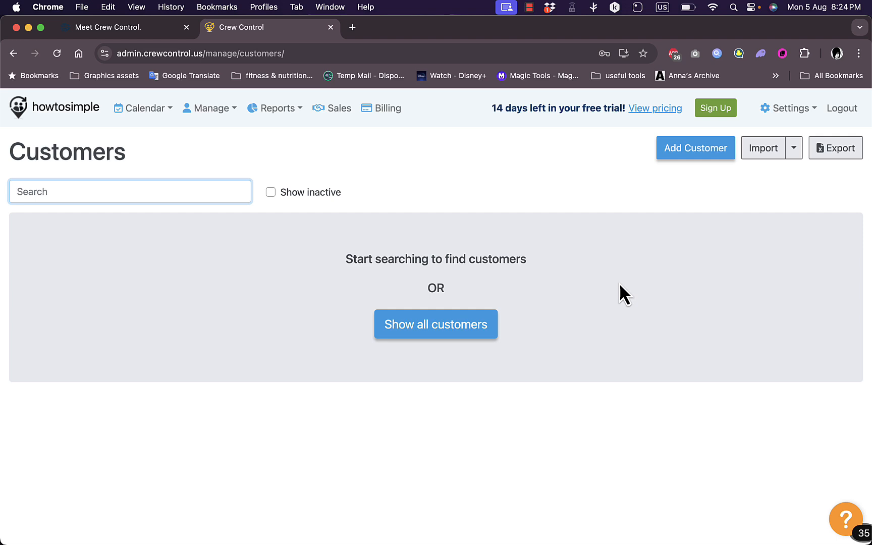
mouse_move(700, 165)
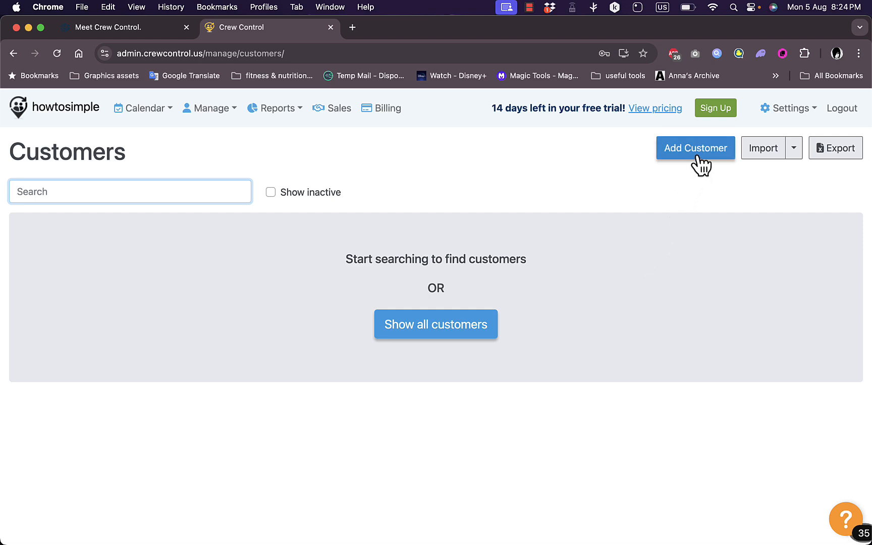
click(795, 147)
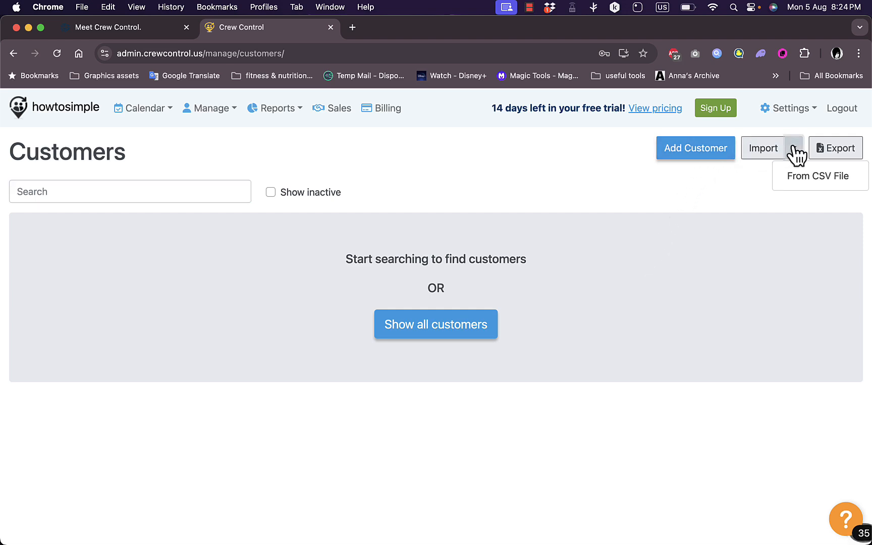
mouse_move(657, 188)
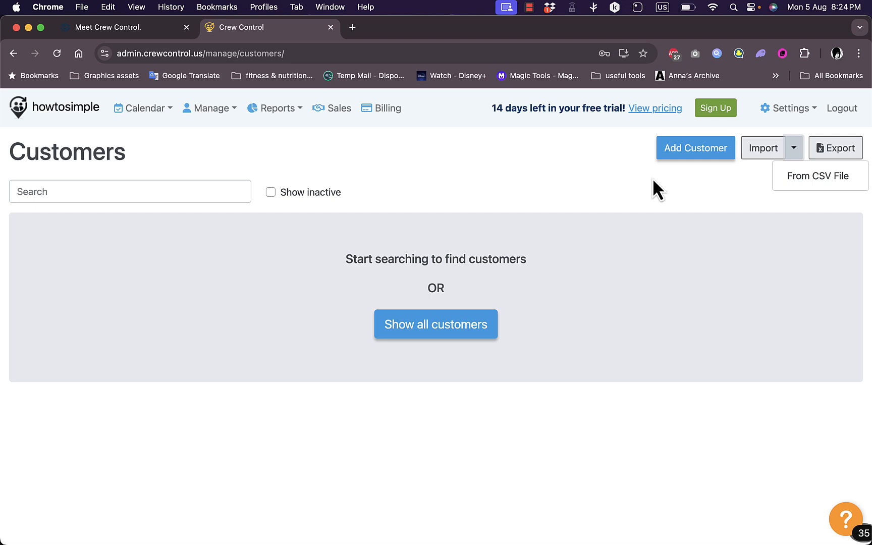
mouse_move(551, 188)
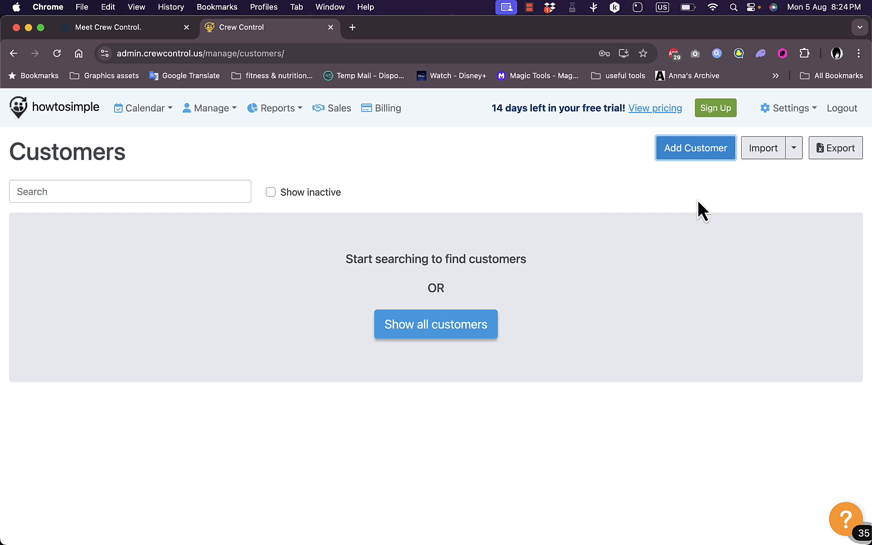
Look through the Add Customer form's fields, then cancel it unsaved.
click(696, 147)
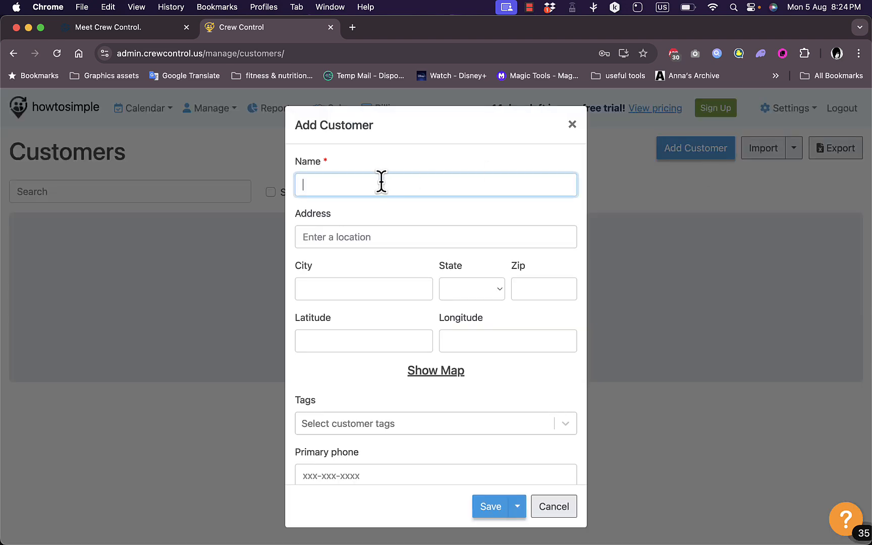
mouse_move(414, 190)
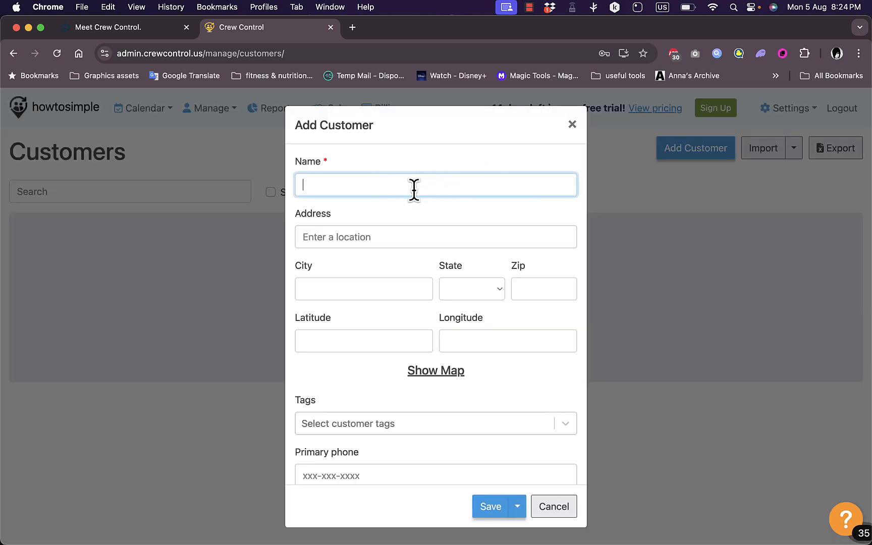
scroll(down, 3)
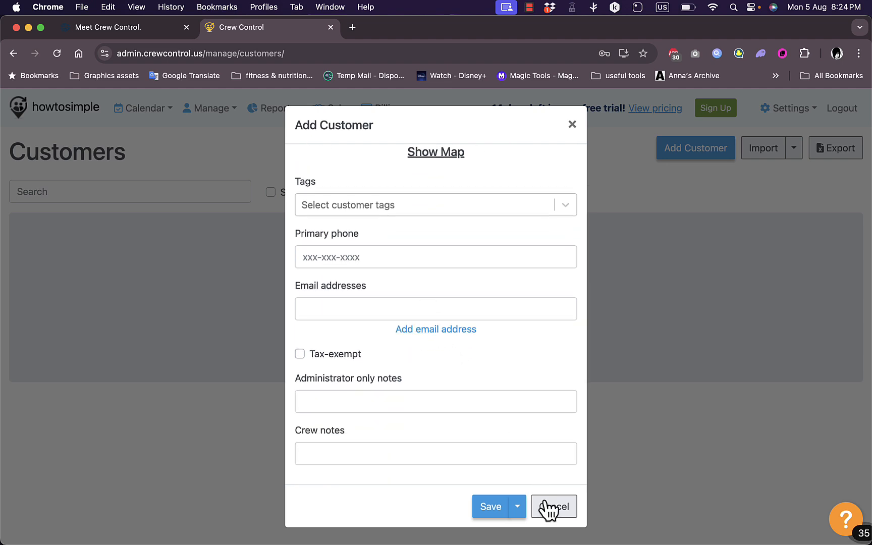
click(555, 507)
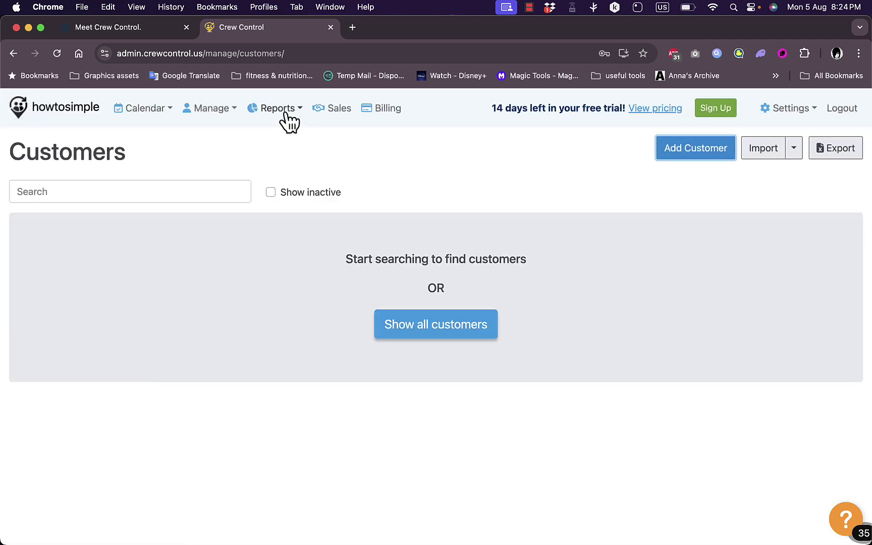
Choose Work History from the Reports menu.
click(276, 108)
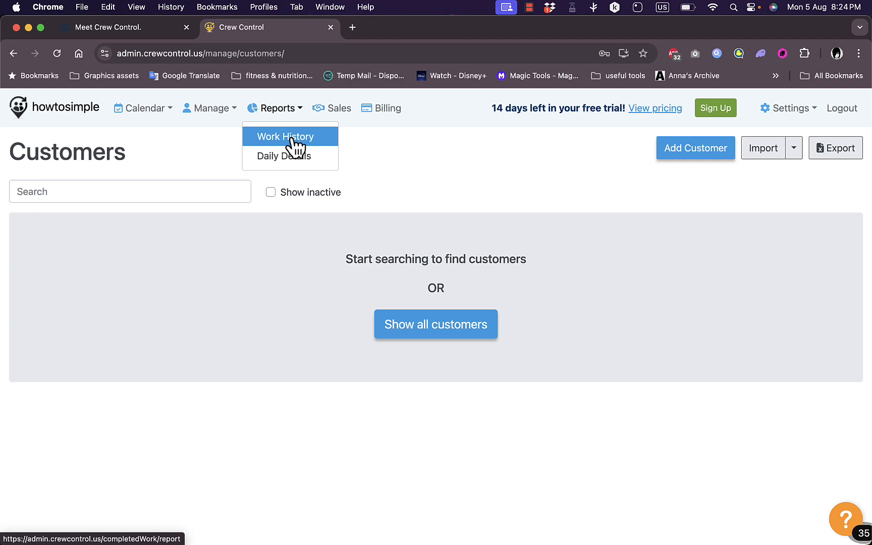
mouse_move(294, 143)
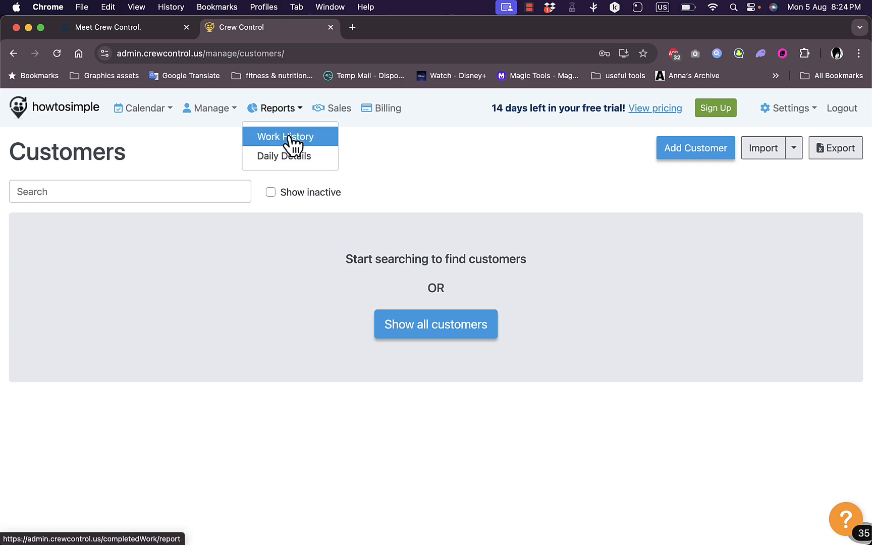
click(284, 137)
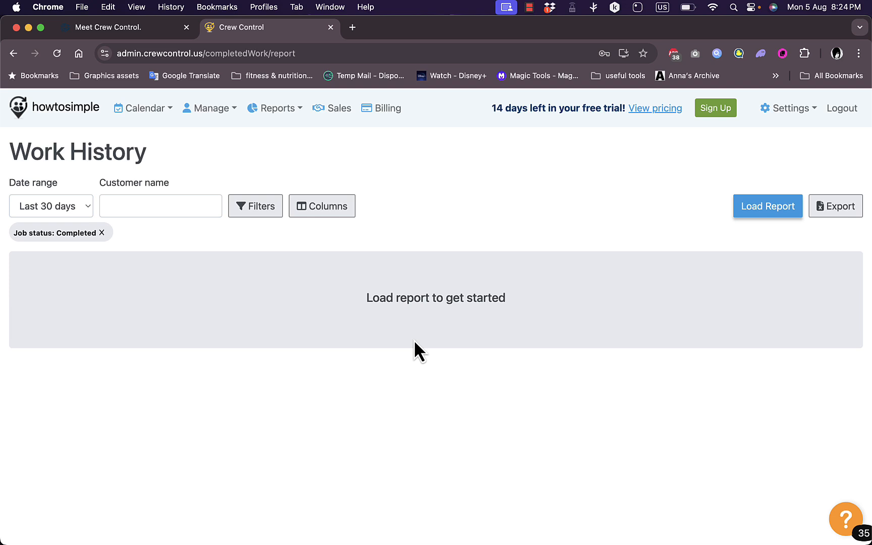
mouse_move(449, 319)
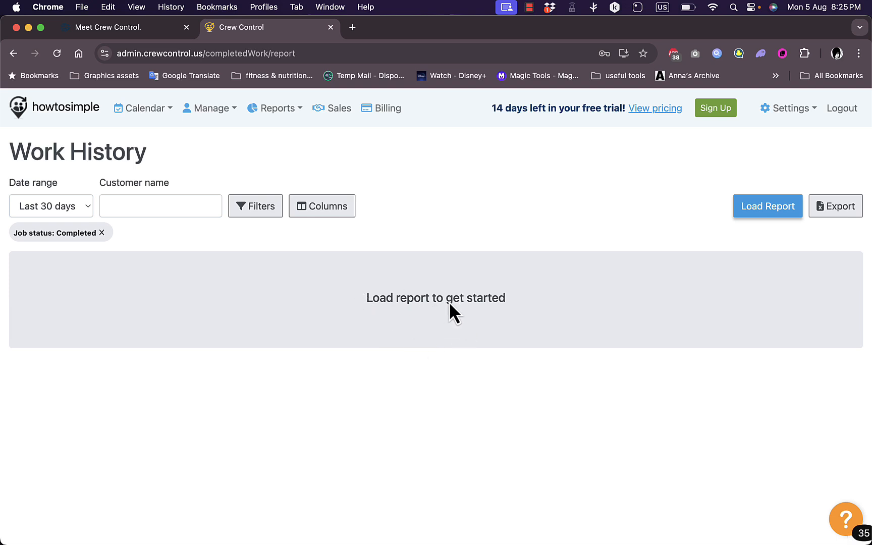
mouse_move(419, 304)
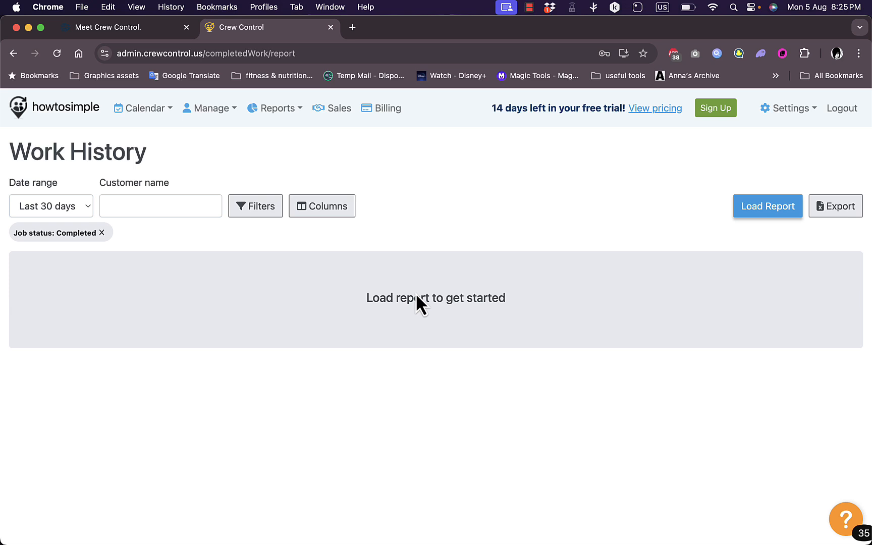
mouse_move(339, 113)
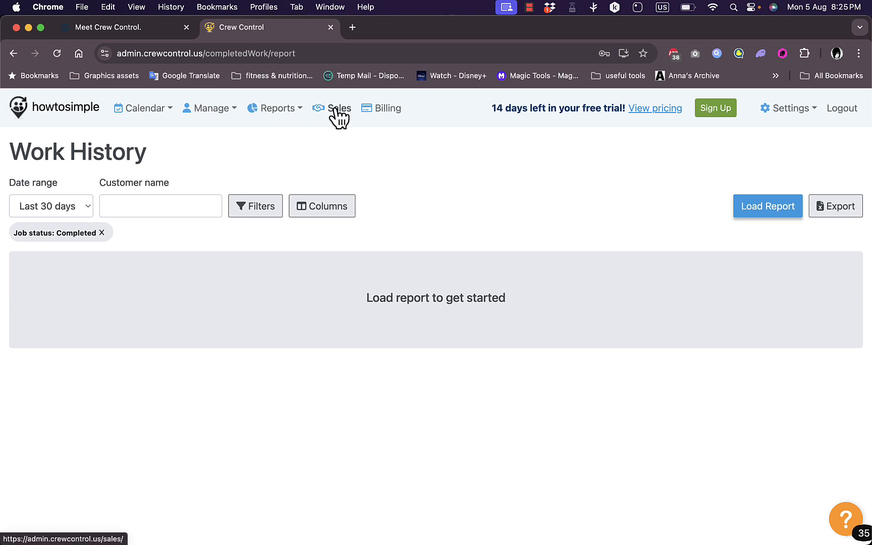
Go to Sales and keep the Assigned-to filter showing opportunities for everyone.
click(339, 108)
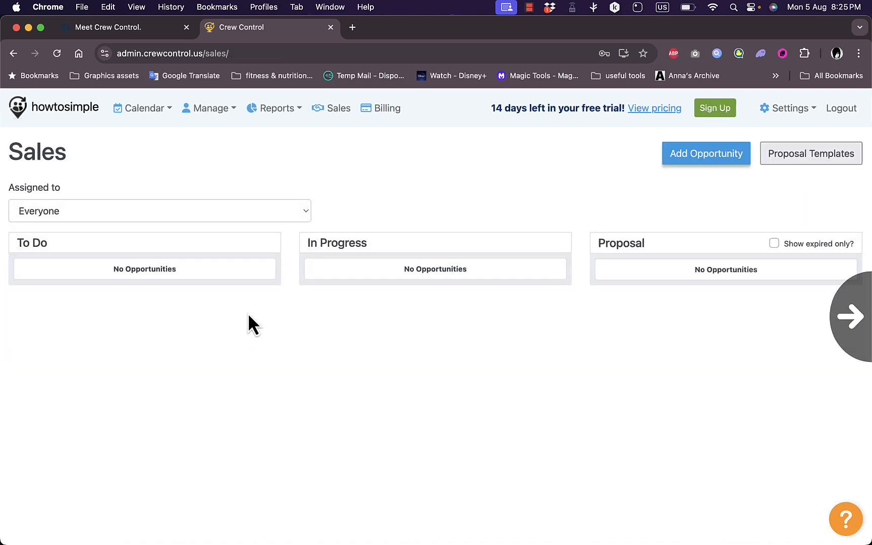
click(159, 210)
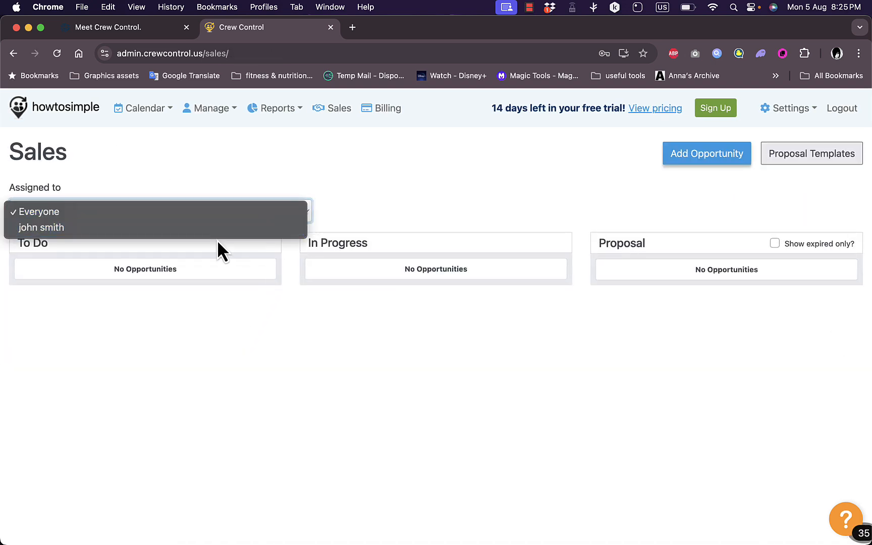
click(39, 212)
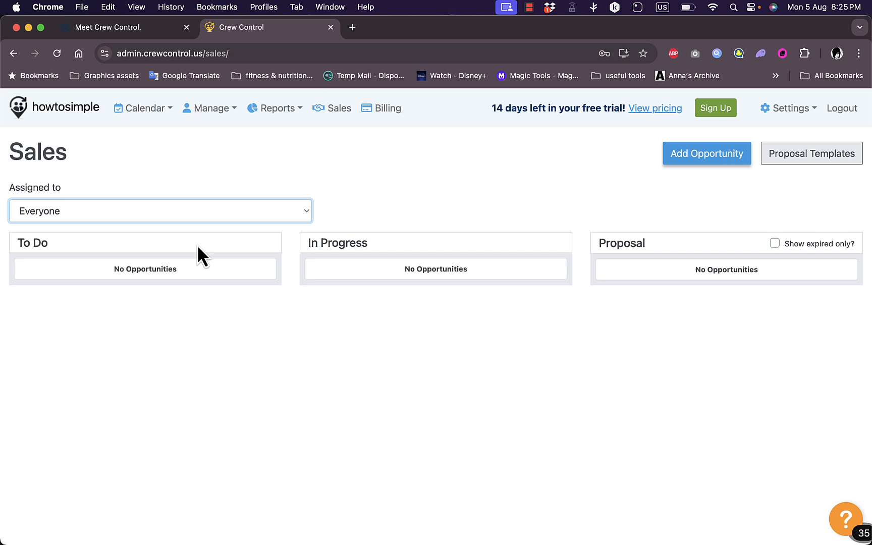
mouse_move(715, 265)
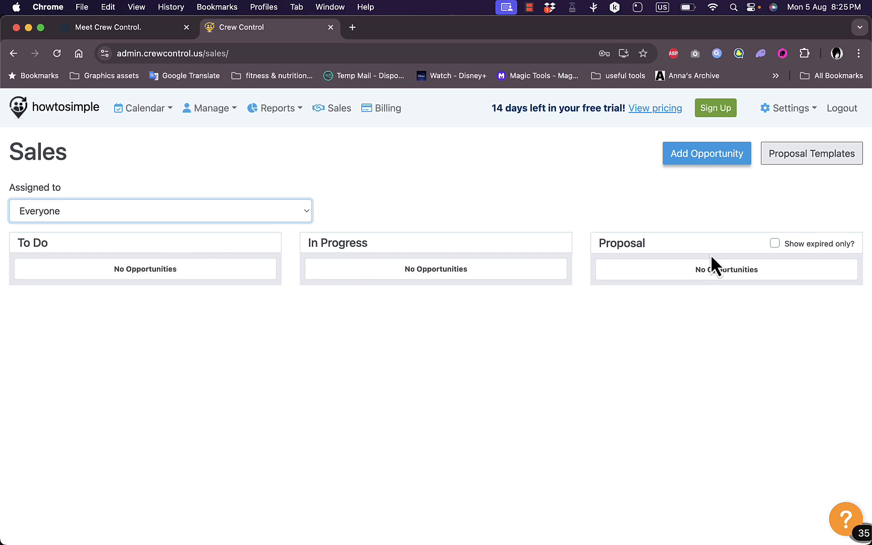
mouse_move(535, 264)
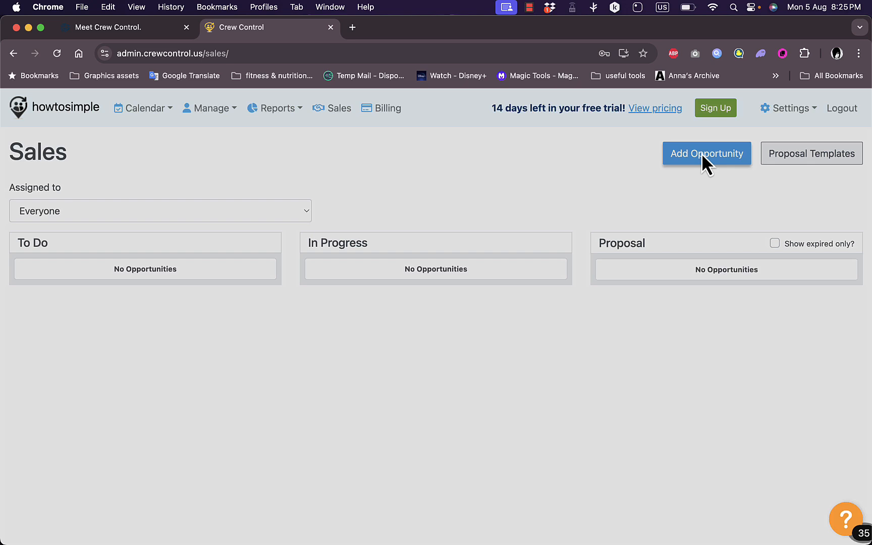
Look over the Add Opportunity form's assignee field, then cancel it unsaved.
click(707, 153)
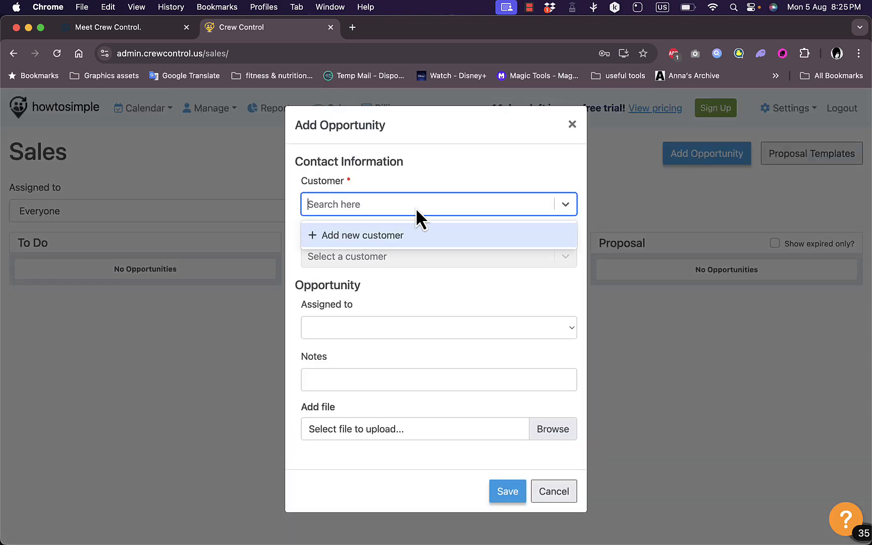
mouse_move(408, 219)
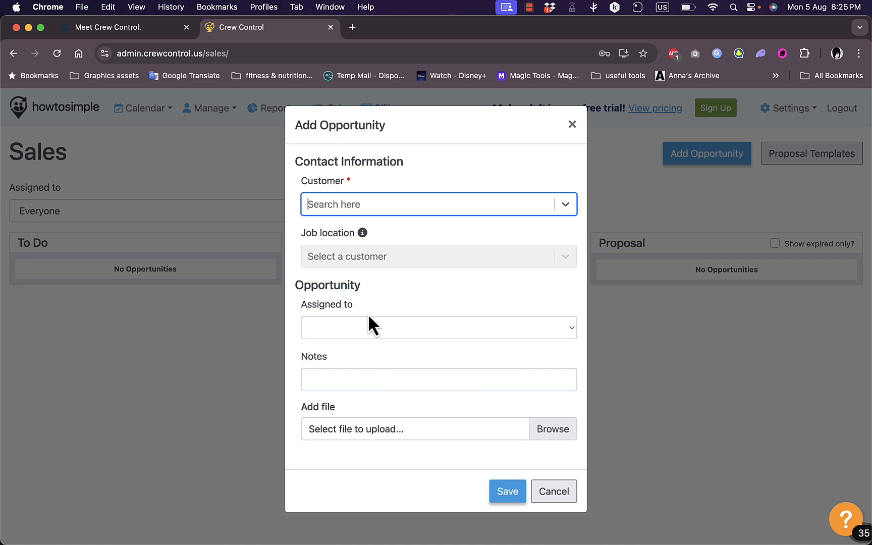
click(438, 327)
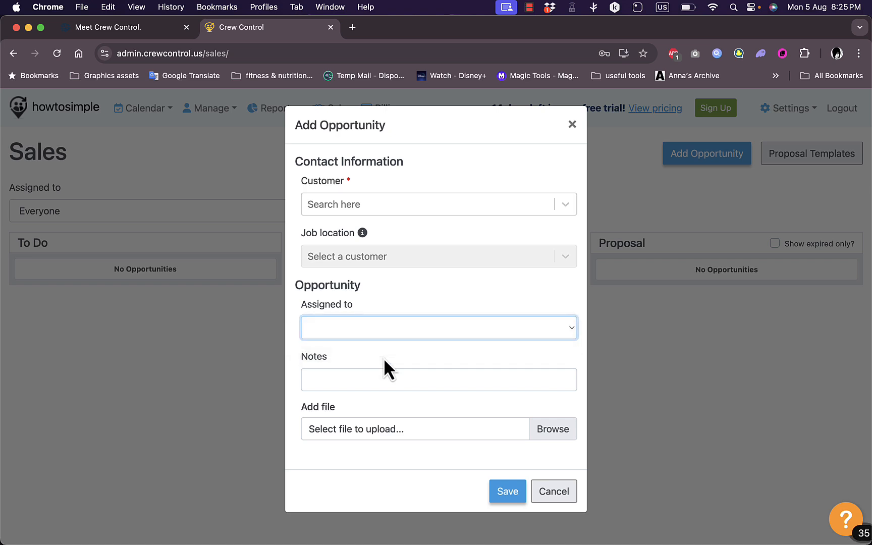
click(553, 491)
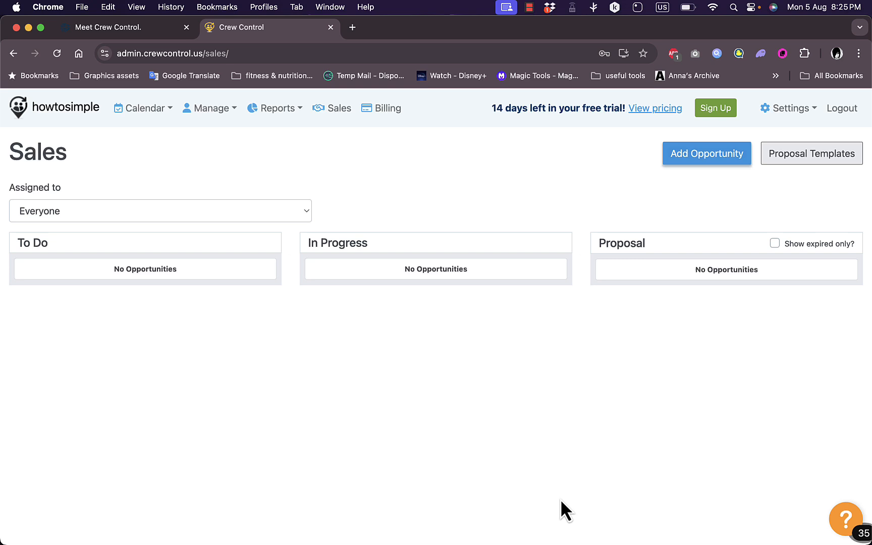
mouse_move(388, 108)
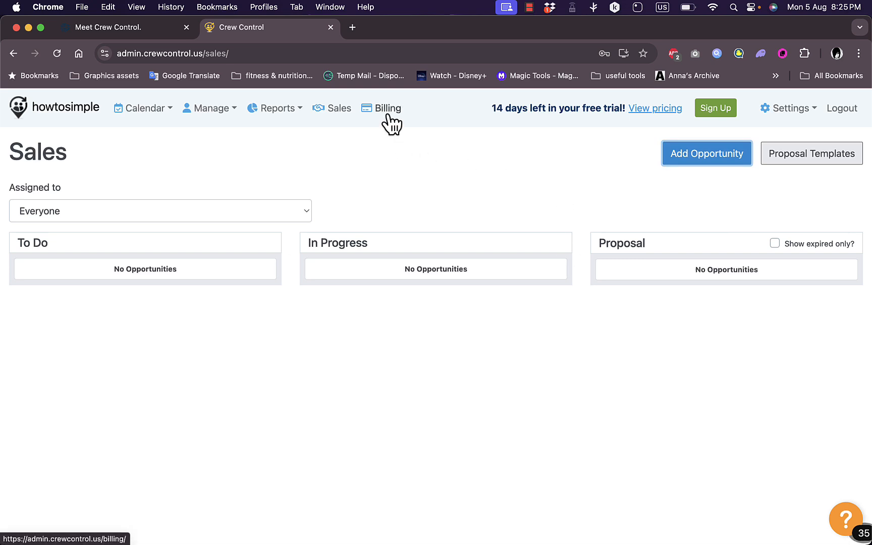
Go to Billing and view the Open Invoices and Paid Invoices tabs, both empty.
click(388, 108)
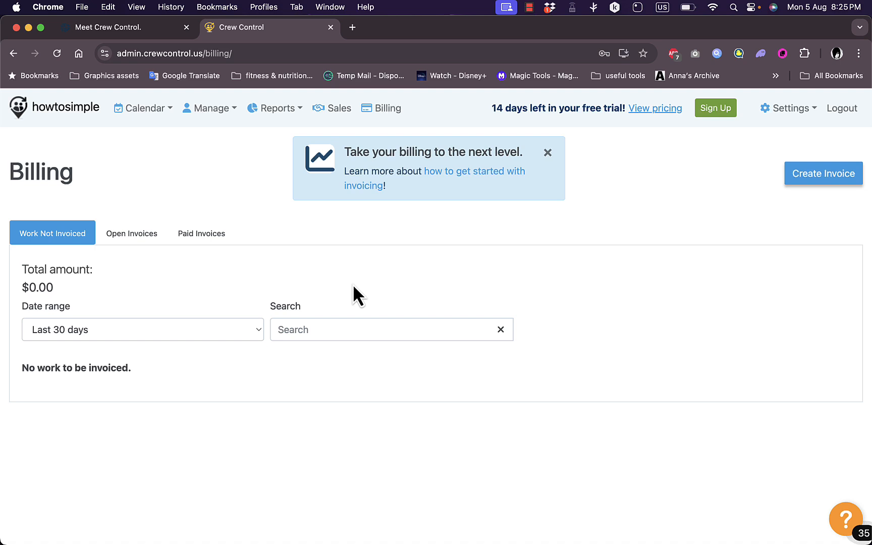
mouse_move(505, 338)
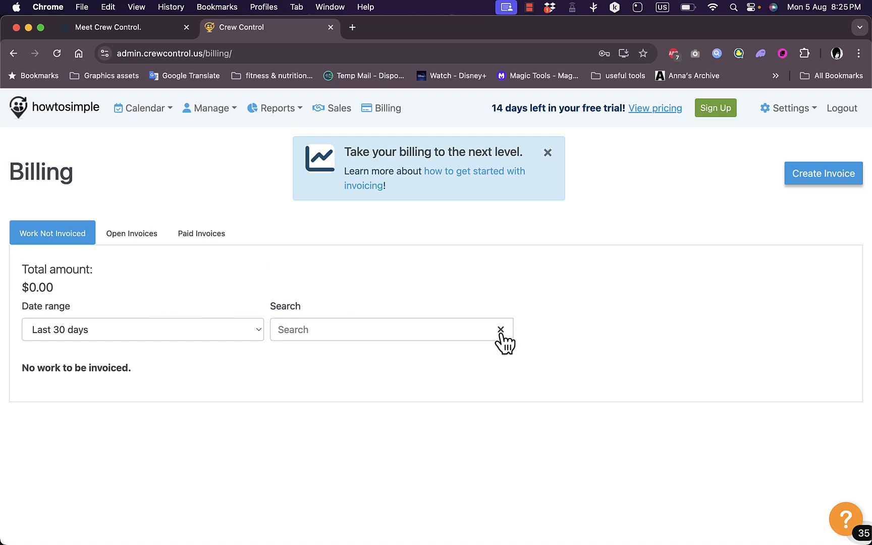
mouse_move(127, 282)
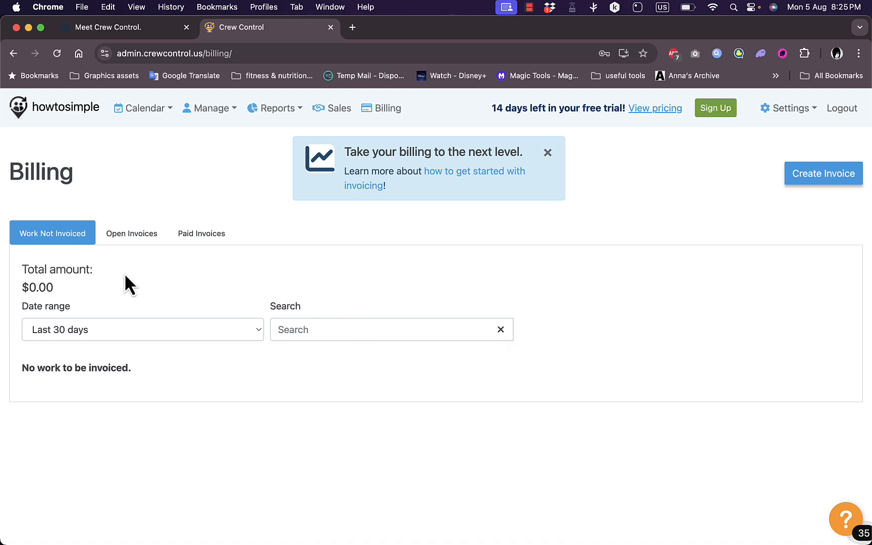
mouse_move(45, 305)
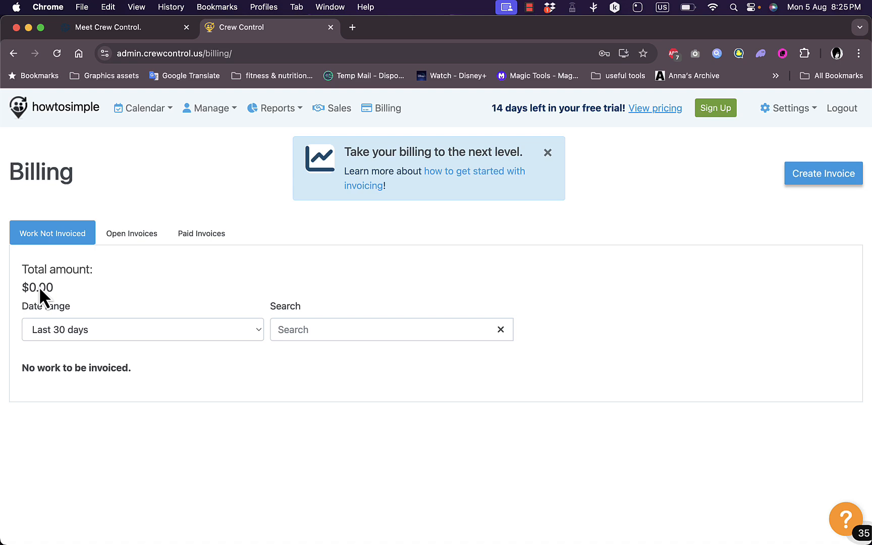
click(132, 234)
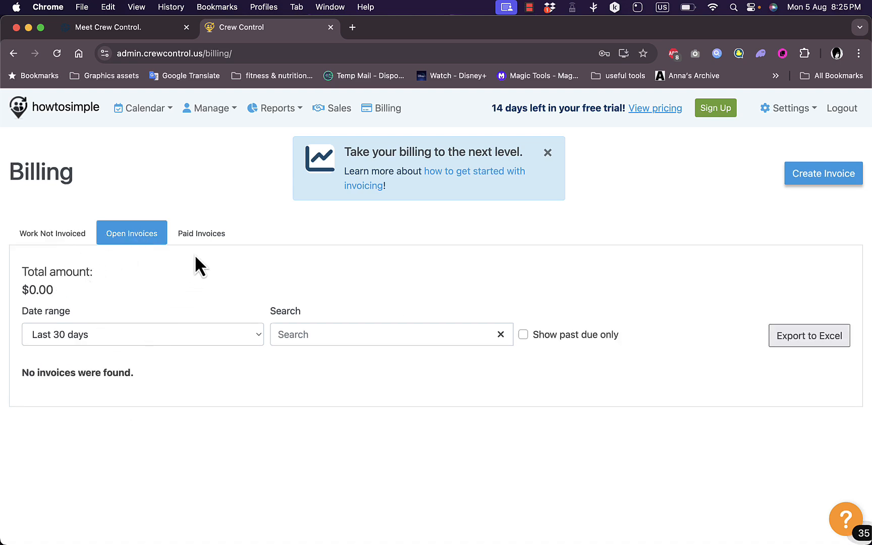
click(202, 233)
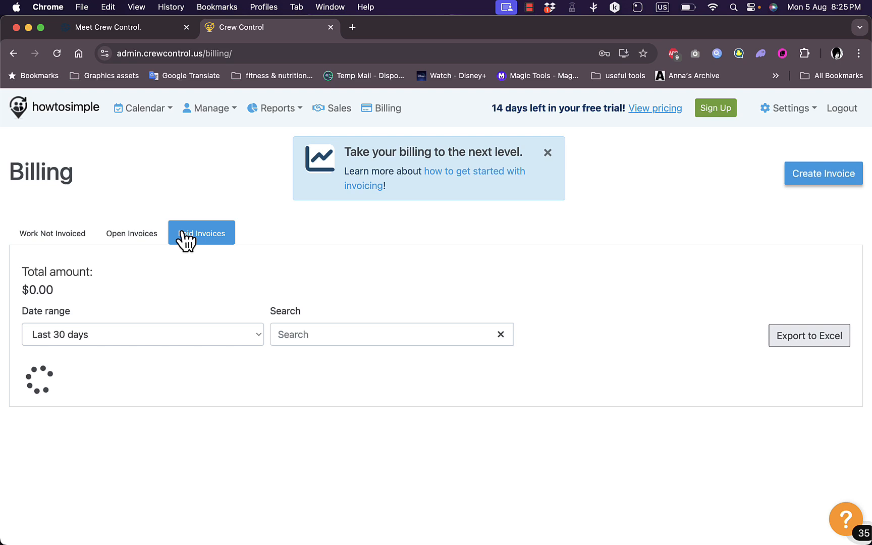
click(202, 232)
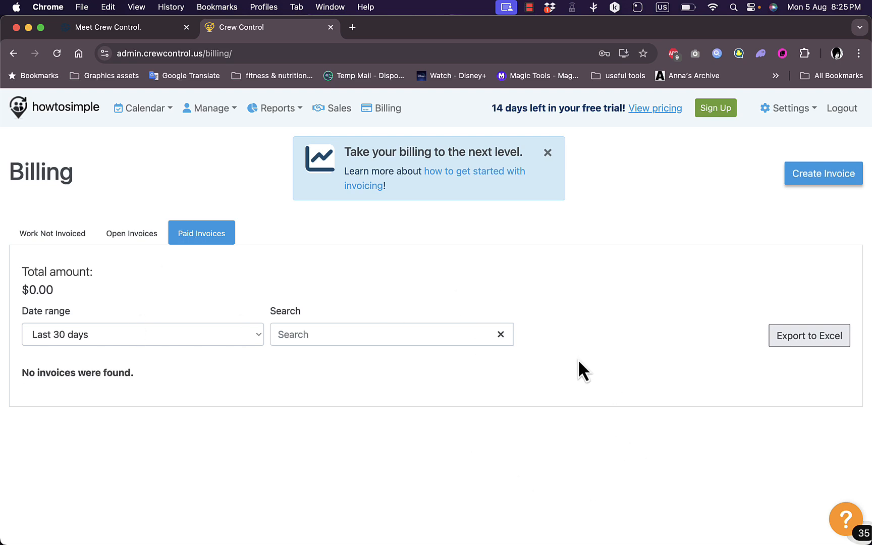
mouse_move(156, 287)
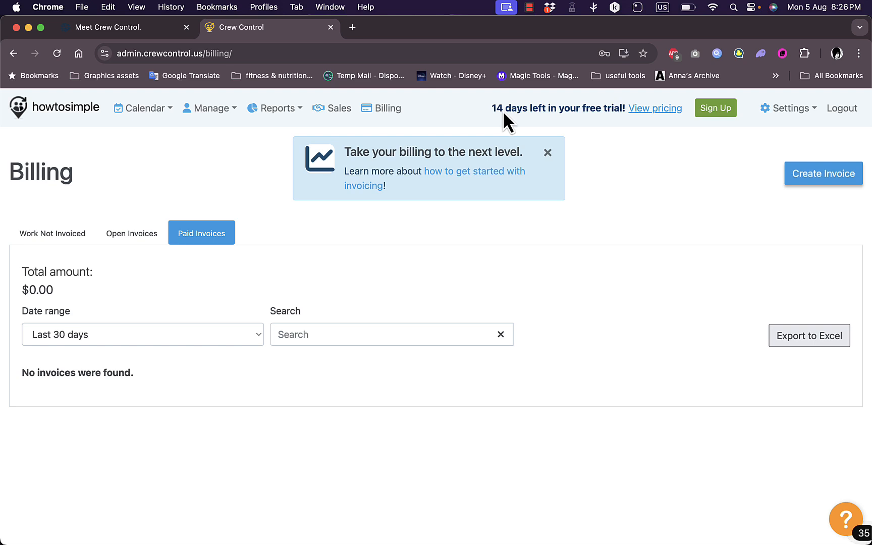
mouse_move(654, 109)
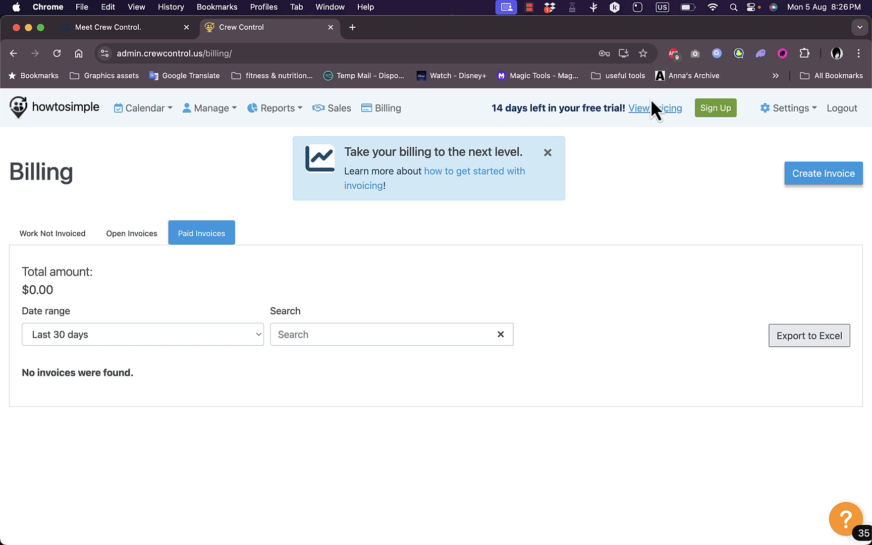
mouse_move(656, 113)
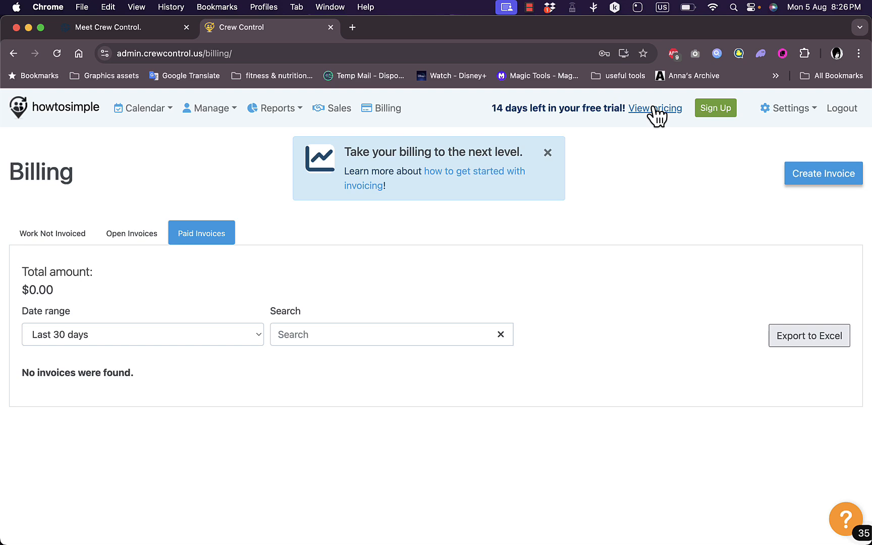
mouse_move(657, 121)
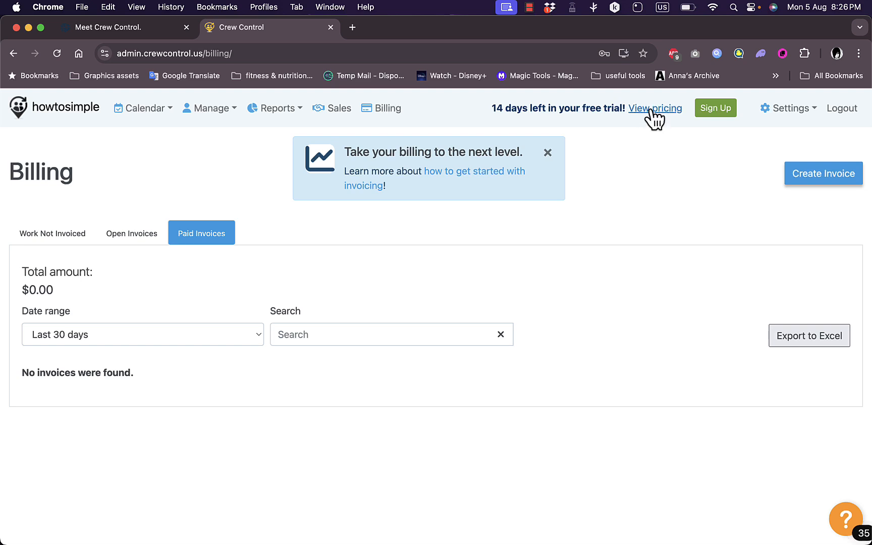
click(655, 108)
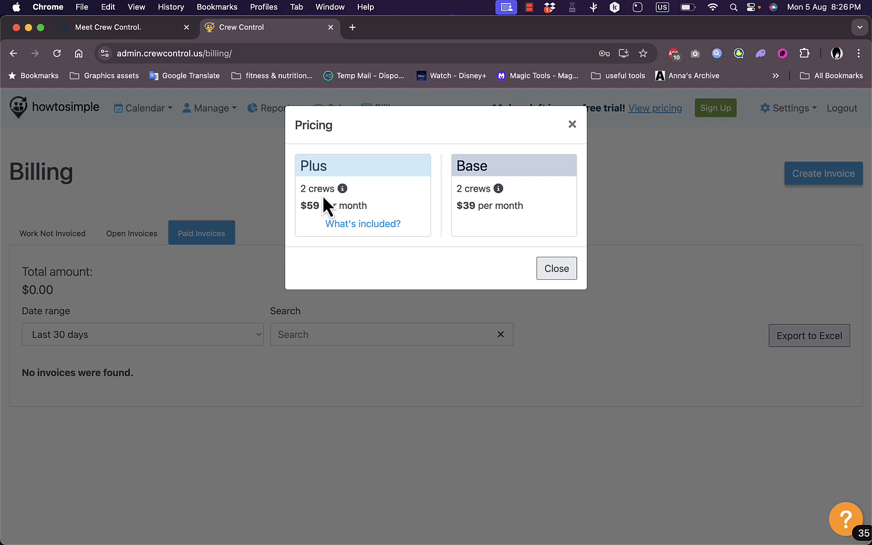
mouse_move(494, 207)
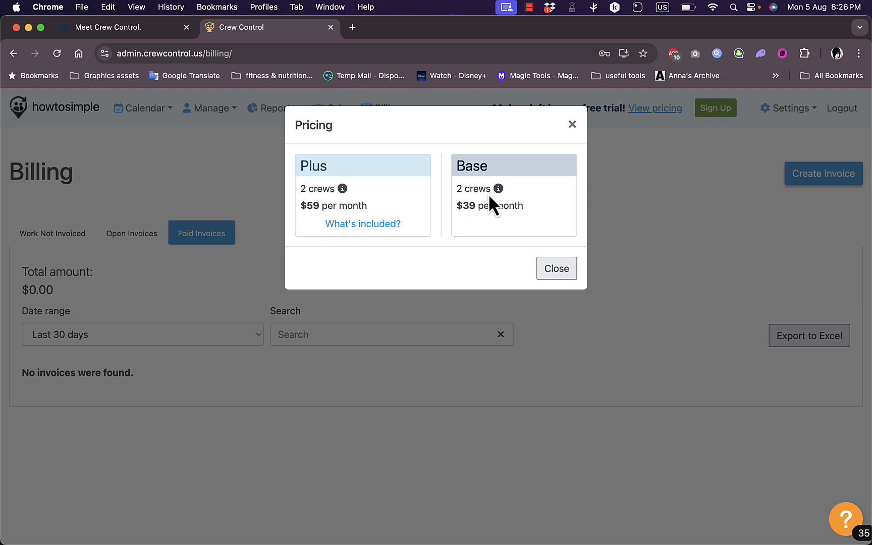
mouse_move(318, 229)
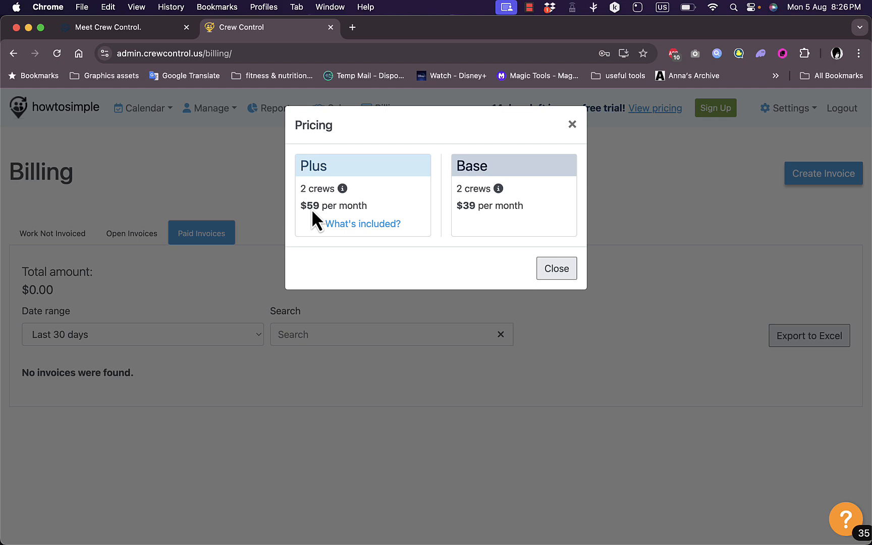
mouse_move(482, 242)
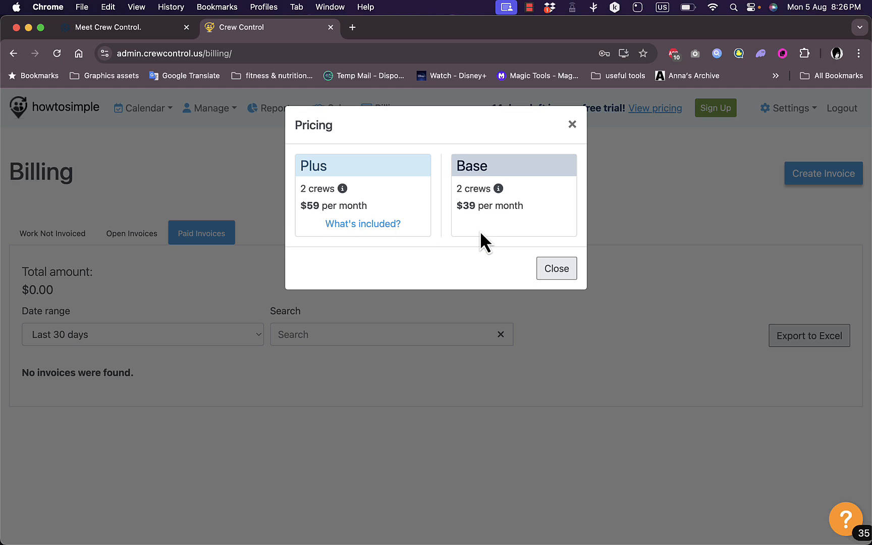
mouse_move(488, 221)
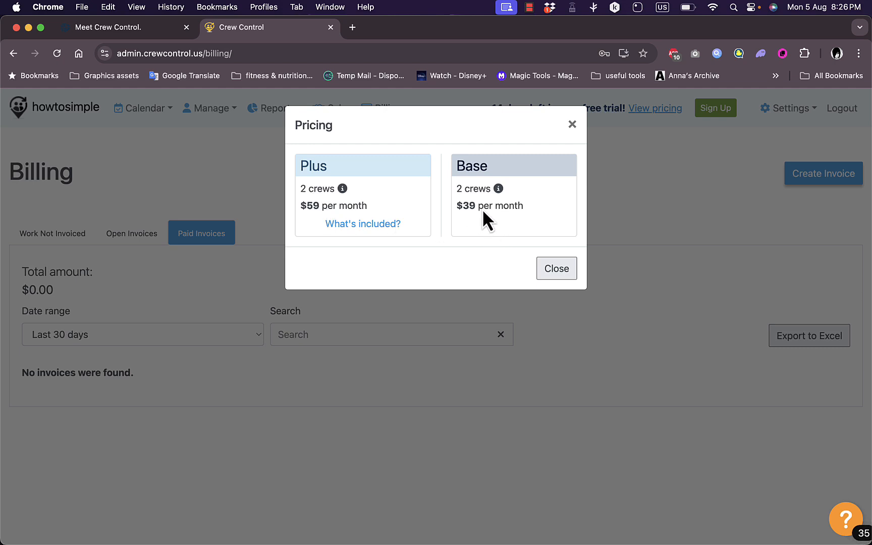
mouse_move(419, 228)
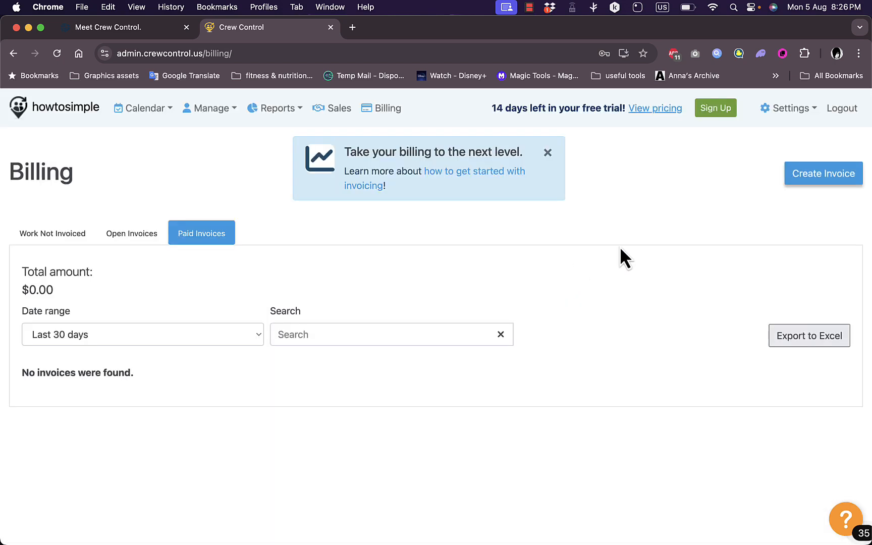
mouse_move(253, 239)
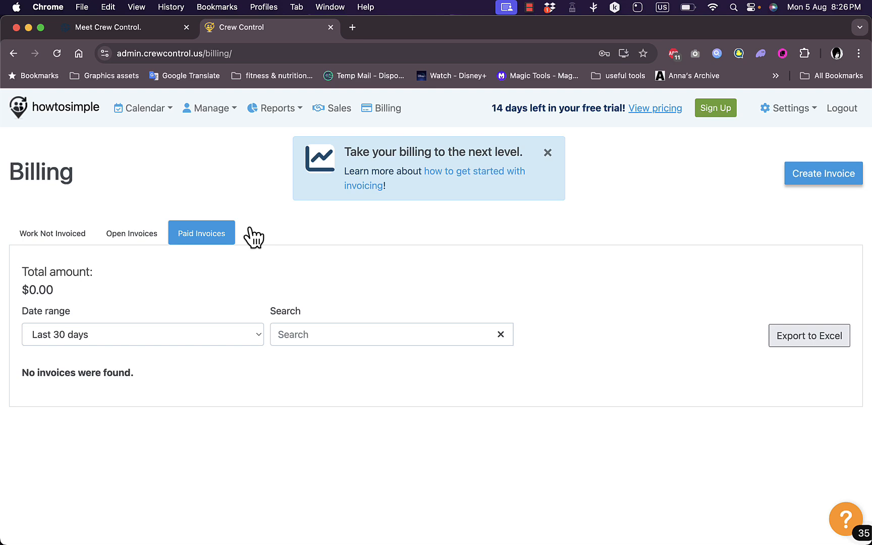
click(823, 174)
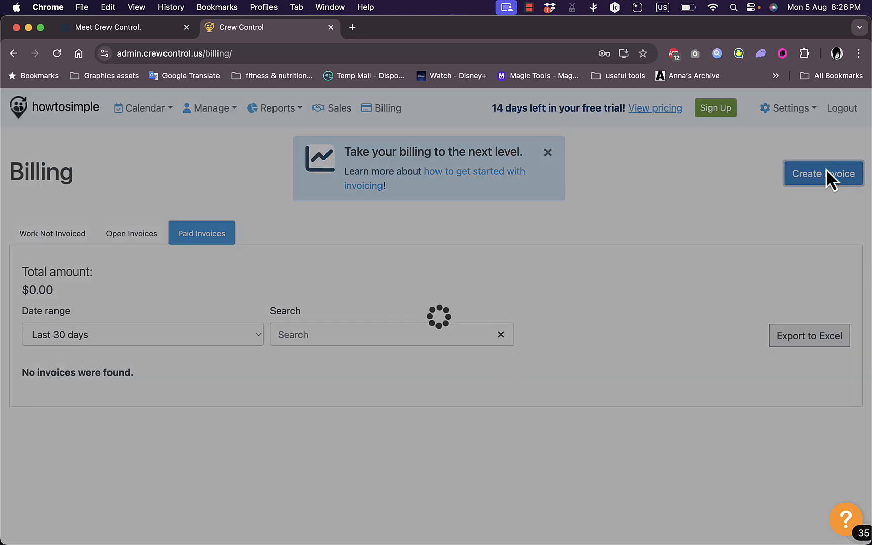
Start Create Invoice, review customer and date fields, and keep Email as delivery method.
click(824, 173)
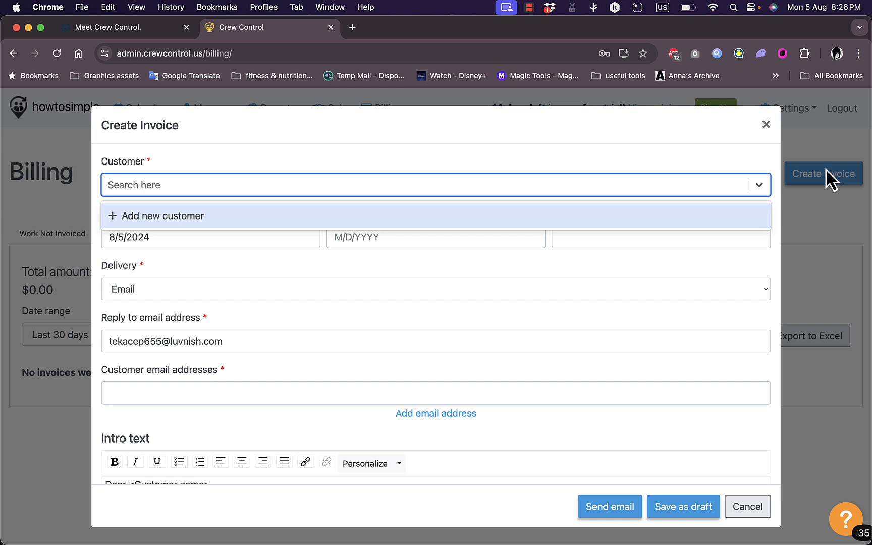
click(210, 237)
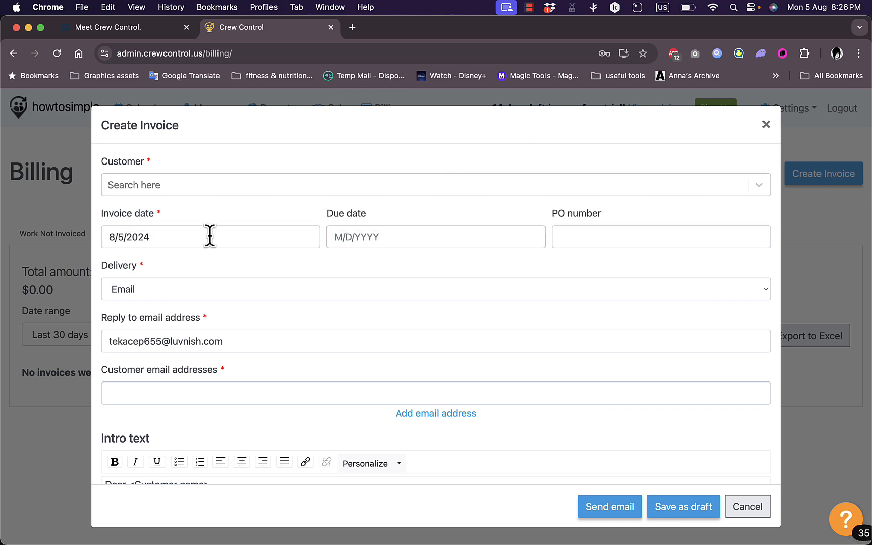
mouse_move(580, 260)
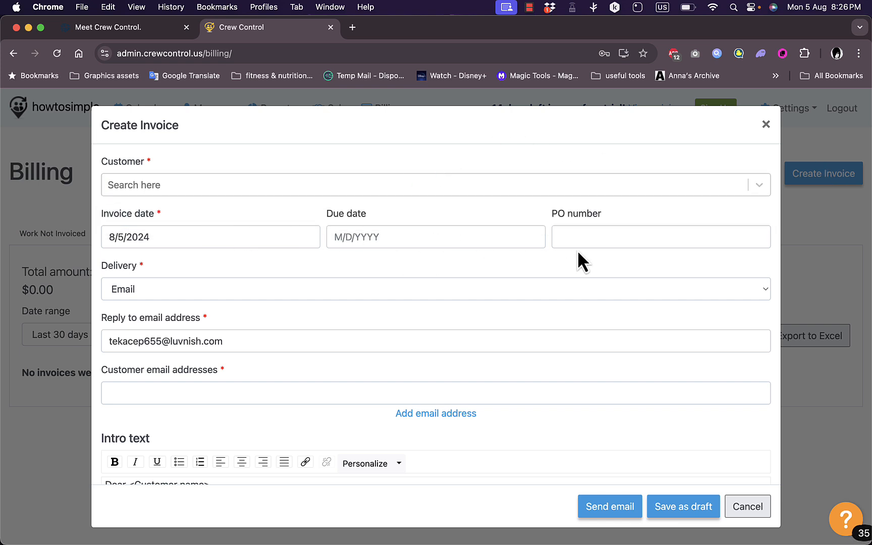
click(303, 304)
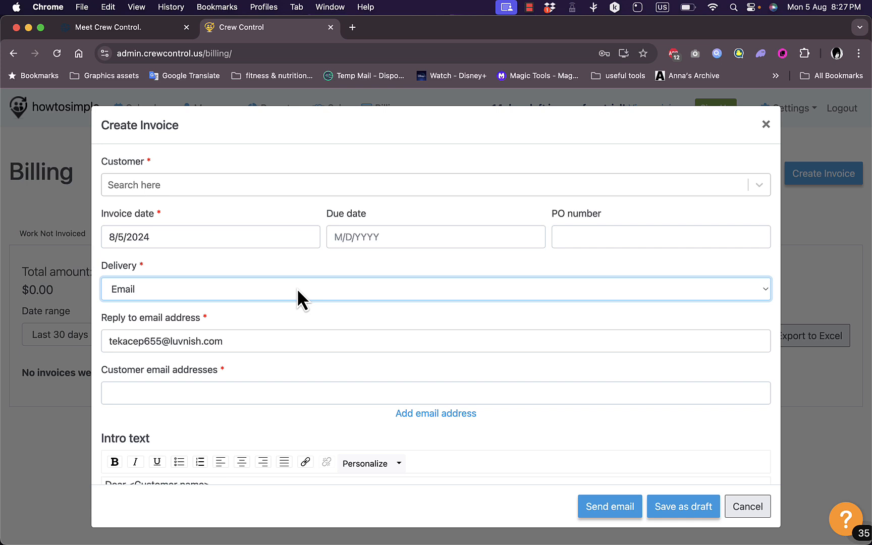
click(435, 299)
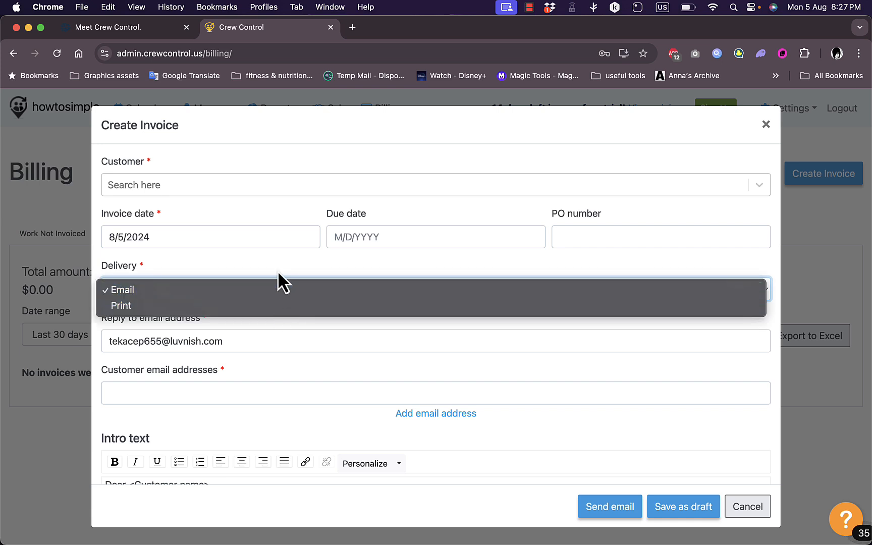
click(123, 290)
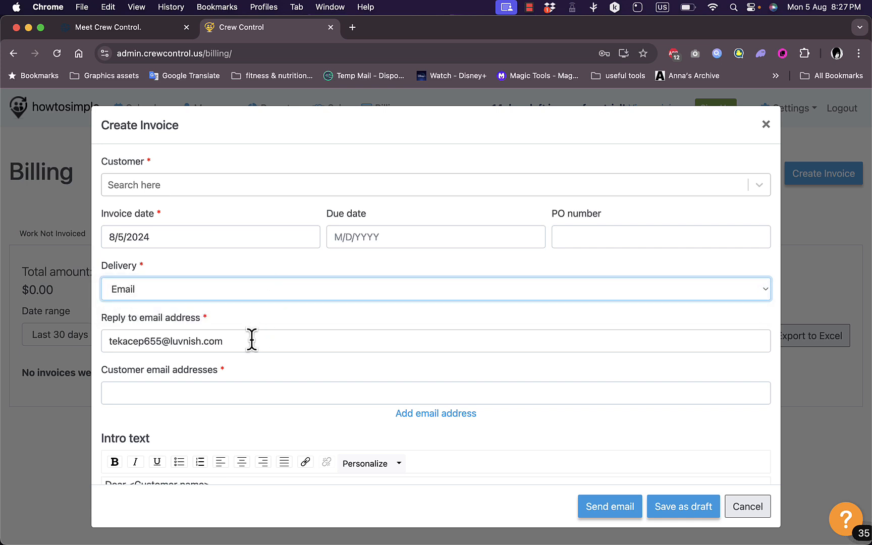
mouse_move(280, 390)
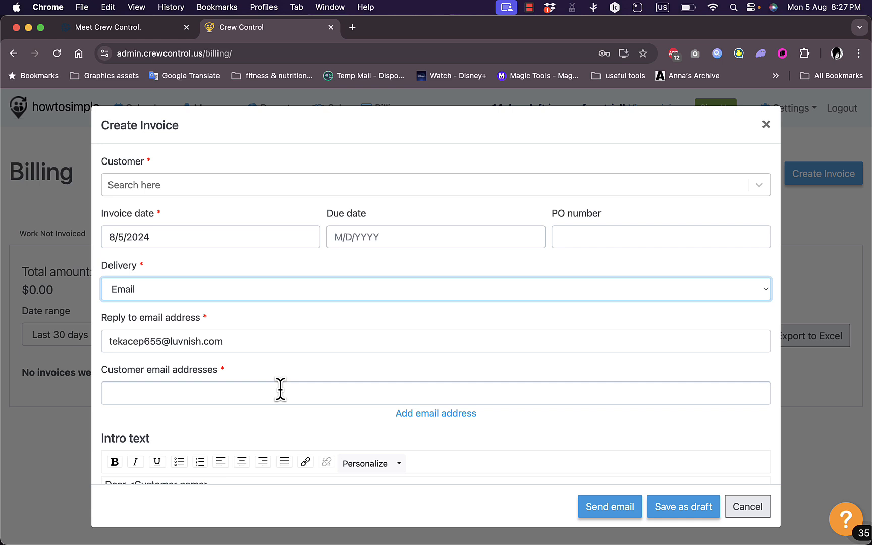
Review the invoice's line items and attachments, then cancel it unsaved.
scroll(down, 3)
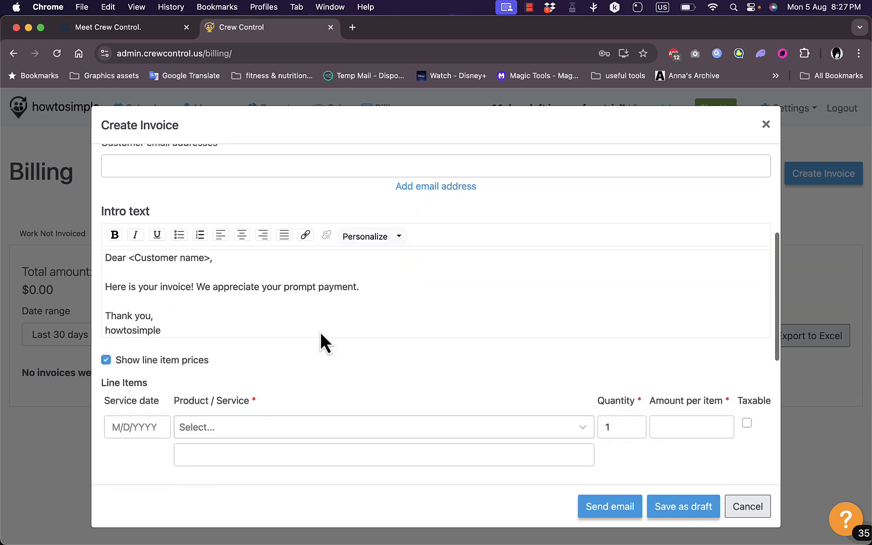
mouse_move(163, 303)
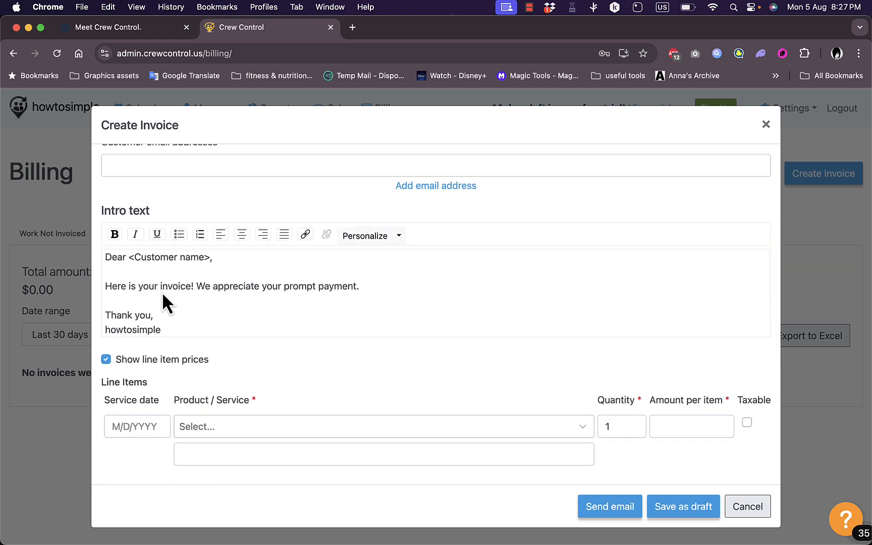
mouse_move(233, 271)
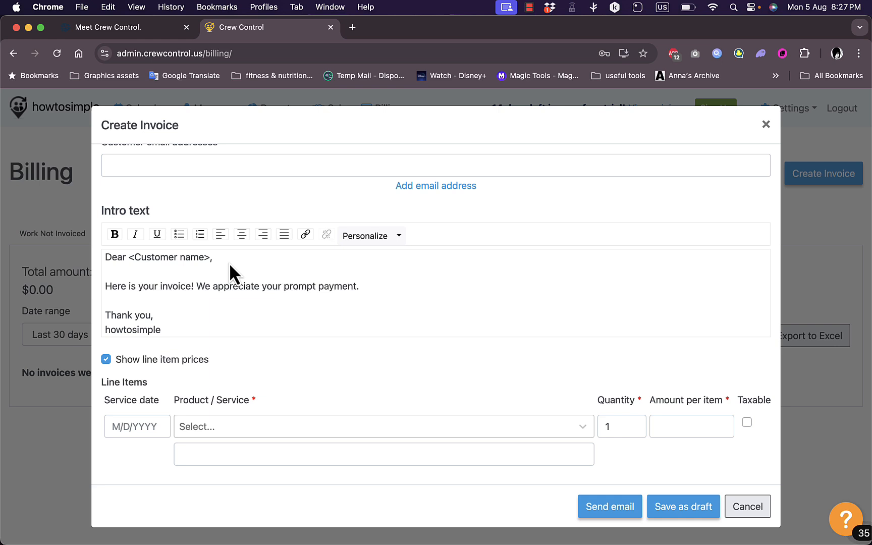
mouse_move(366, 298)
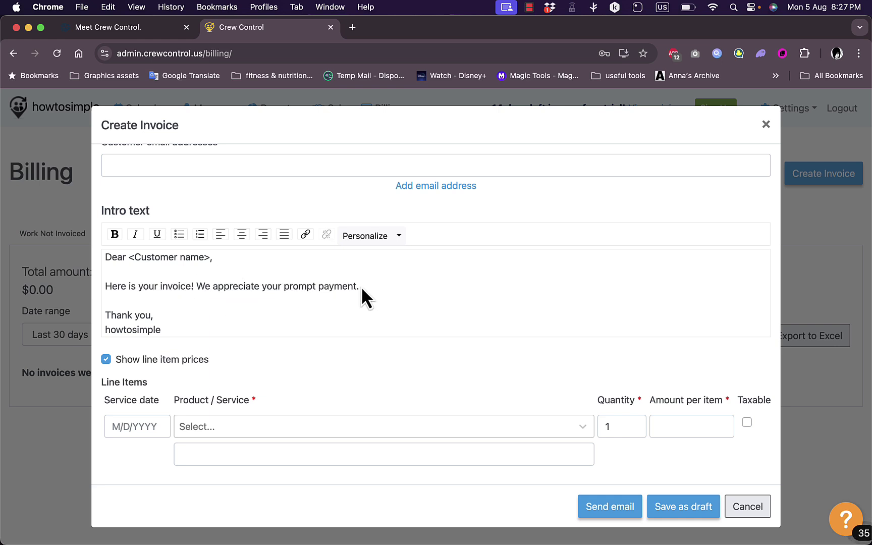
mouse_move(235, 373)
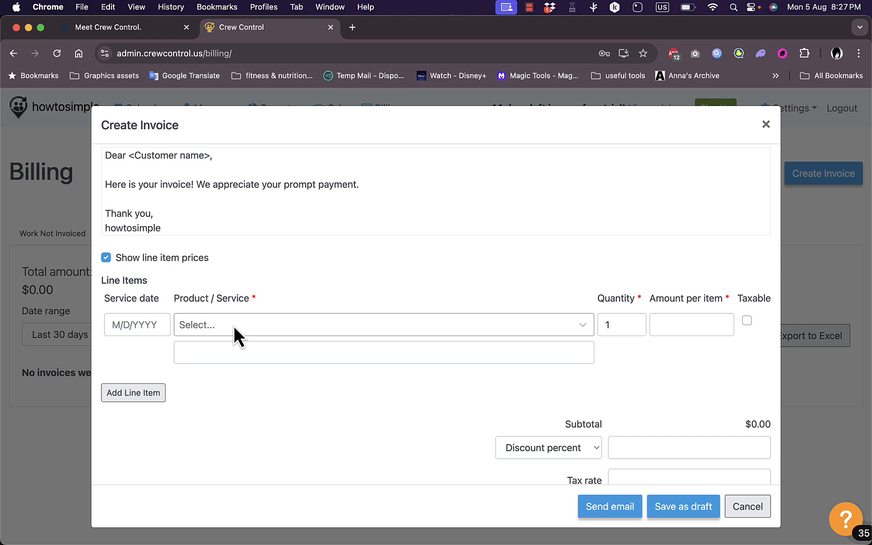
mouse_move(685, 325)
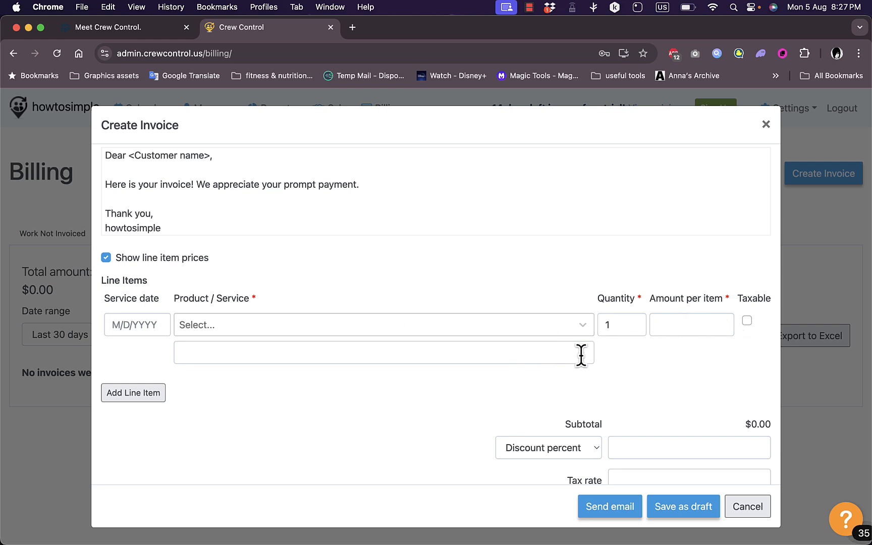
scroll(down, 3)
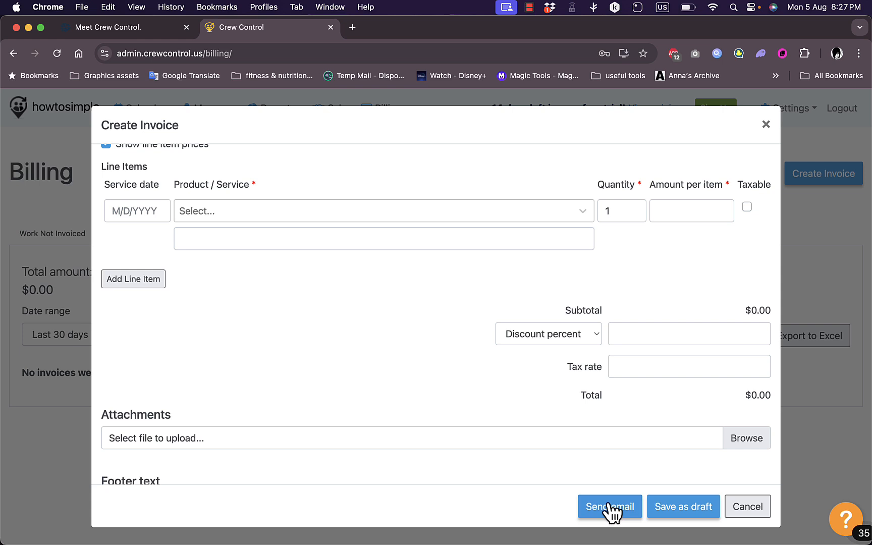
mouse_move(683, 518)
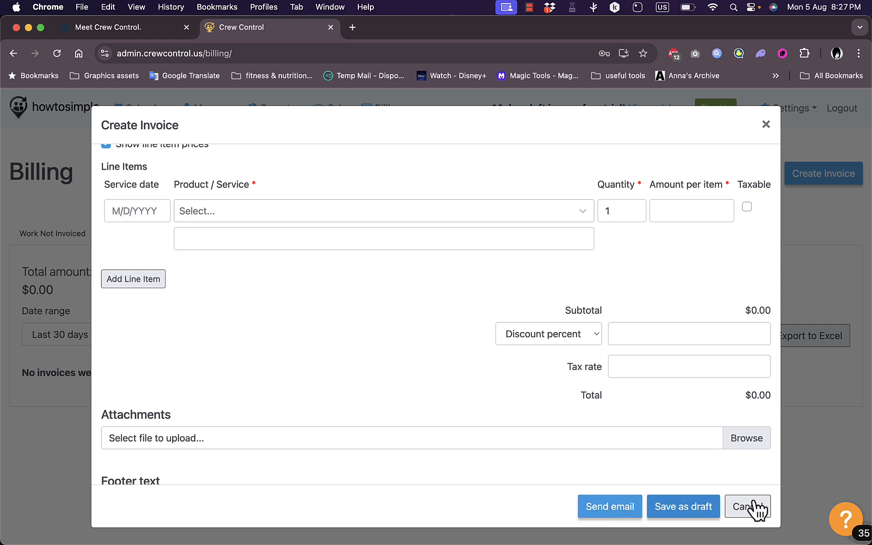
click(747, 507)
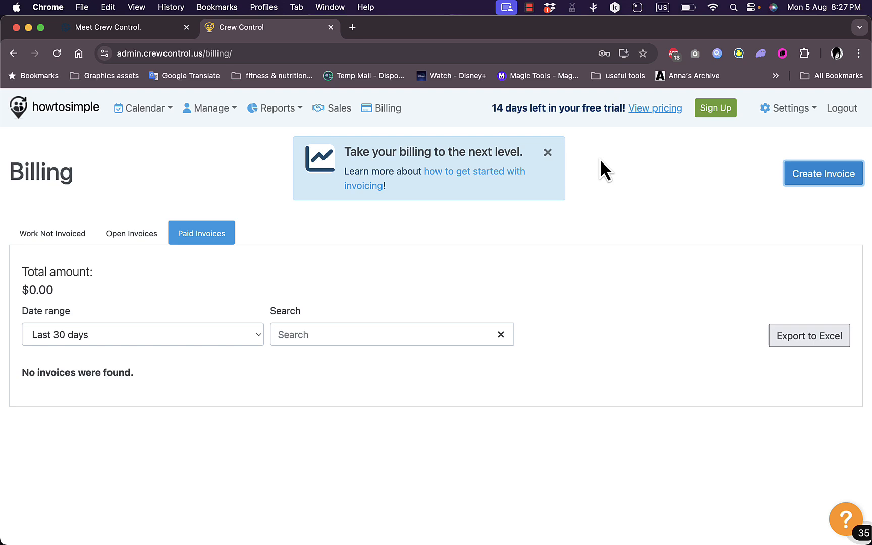
mouse_move(362, 264)
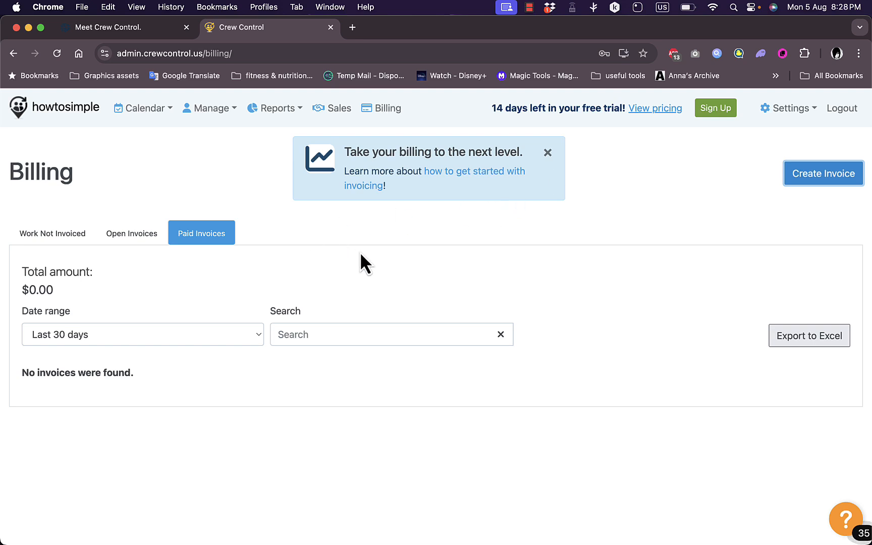
mouse_move(422, 258)
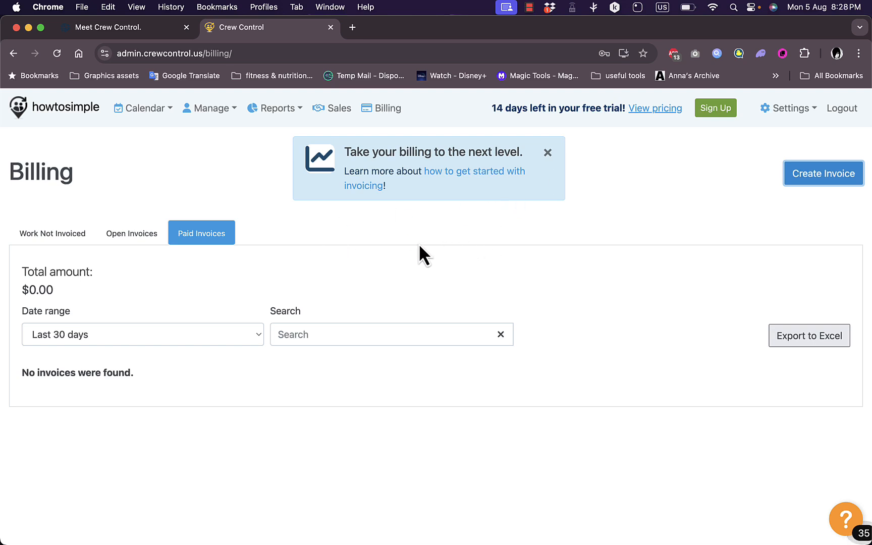
mouse_move(183, 180)
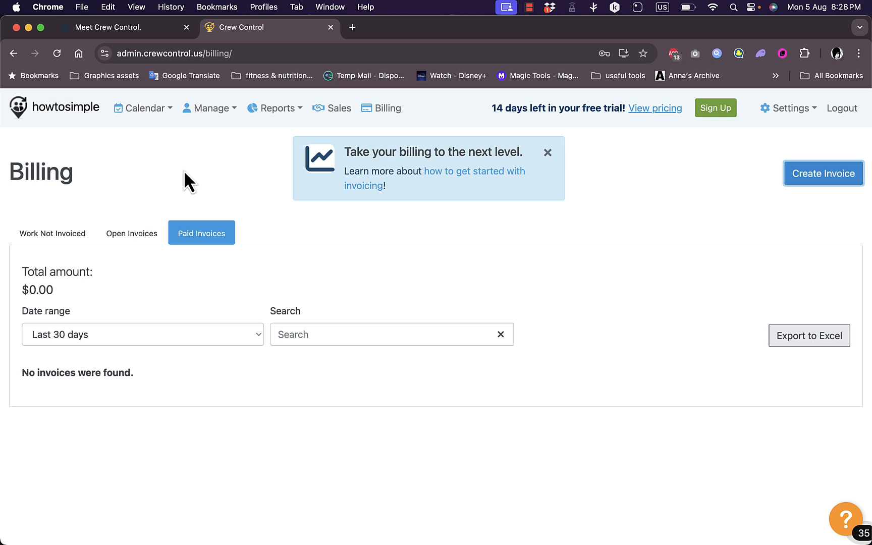
mouse_move(359, 229)
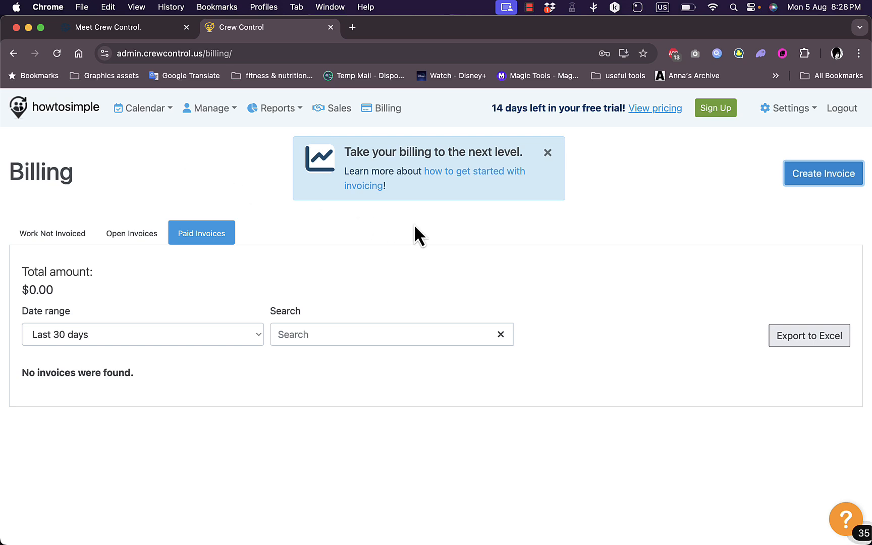
mouse_move(449, 242)
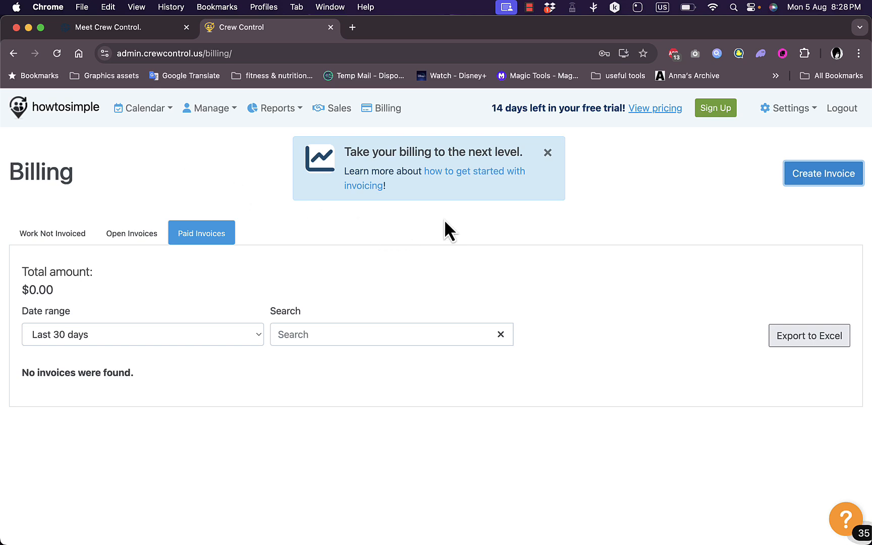